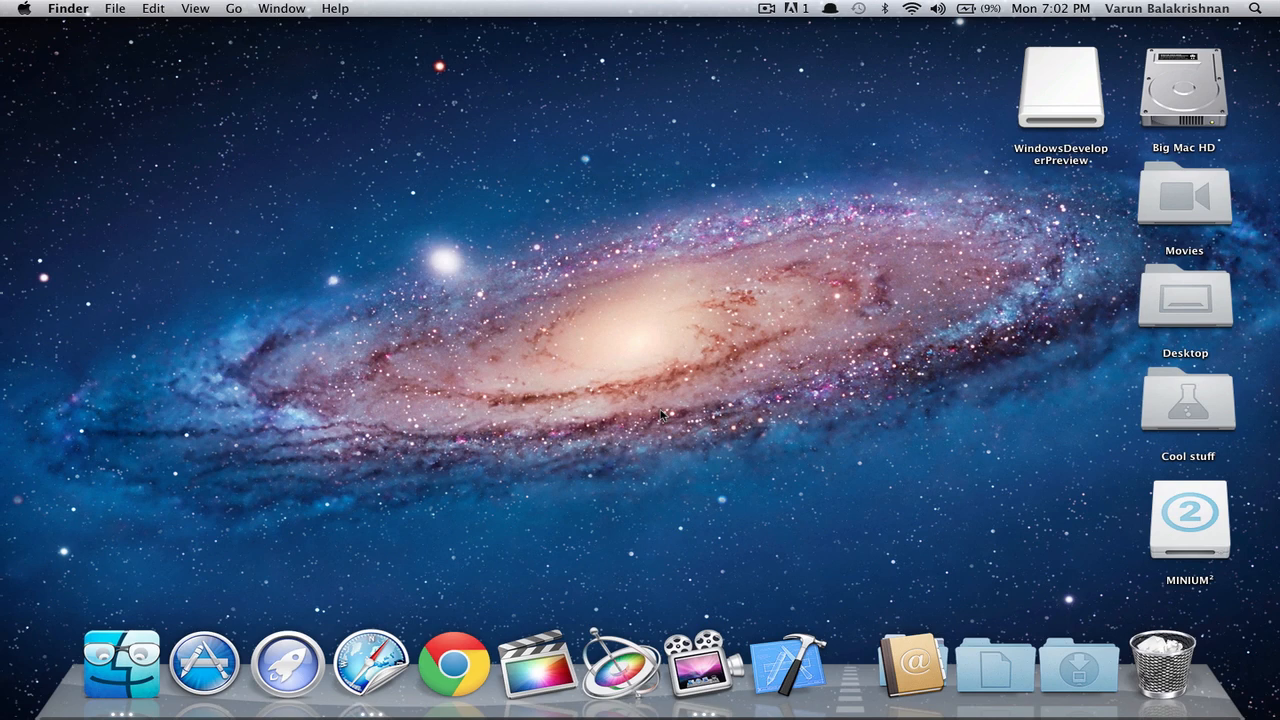
mouse_move(612, 392)
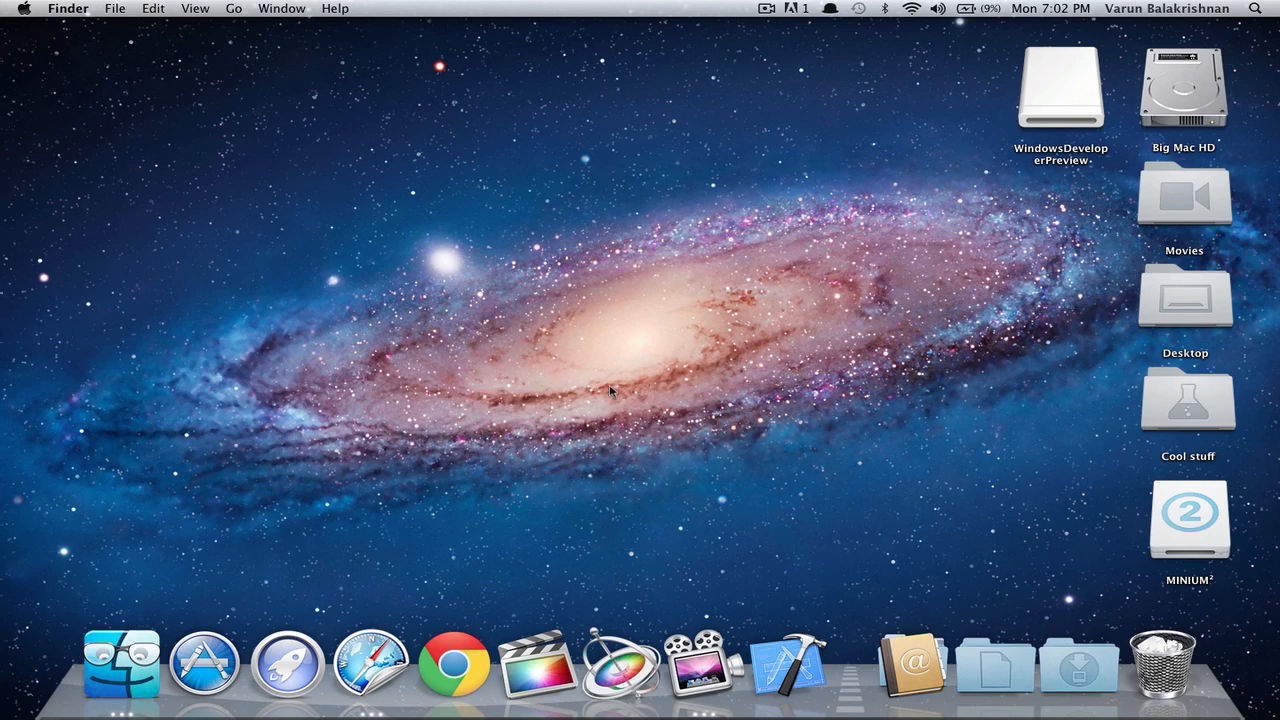
mouse_move(370, 665)
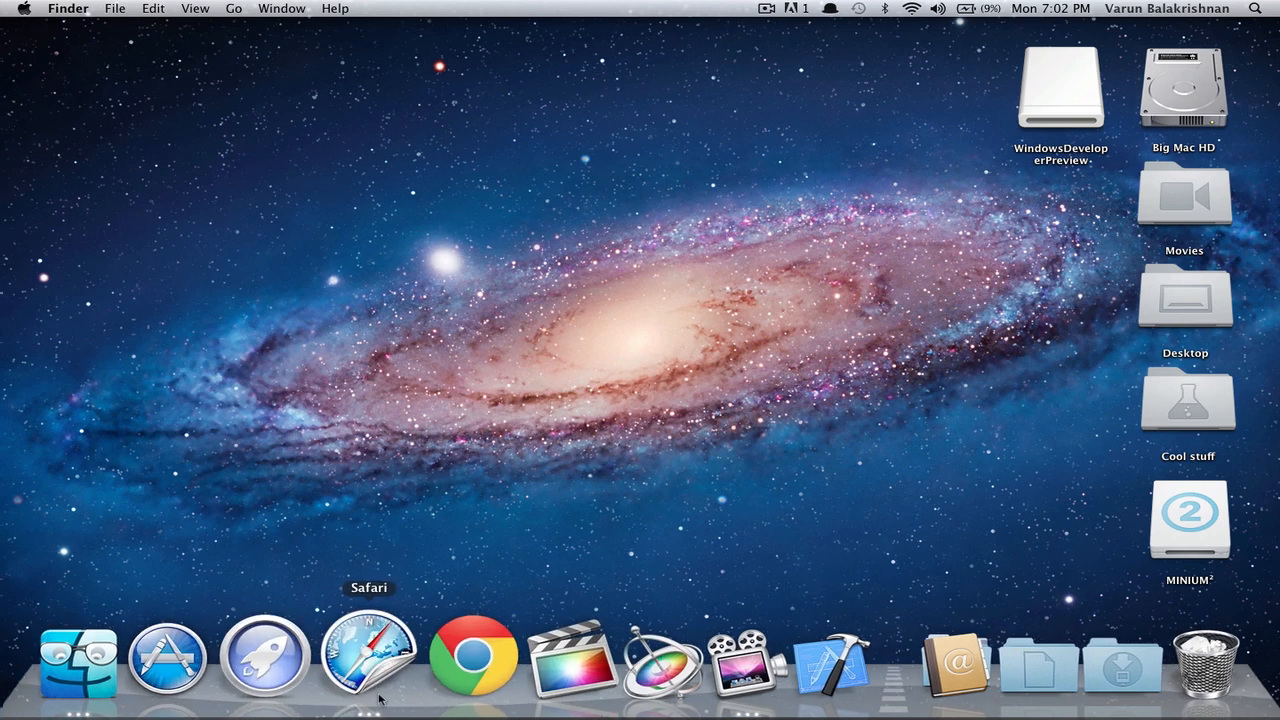
Step: Launch Safari, check the VirtualBox downloads tab, then return to the Windows Developer Preview downloads list
left_click(369, 658)
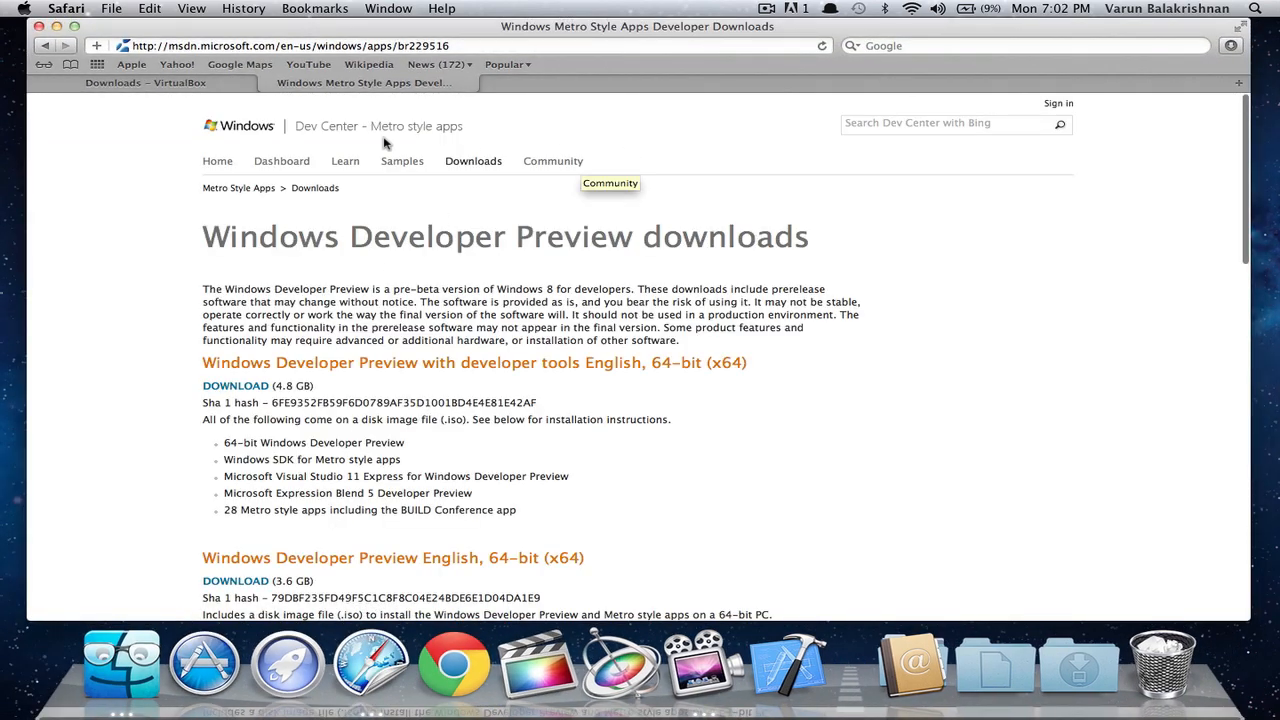
left_click(145, 82)
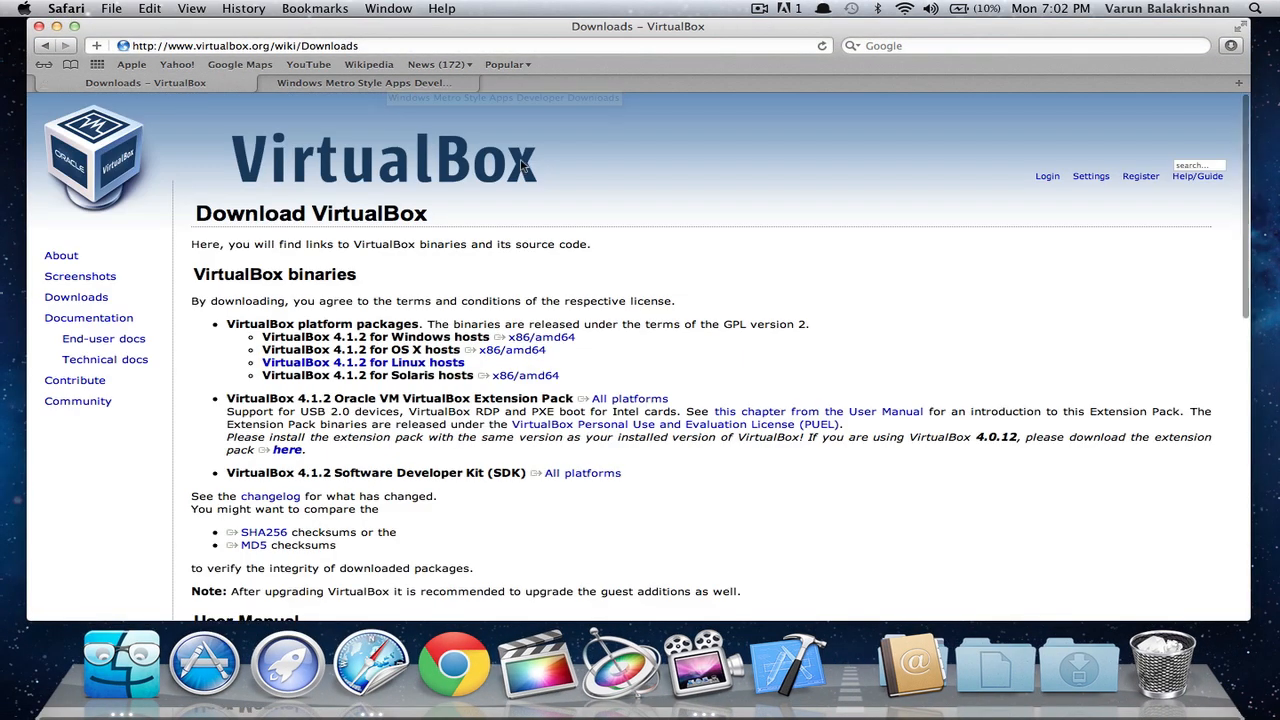
mouse_move(460, 195)
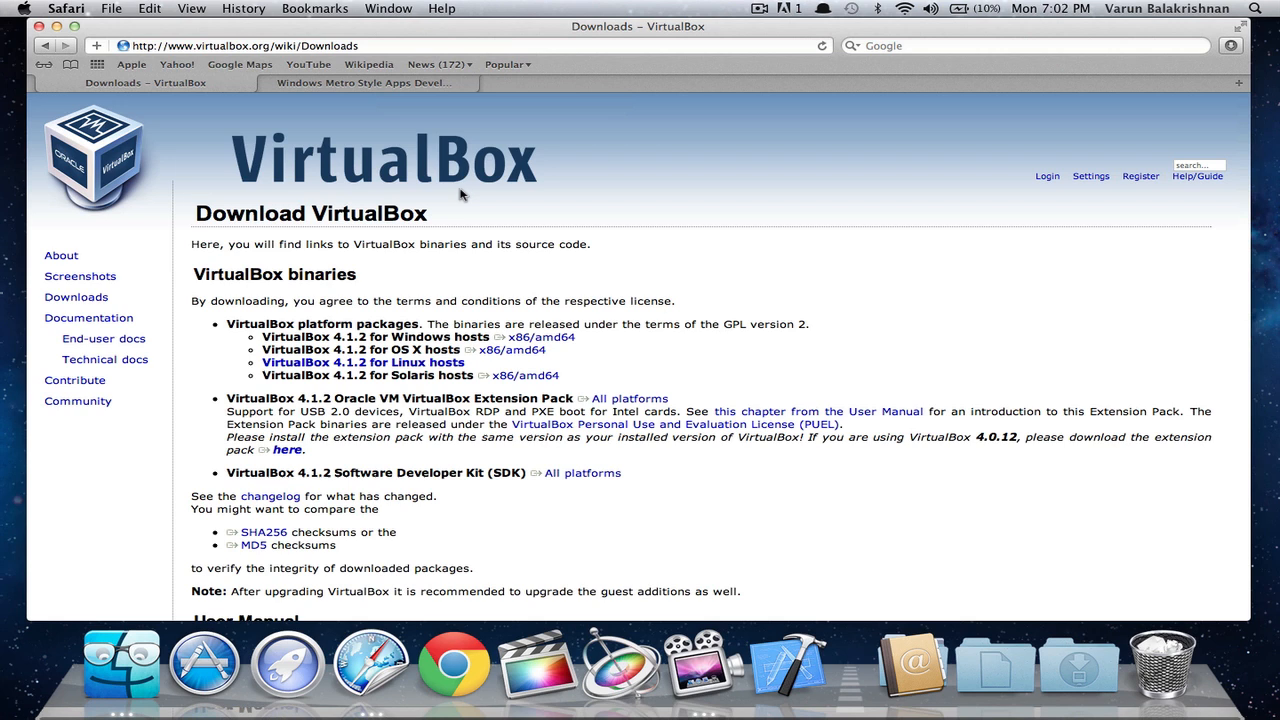
mouse_move(377, 349)
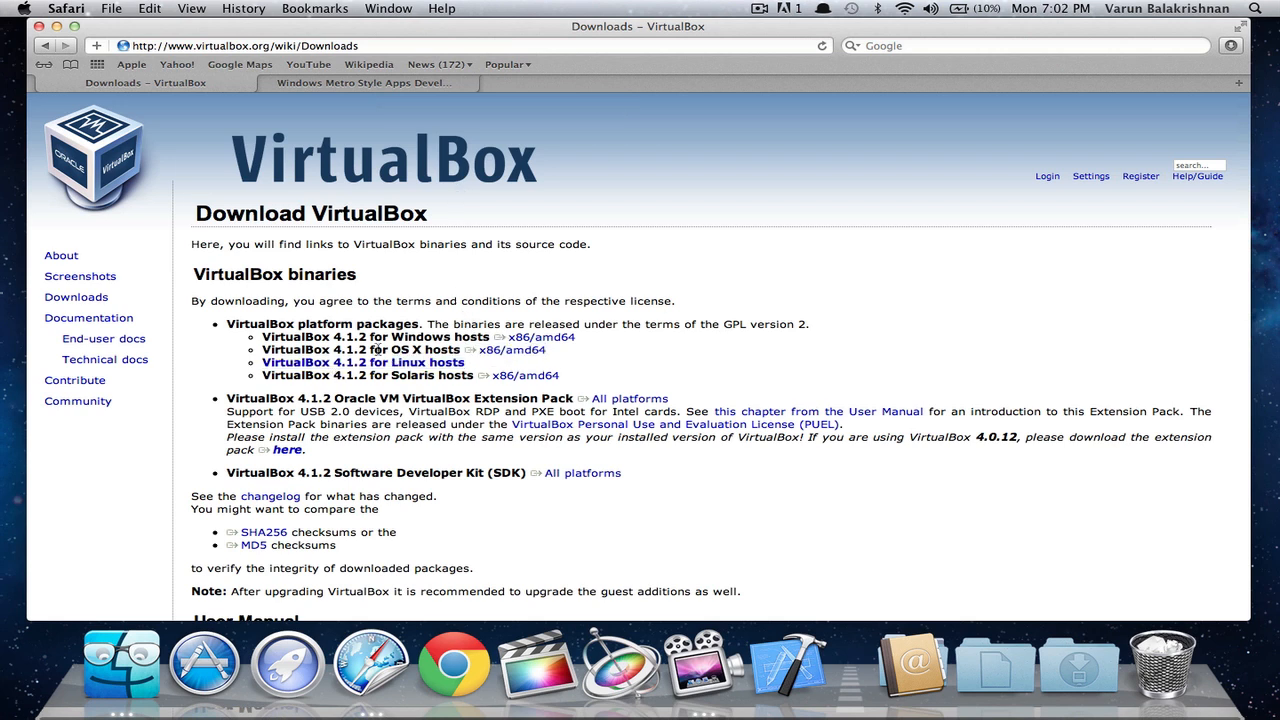
mouse_move(748, 366)
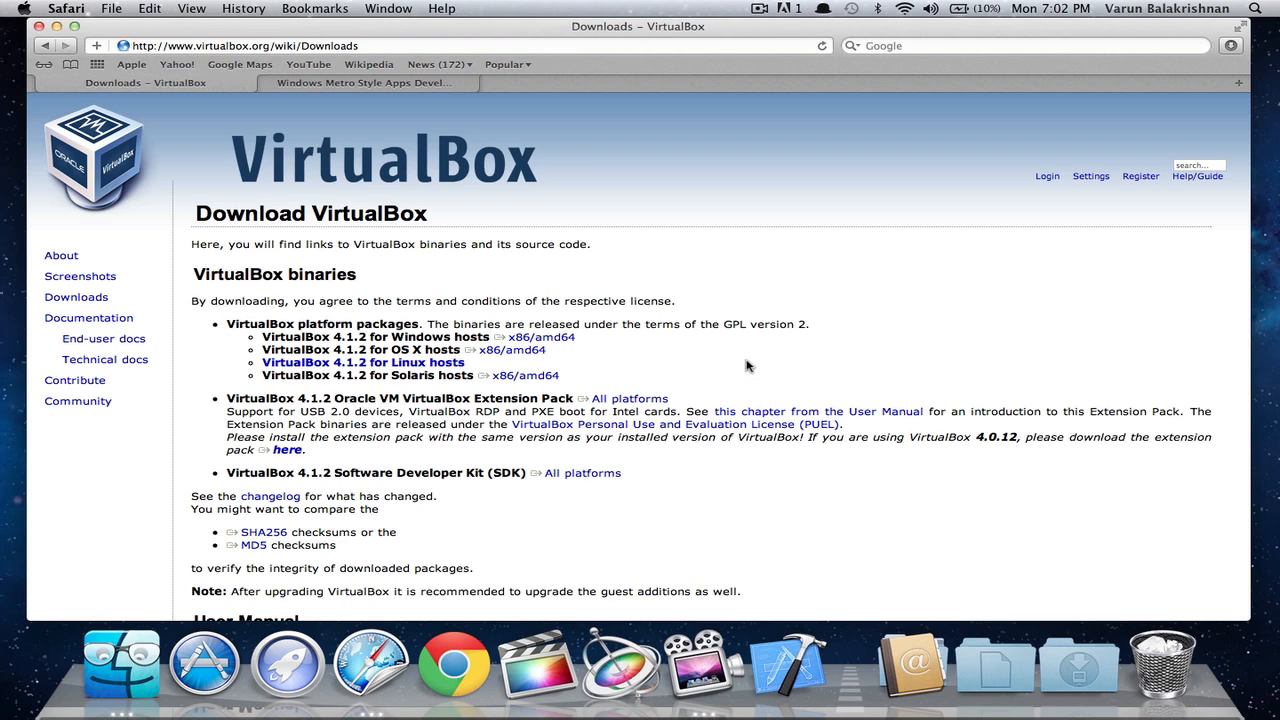
mouse_move(406, 117)
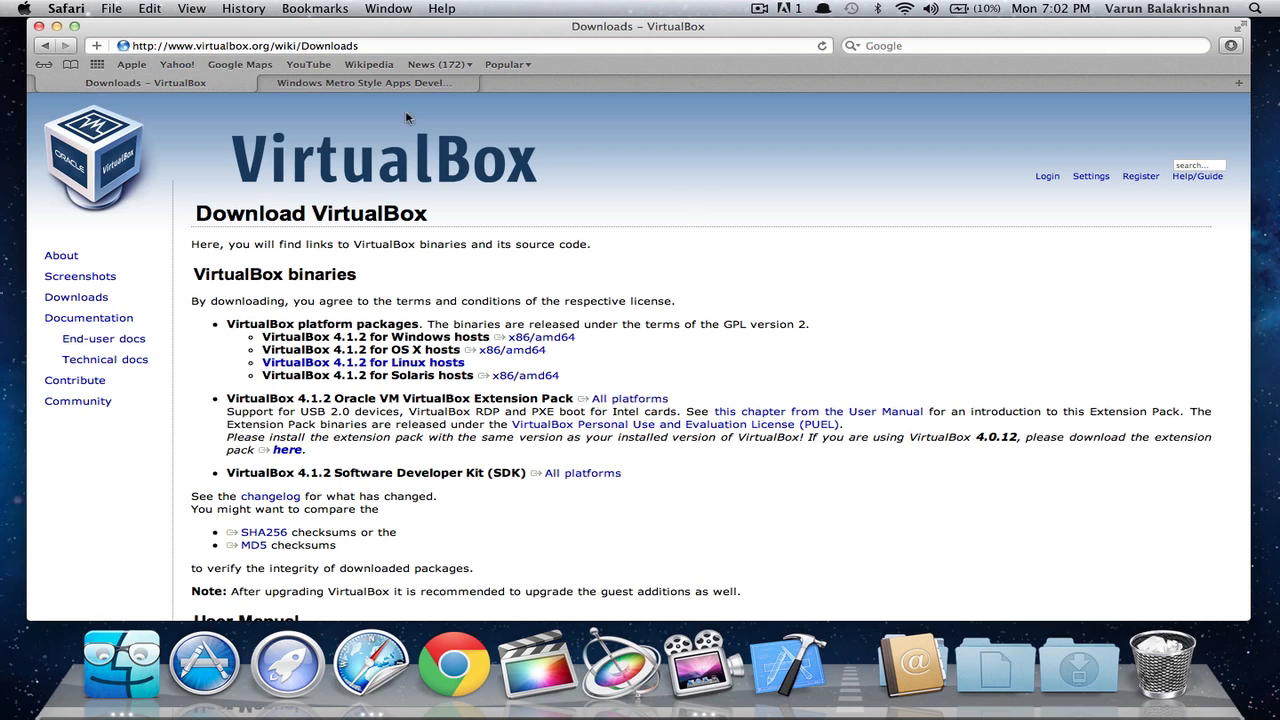
left_click(363, 82)
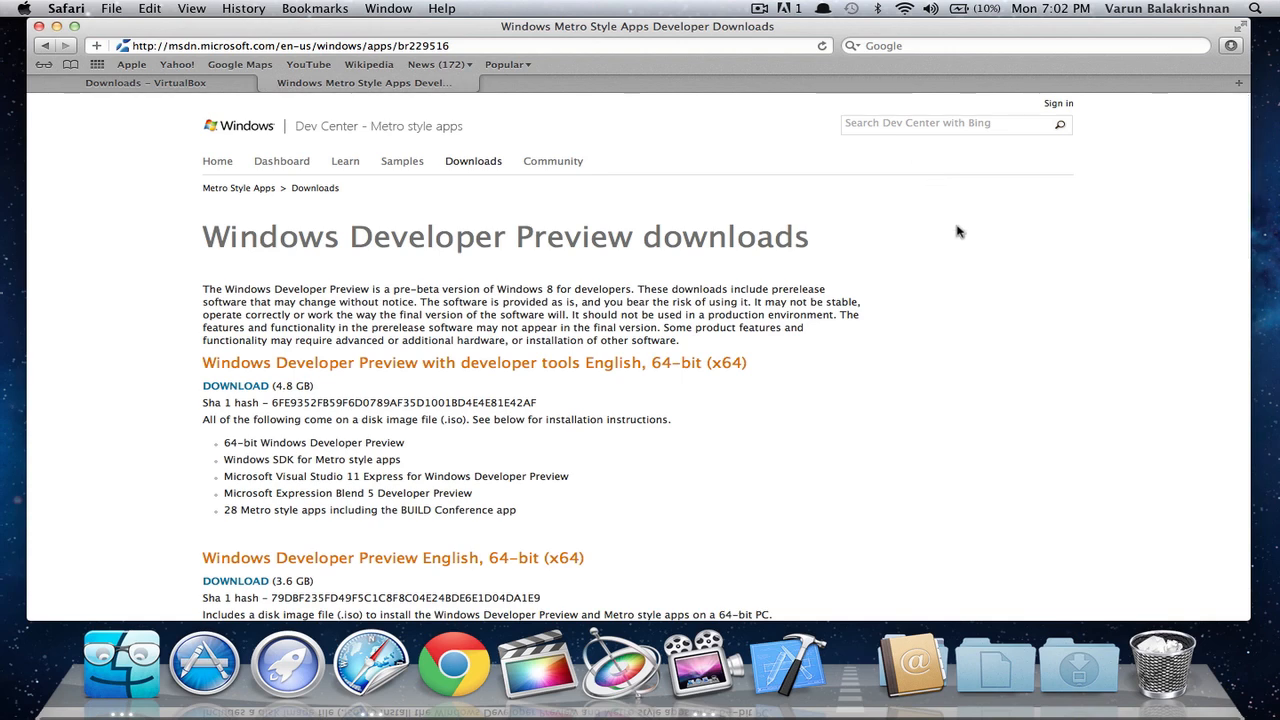
scroll("down", 3)
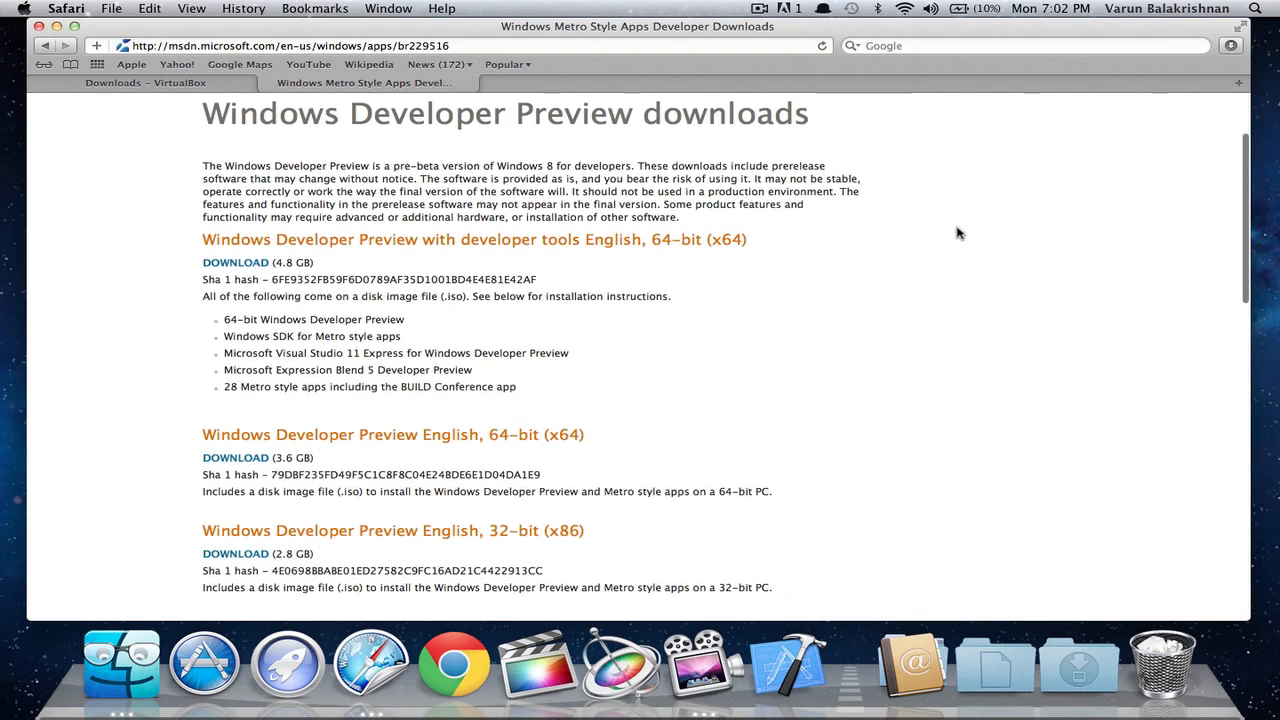
scroll("down", 3)
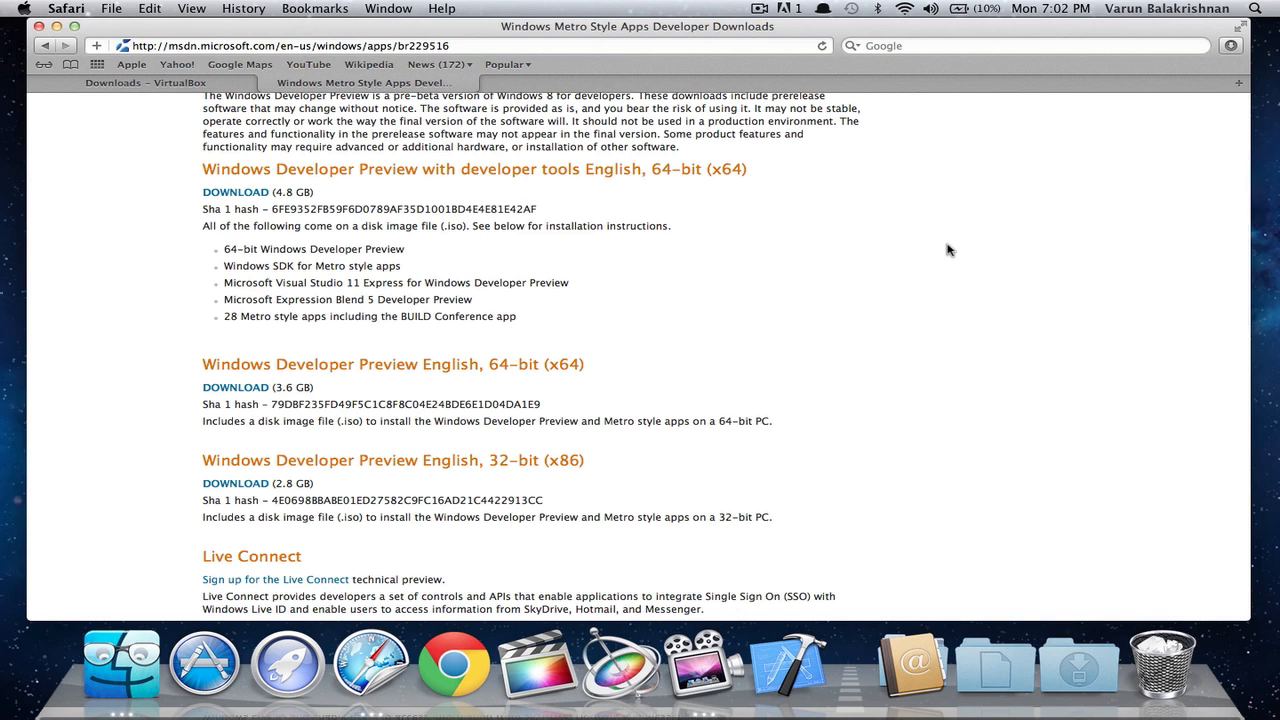
mouse_move(641, 373)
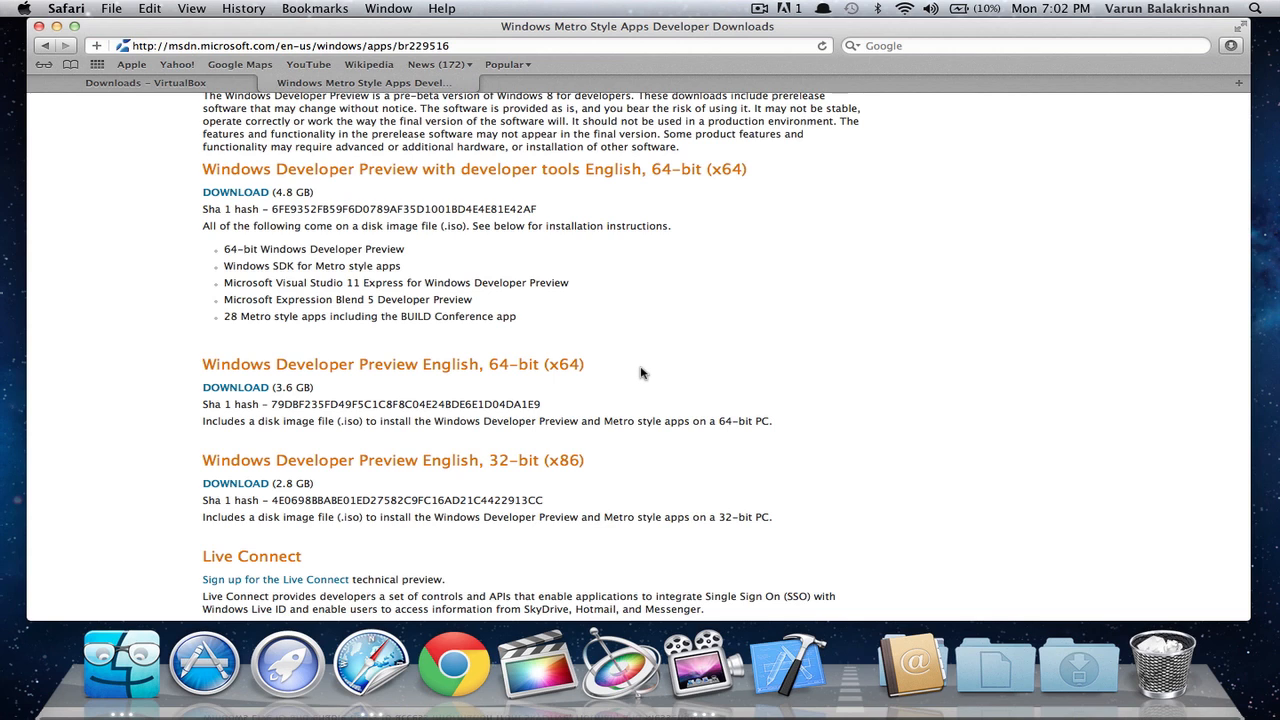
mouse_move(505, 383)
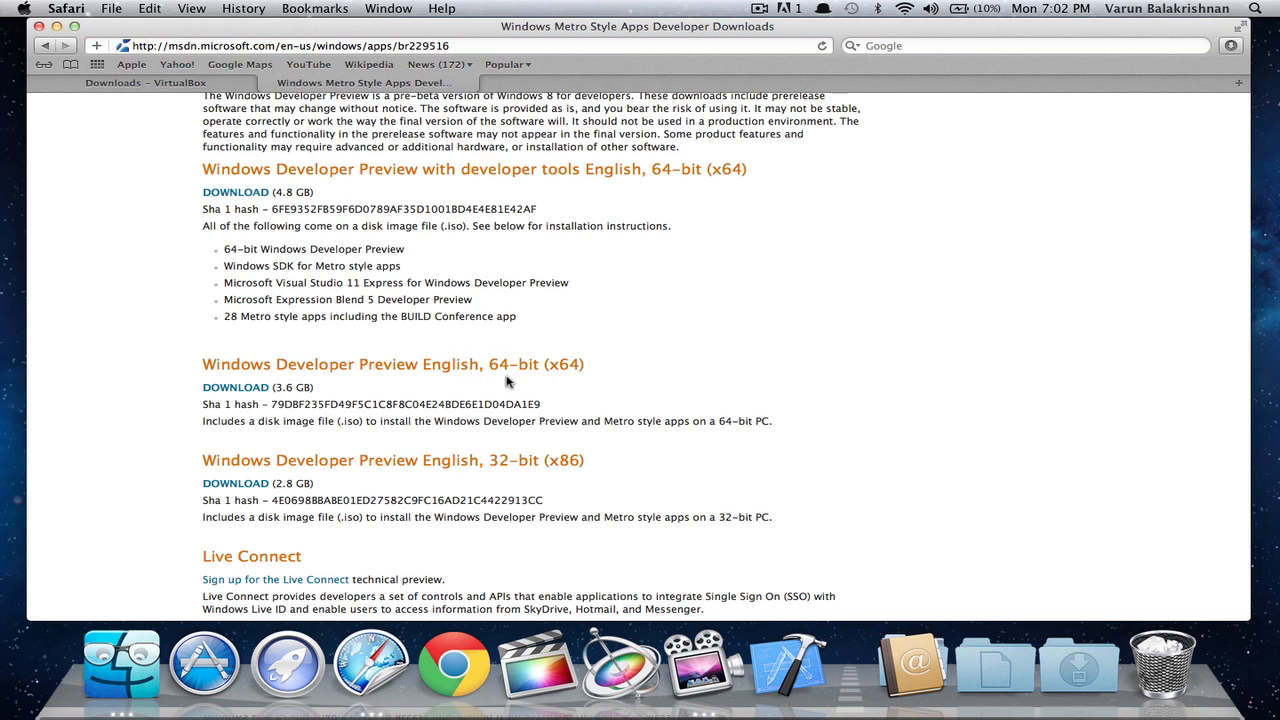
mouse_move(1238, 84)
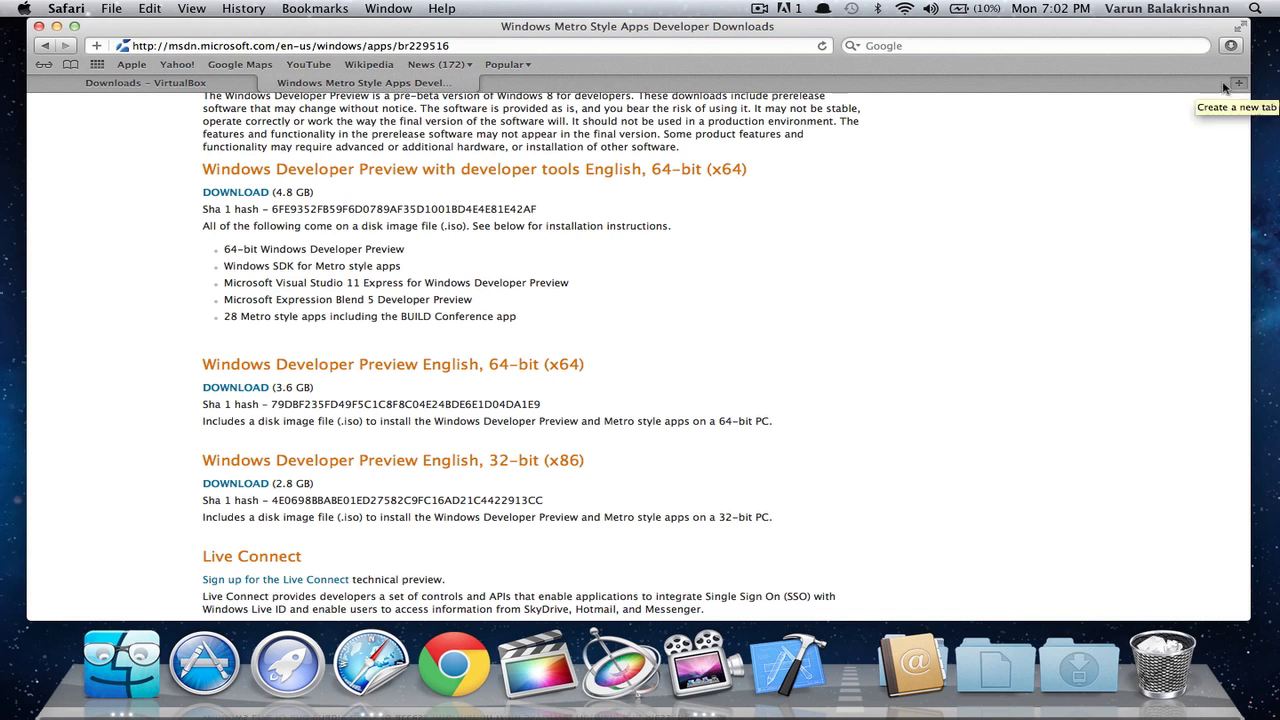
mouse_move(177, 211)
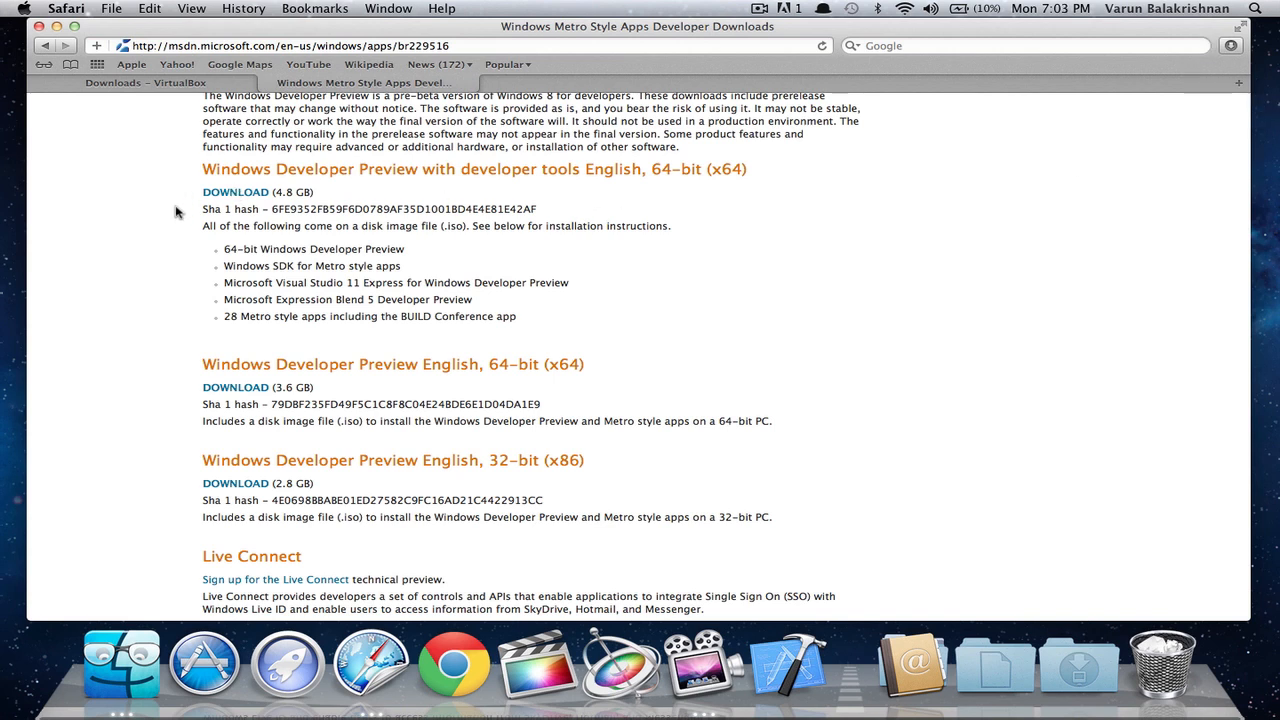
mouse_move(57, 27)
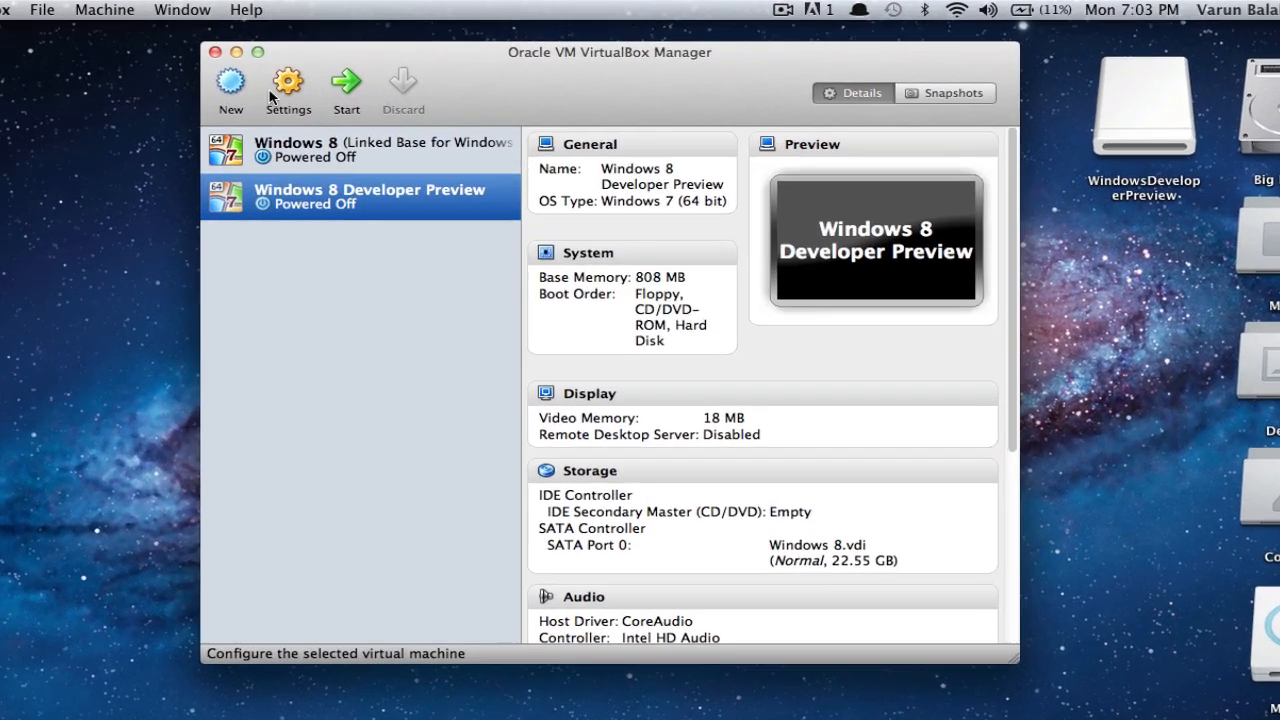
Step: Start the New Virtual Machine Wizard from VirtualBox Manager
left_click(230, 85)
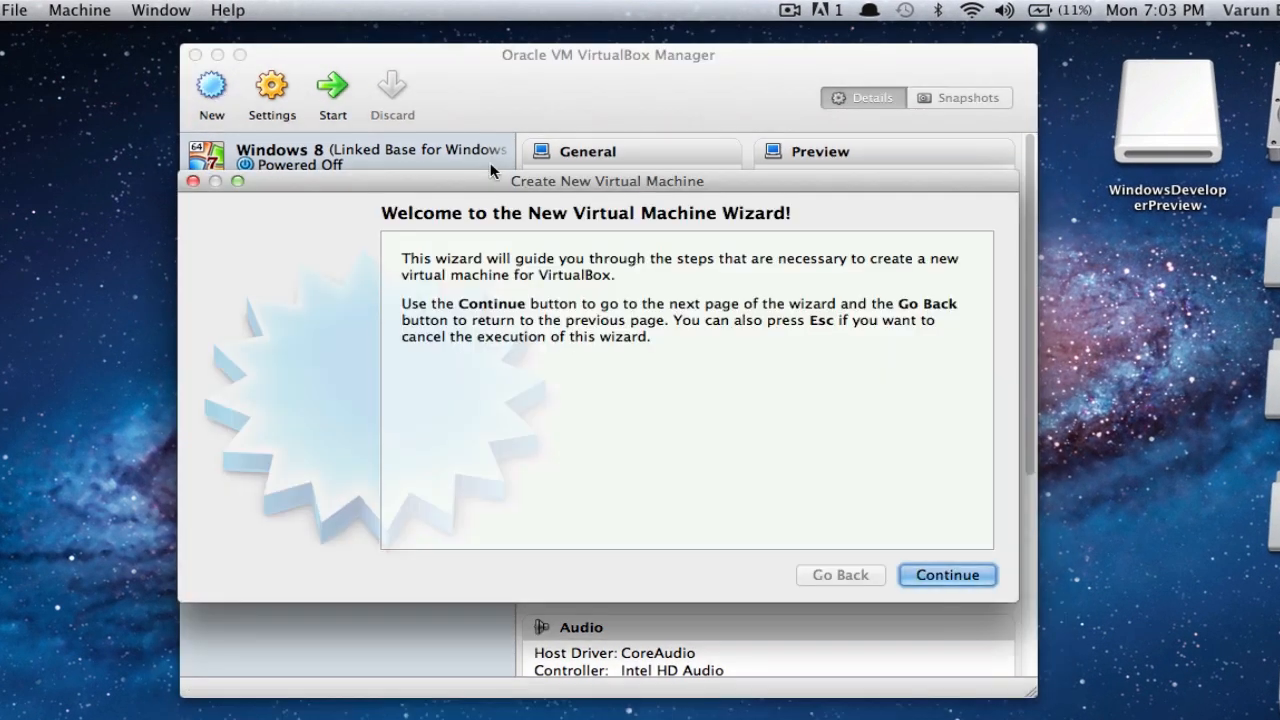
mouse_move(505, 240)
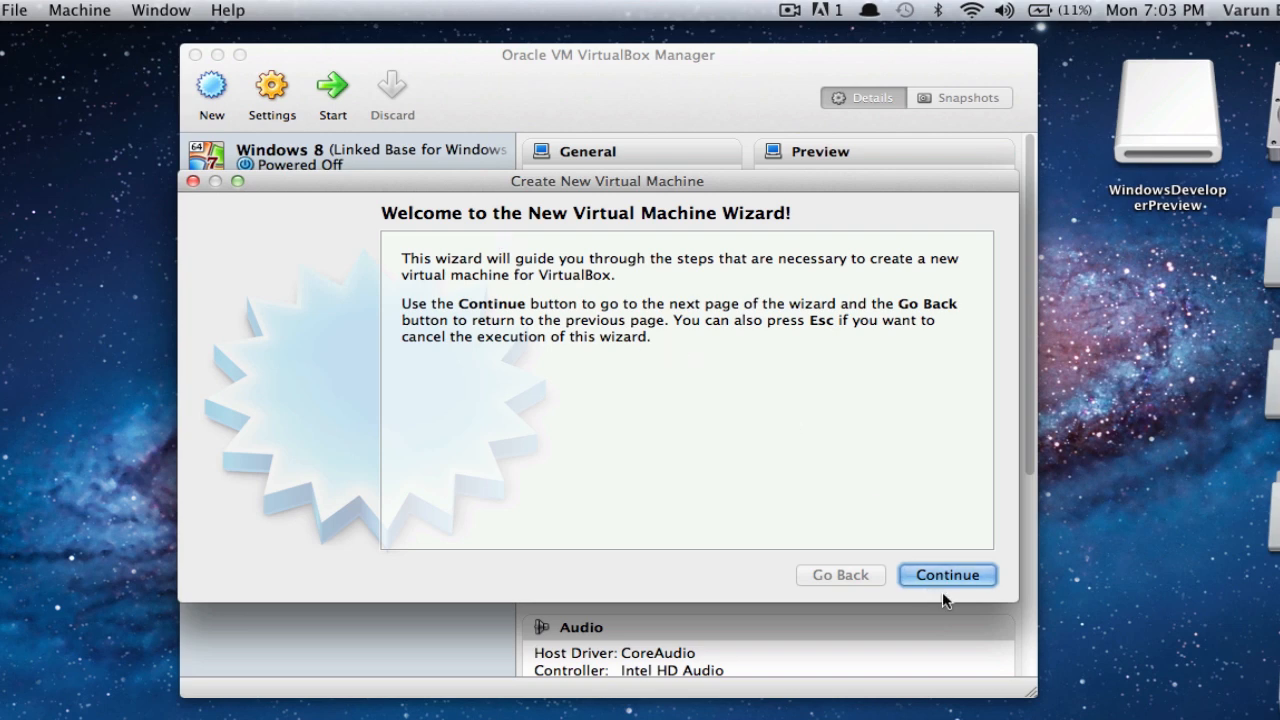
Step: Name the machine 'Windows' with OS Microsoft Windows, version Windows 7 (64 bit)
left_click(946, 574)
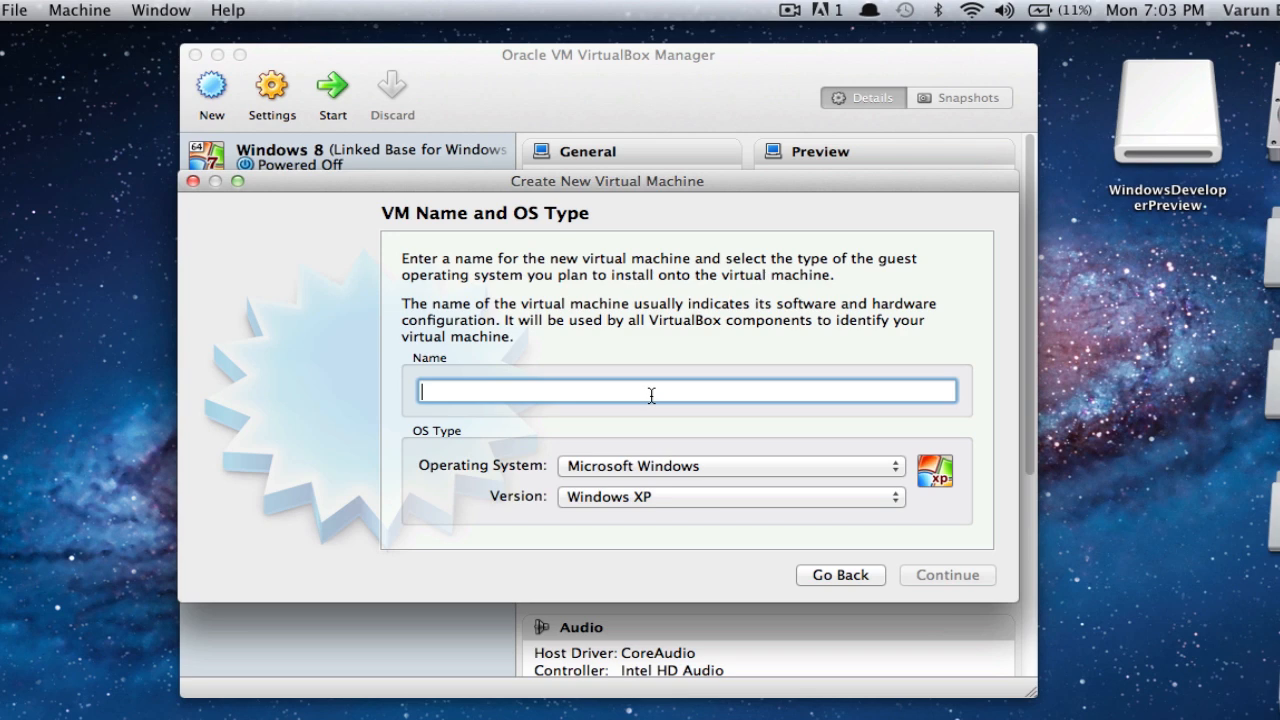
type("Wi")
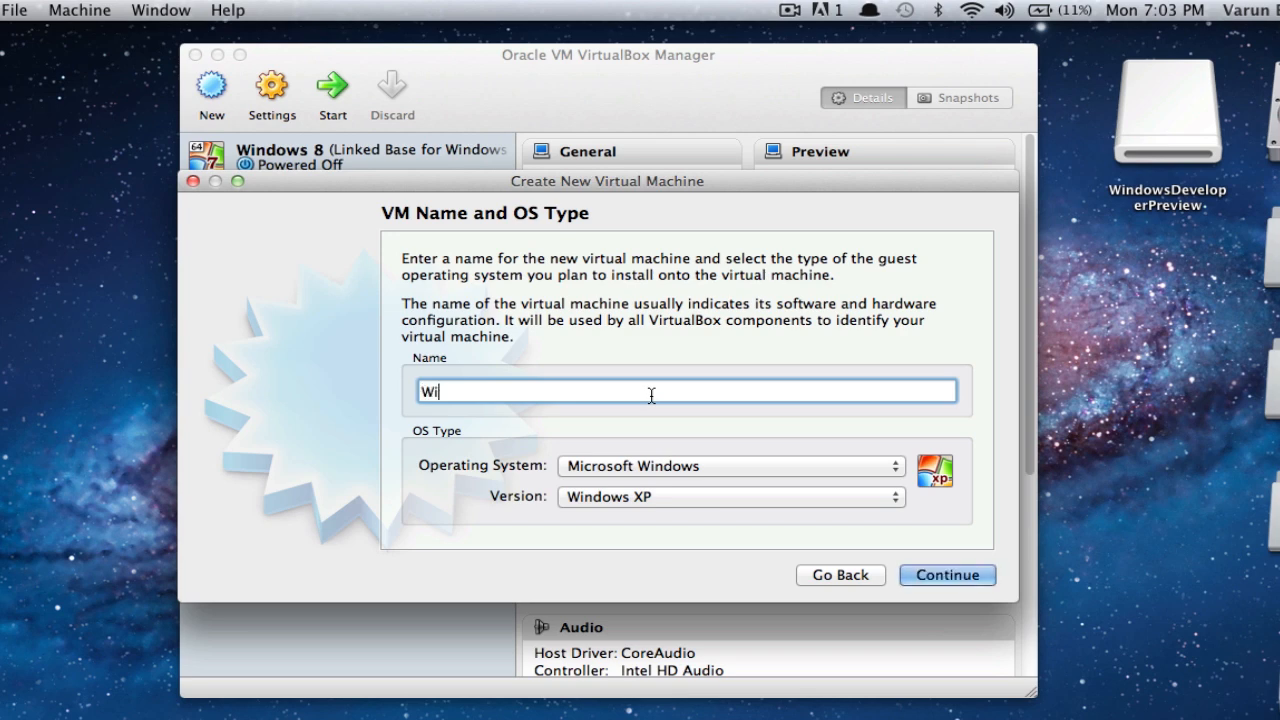
type("ndows")
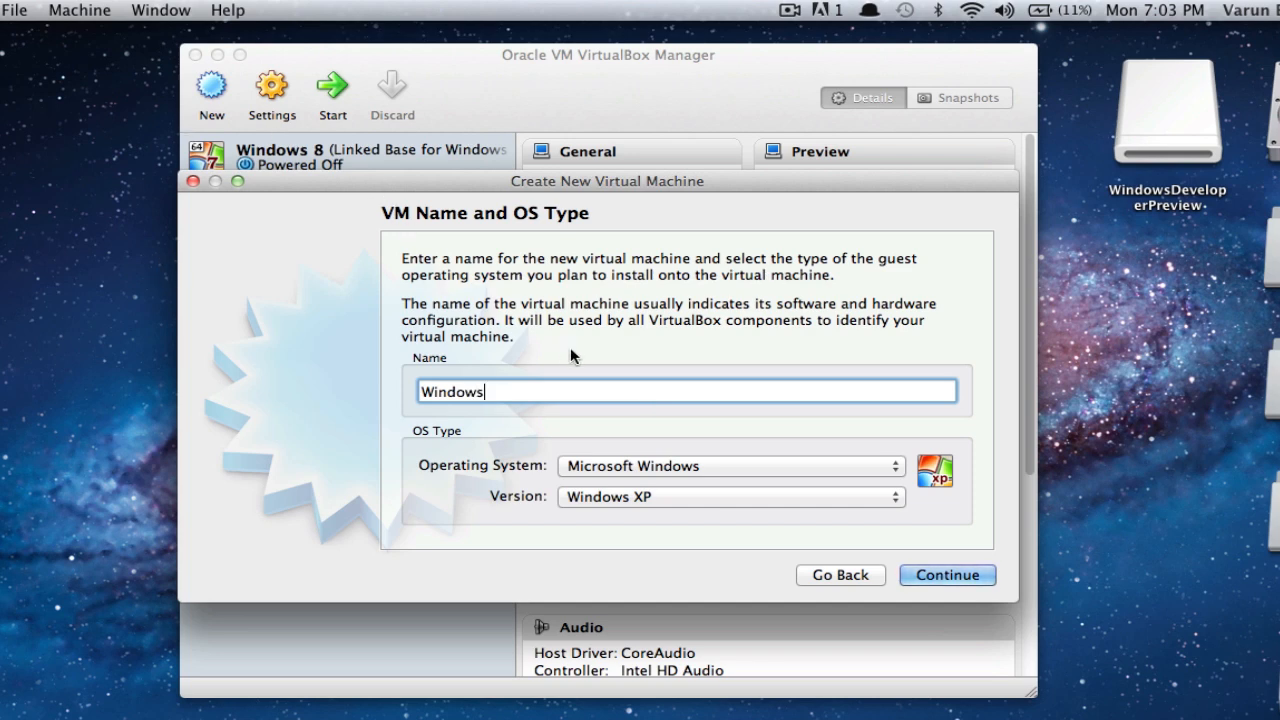
mouse_move(543, 443)
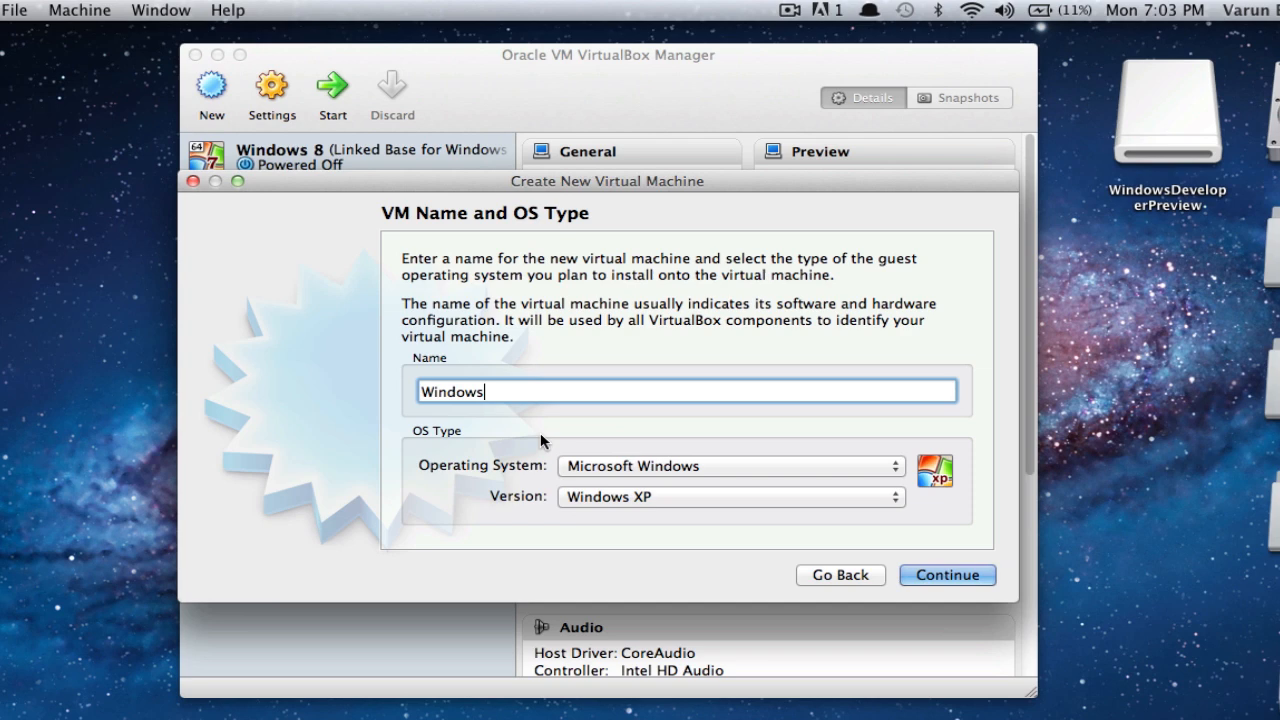
left_click(730, 466)
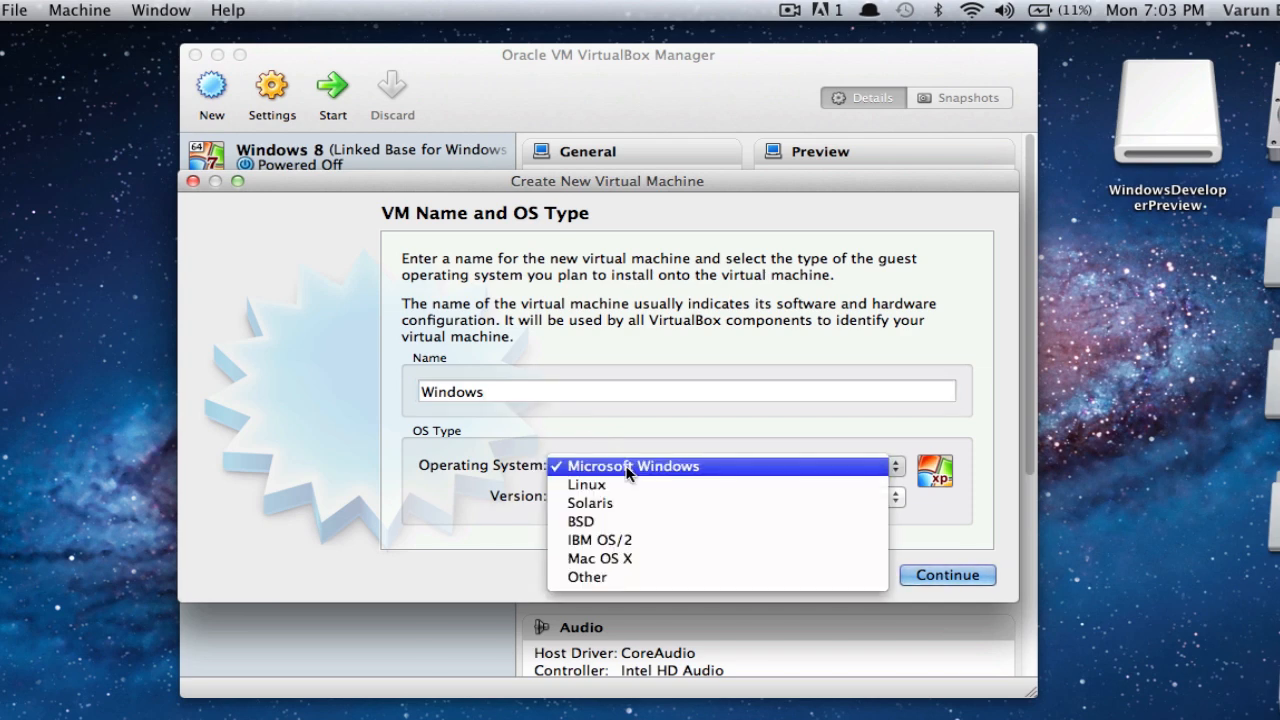
left_click(633, 465)
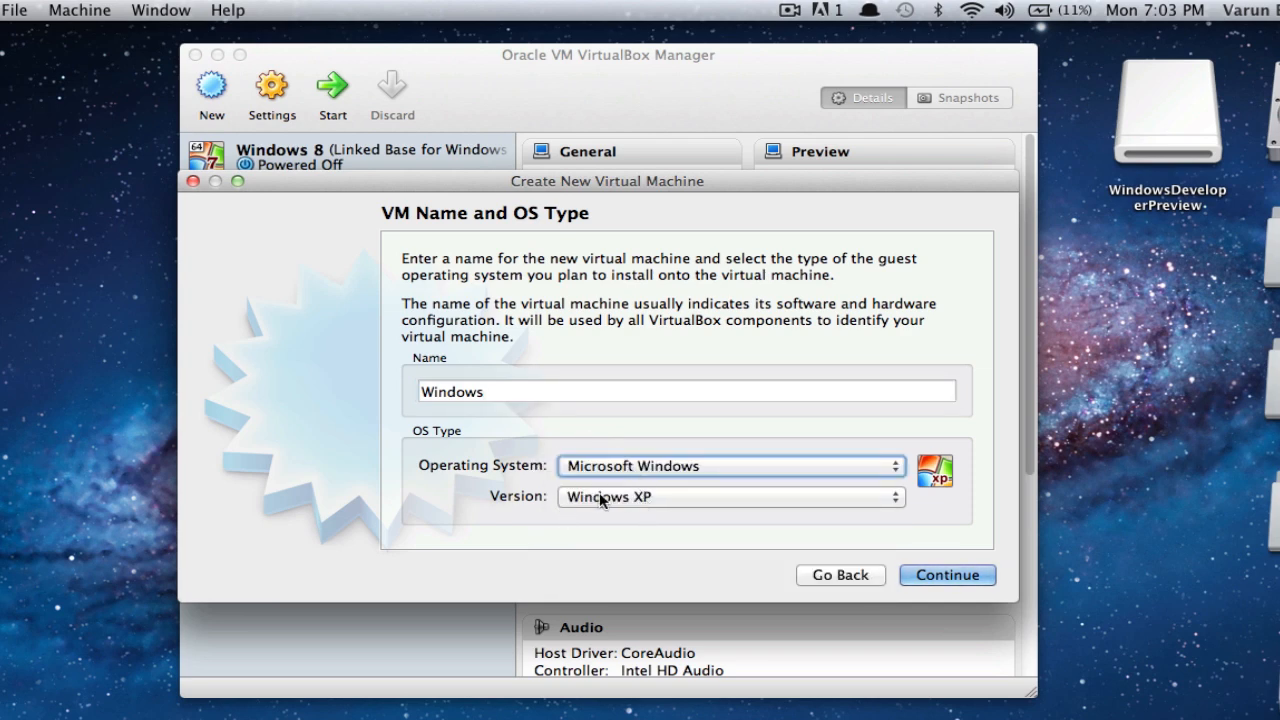
left_click(730, 497)
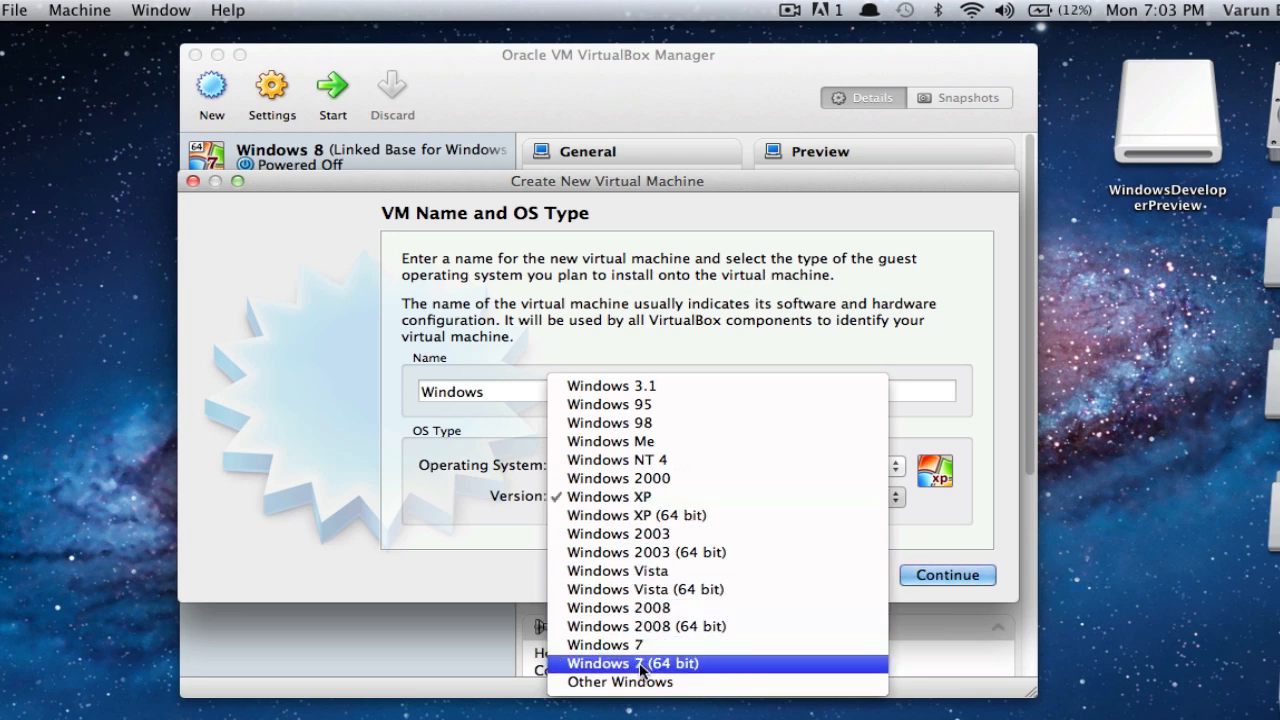
left_click(631, 663)
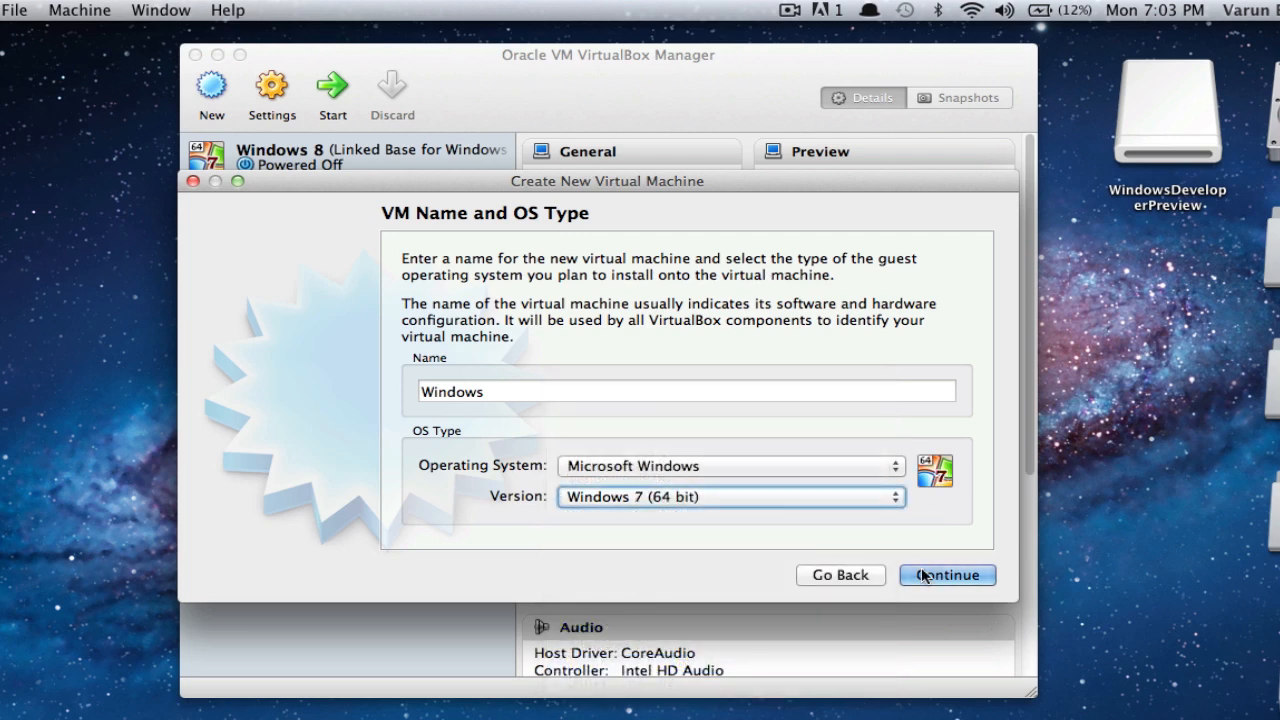
left_click(946, 574)
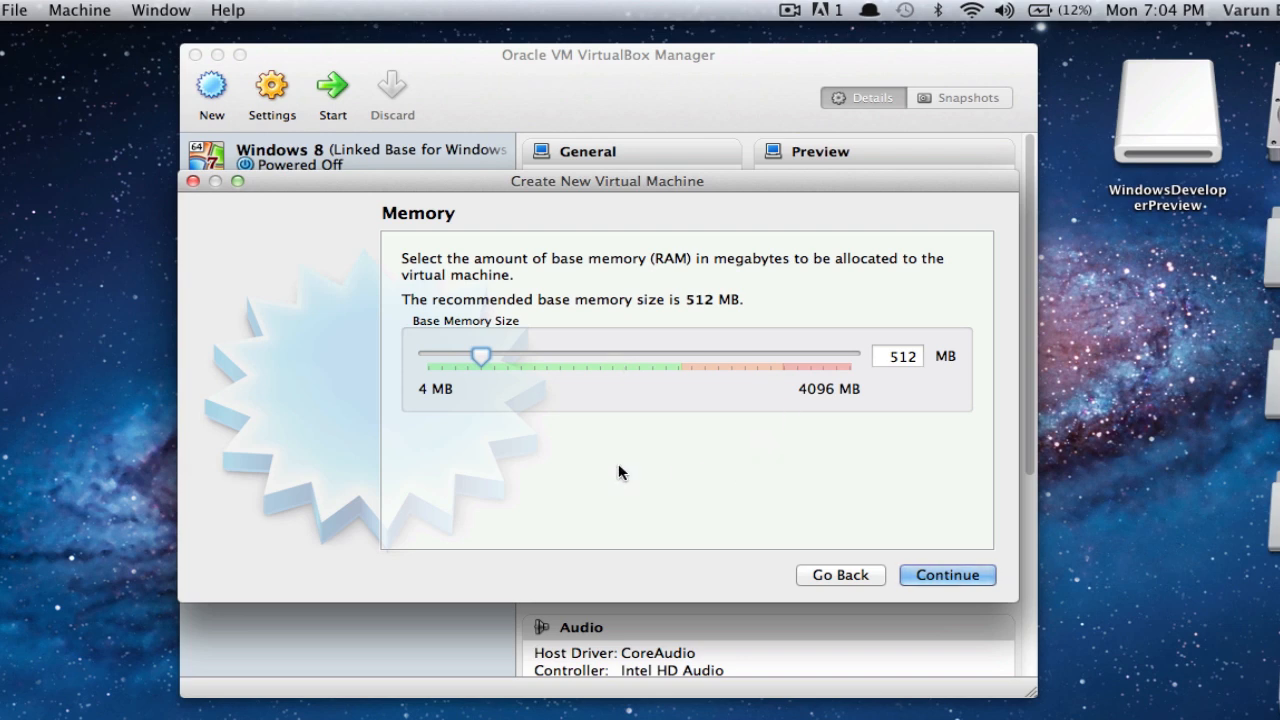
Step: Set the base memory slider to 710 MB and continue to disk setup
left_click_drag(480, 355, 485, 355)
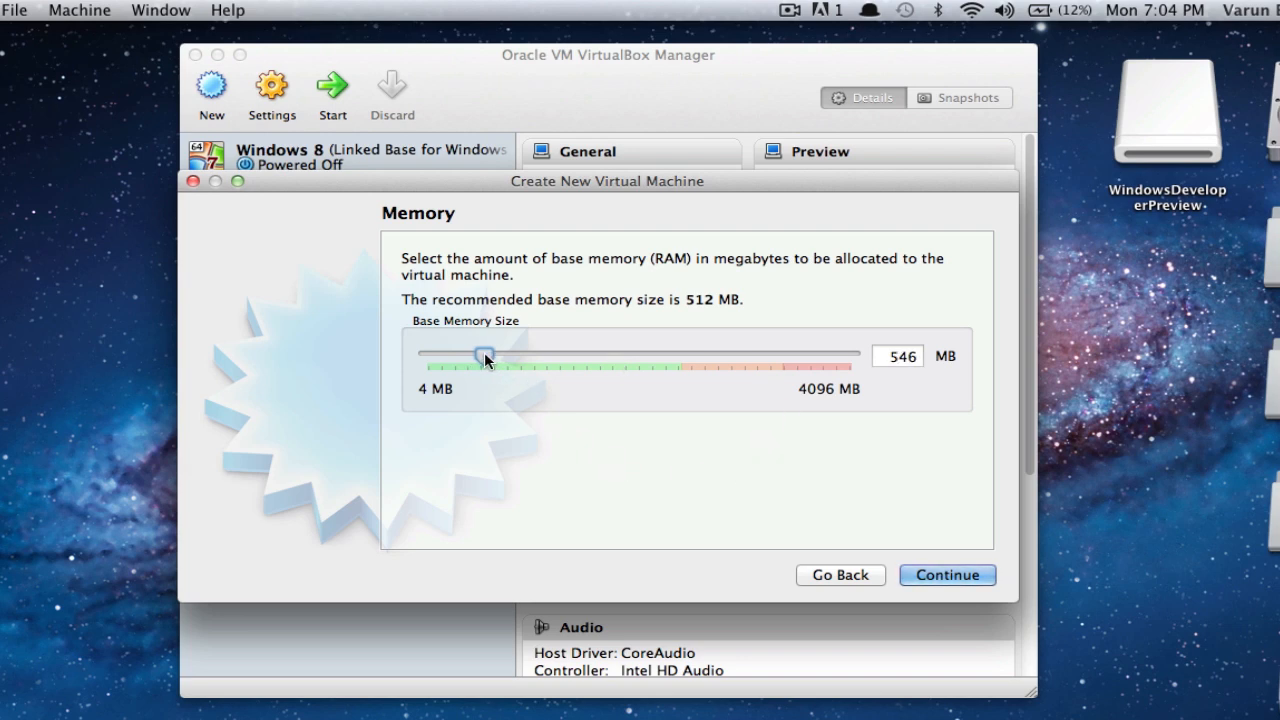
left_click_drag(485, 354, 503, 354)
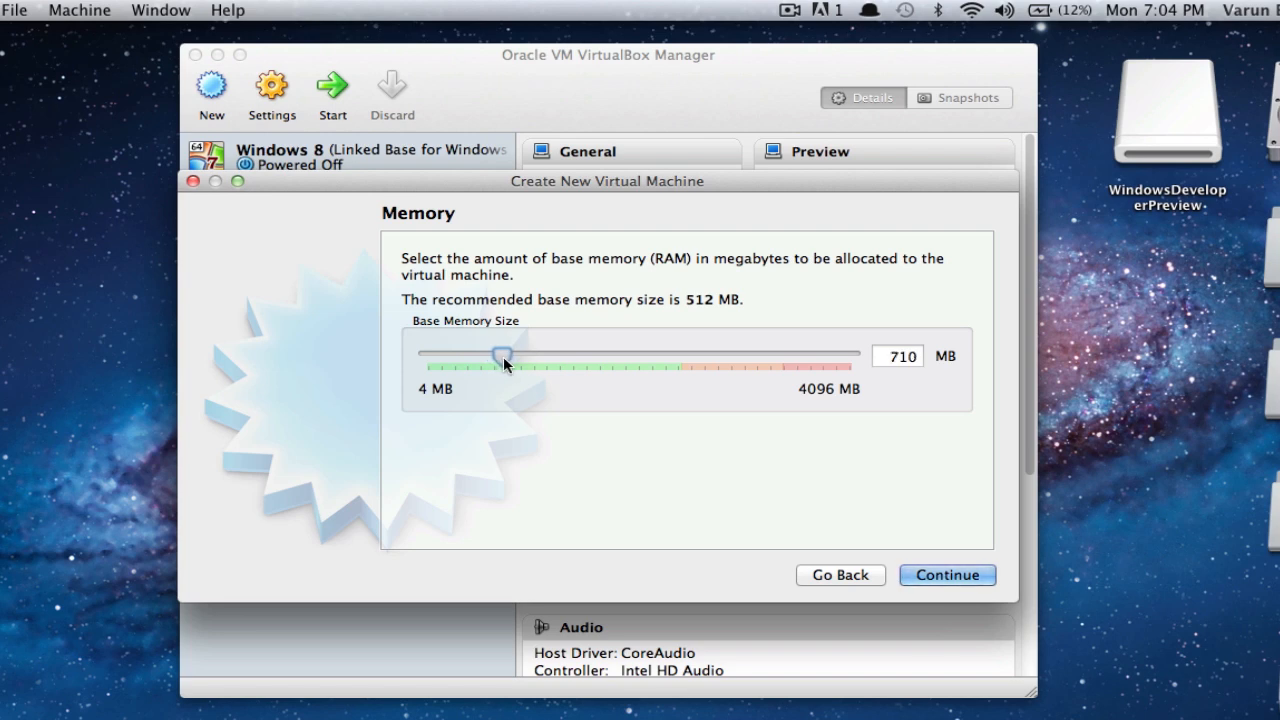
left_click_drag(503, 353, 500, 353)
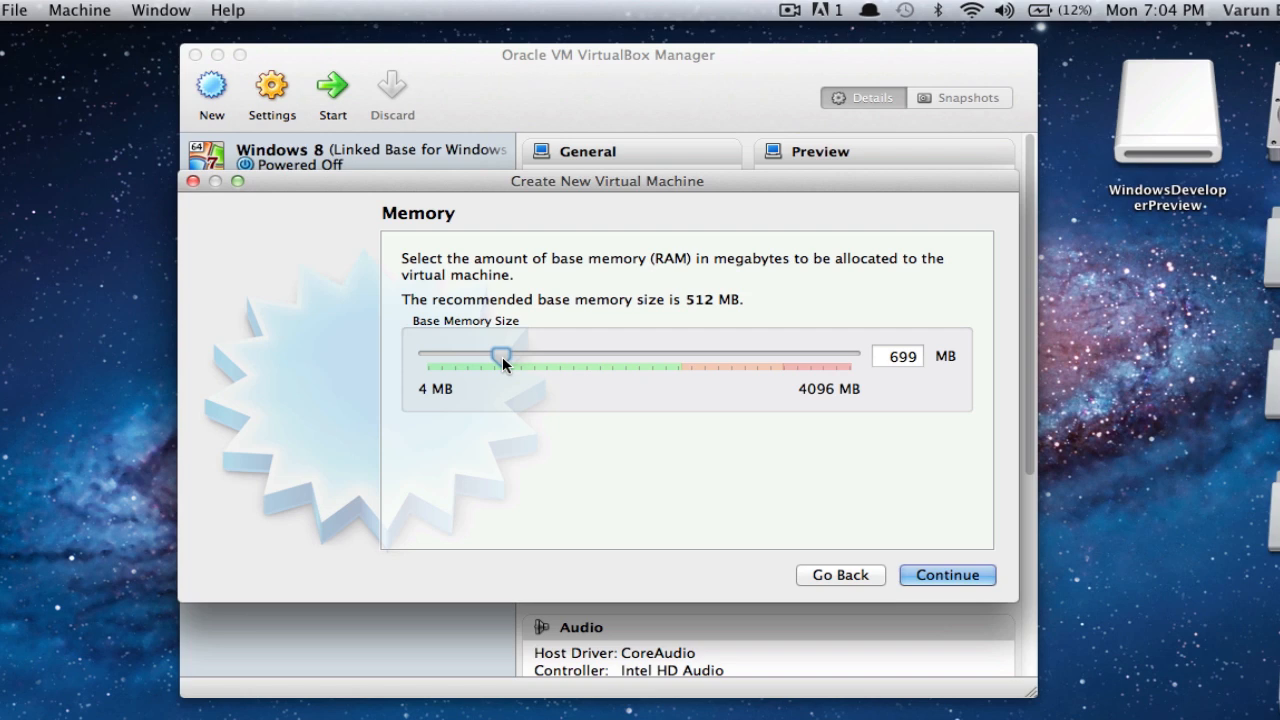
left_click_drag(500, 353, 502, 353)
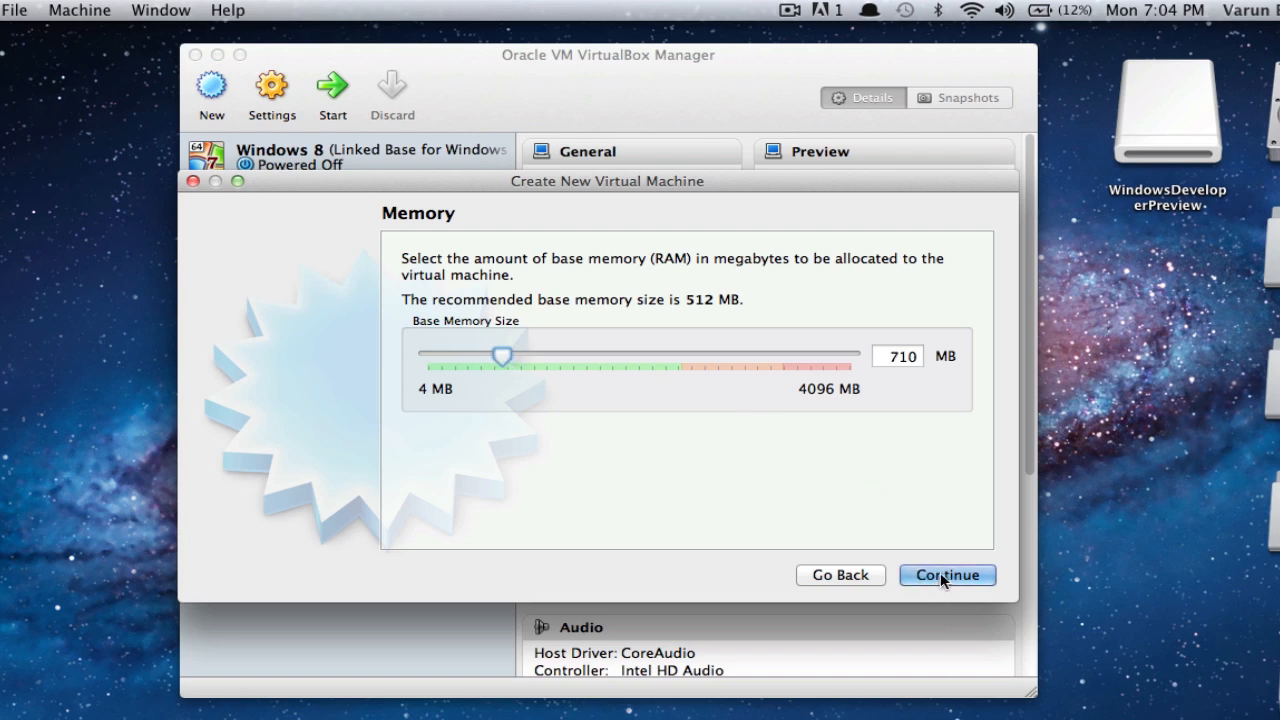
mouse_move(925, 598)
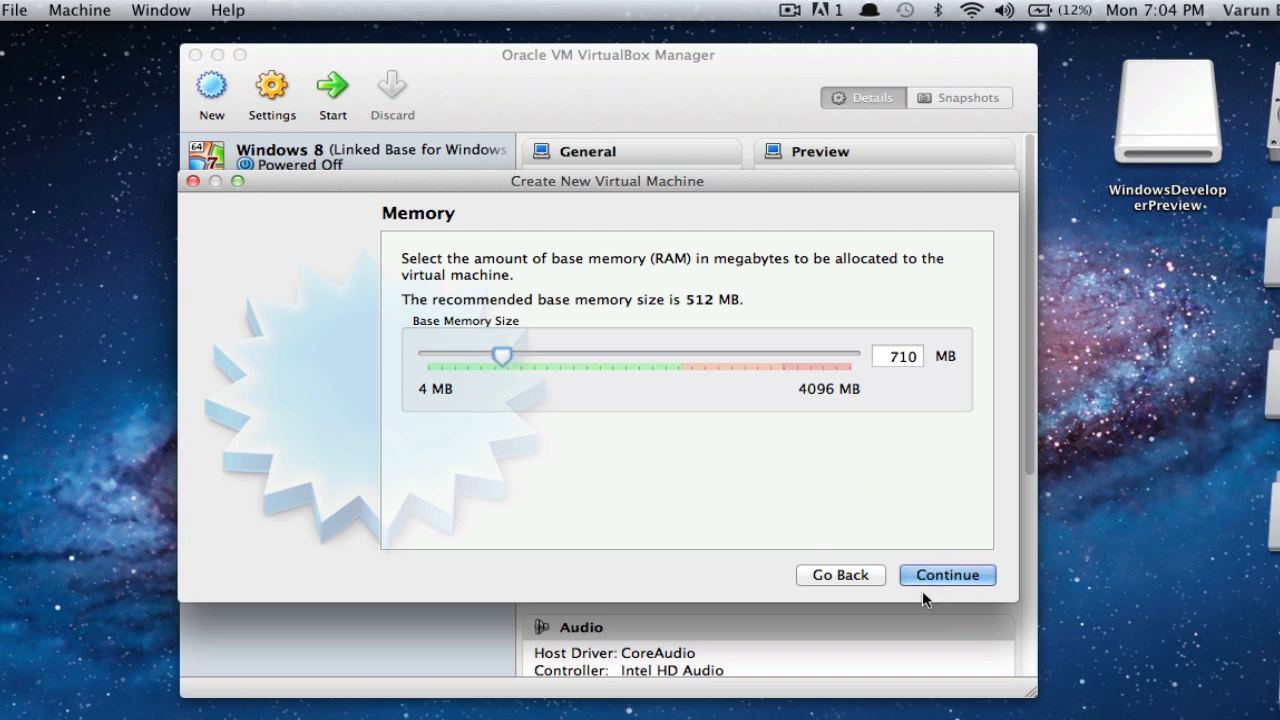
left_click(946, 574)
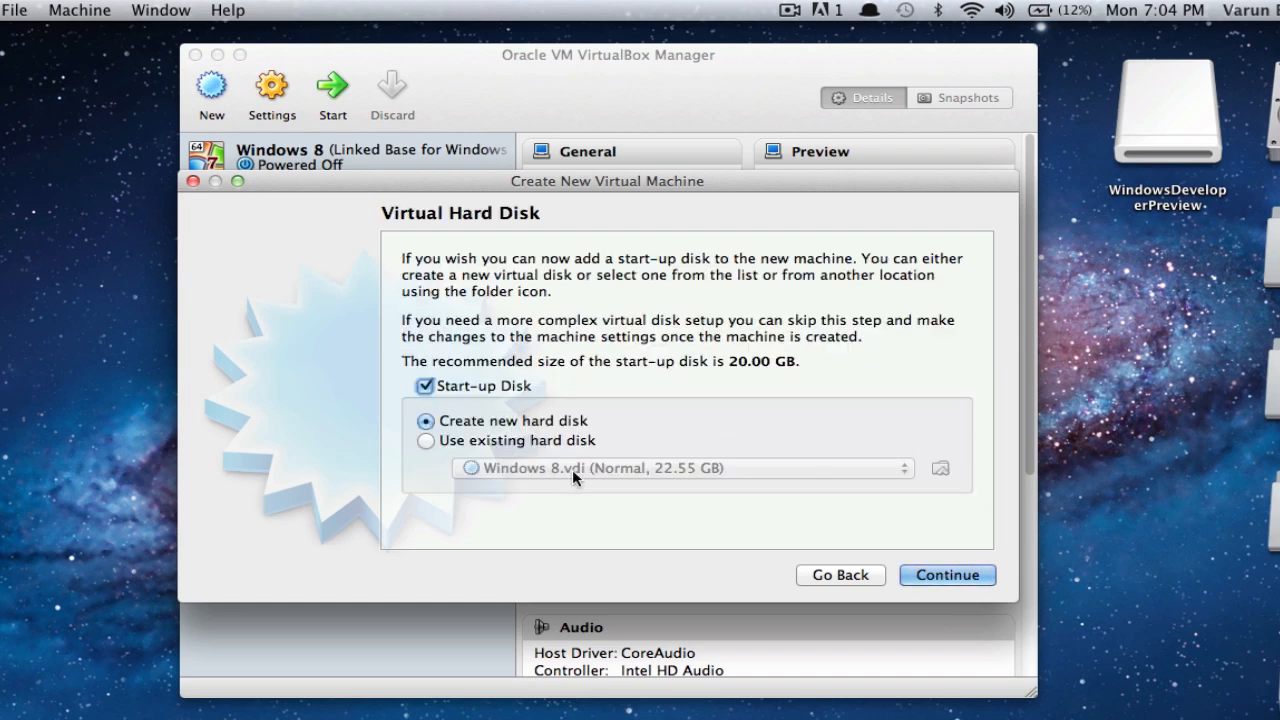
mouse_move(730, 415)
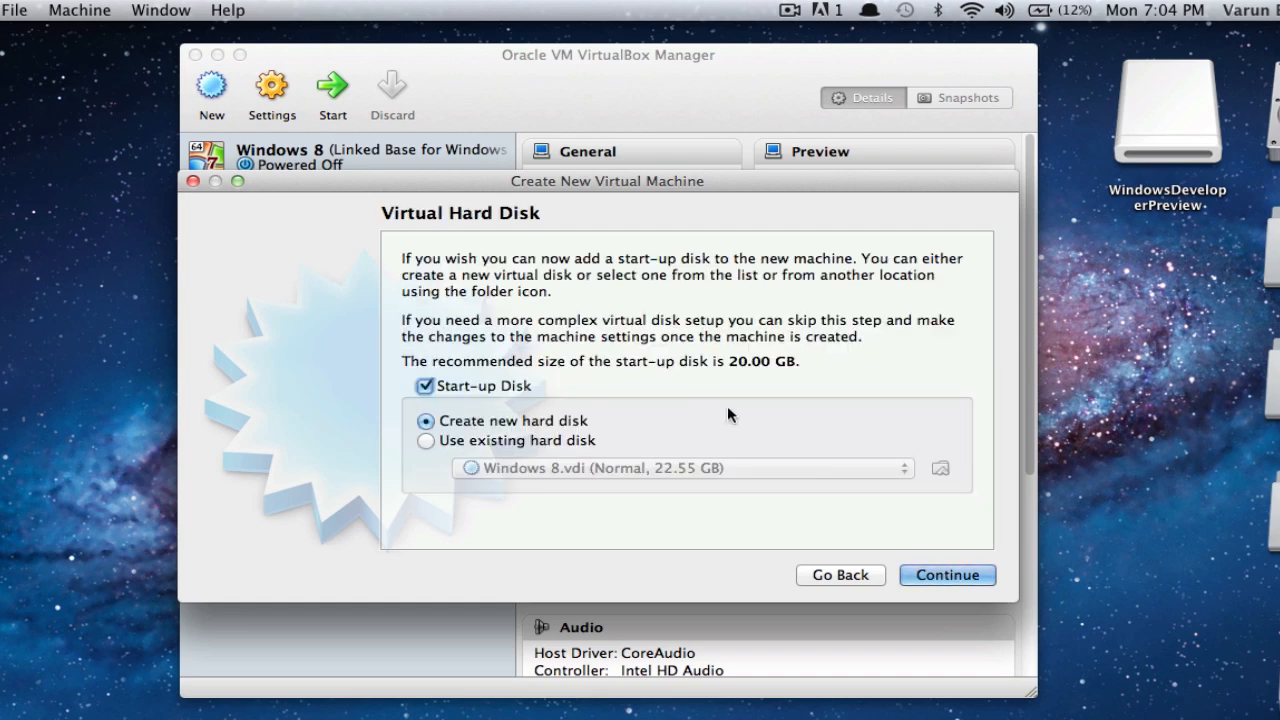
mouse_move(480, 402)
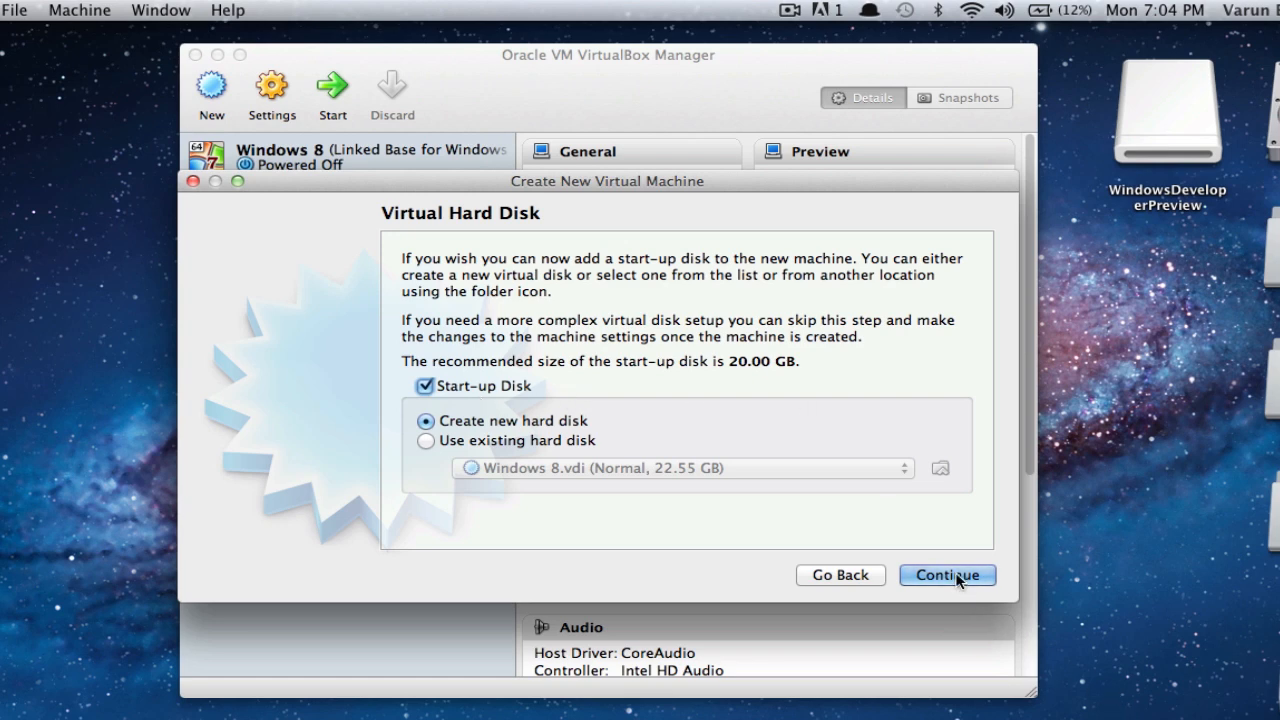
Step: Create a new start-up disk of VDI type with fixed-size storage
left_click(946, 575)
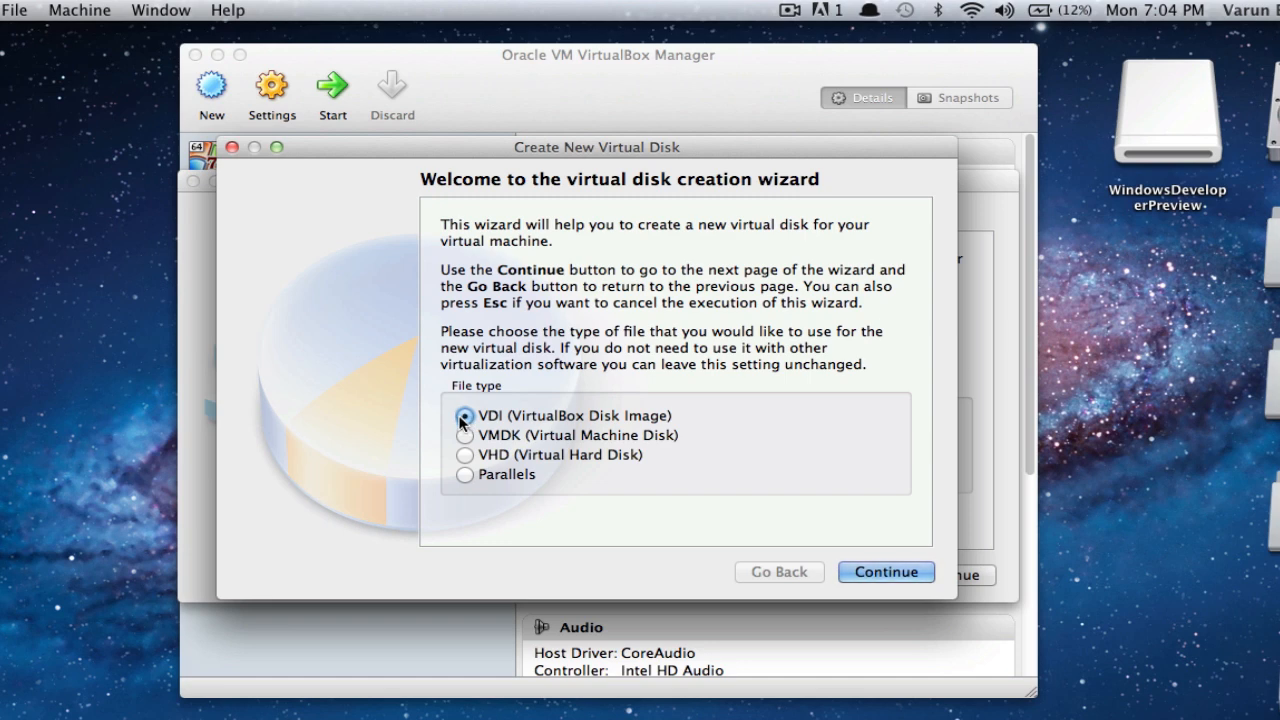
mouse_move(763, 428)
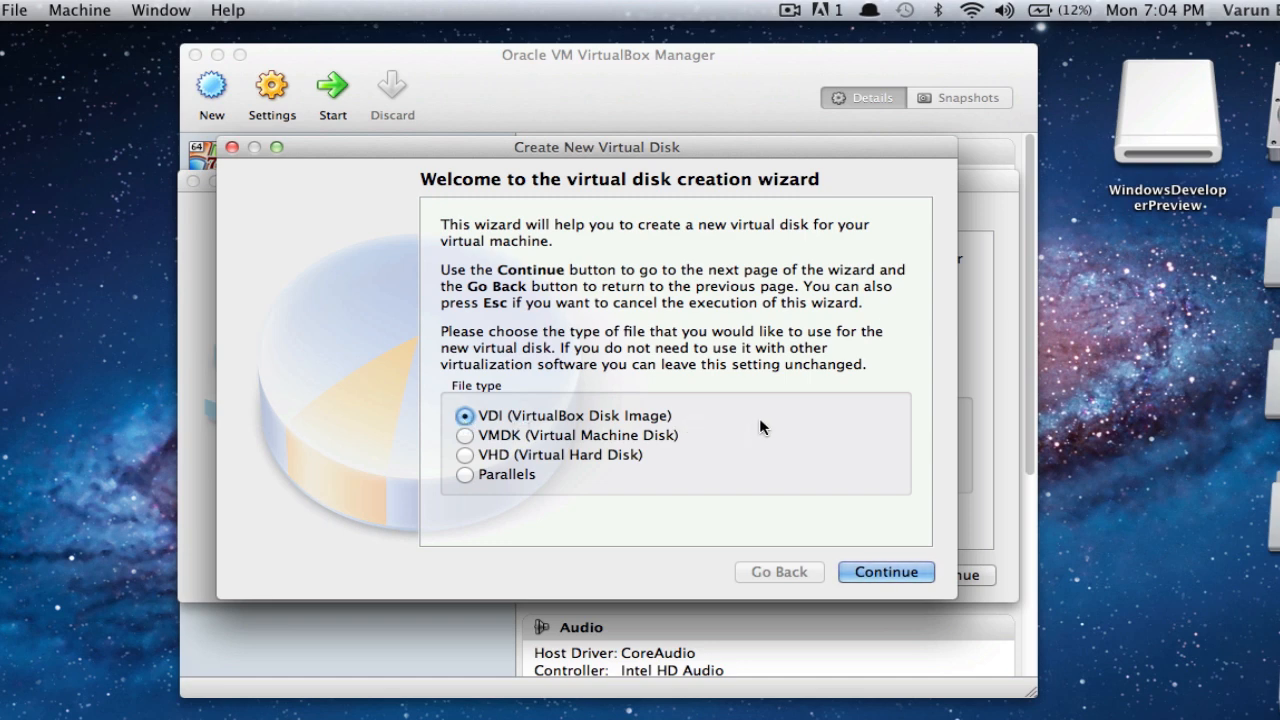
left_click(884, 571)
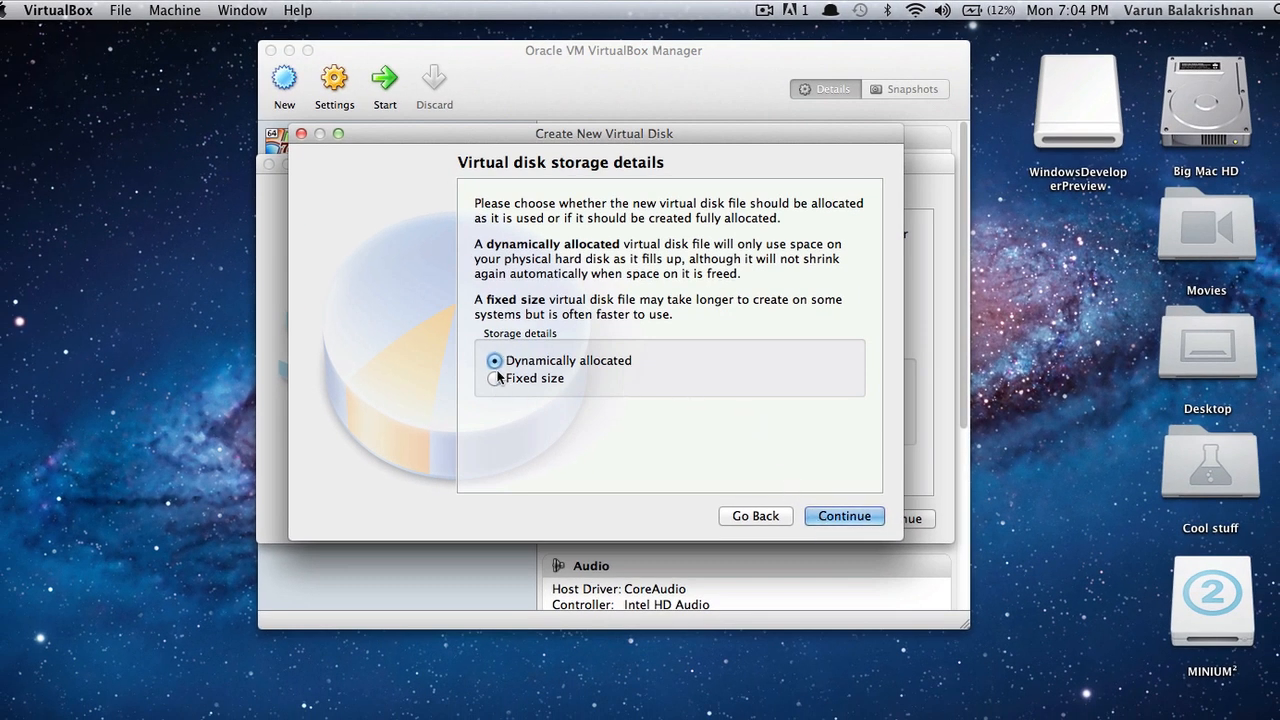
left_click(494, 378)
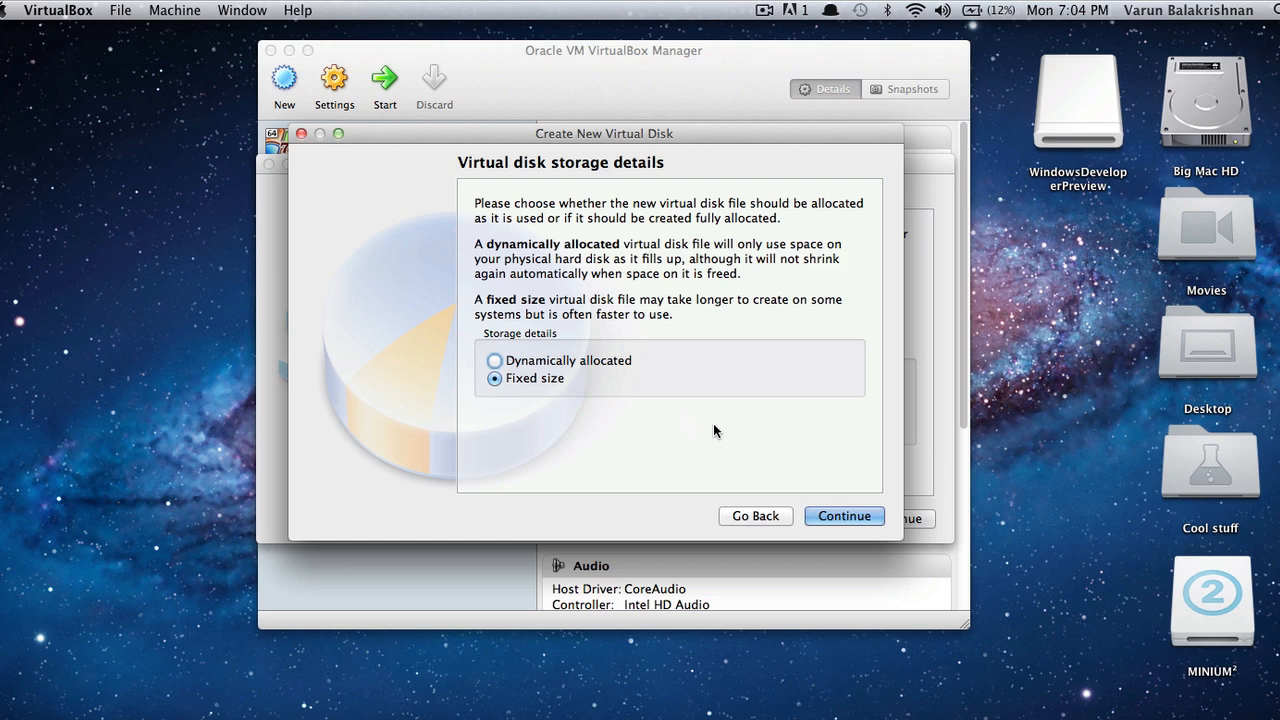
left_click(843, 515)
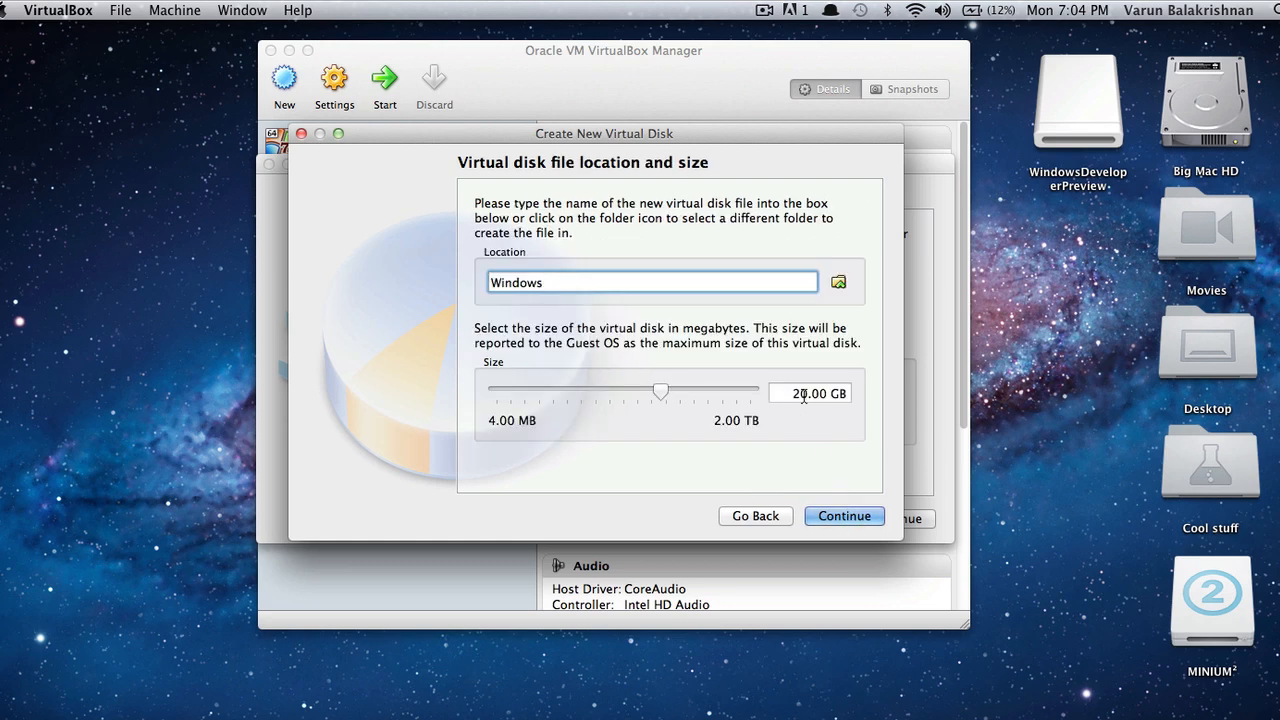
mouse_move(778, 321)
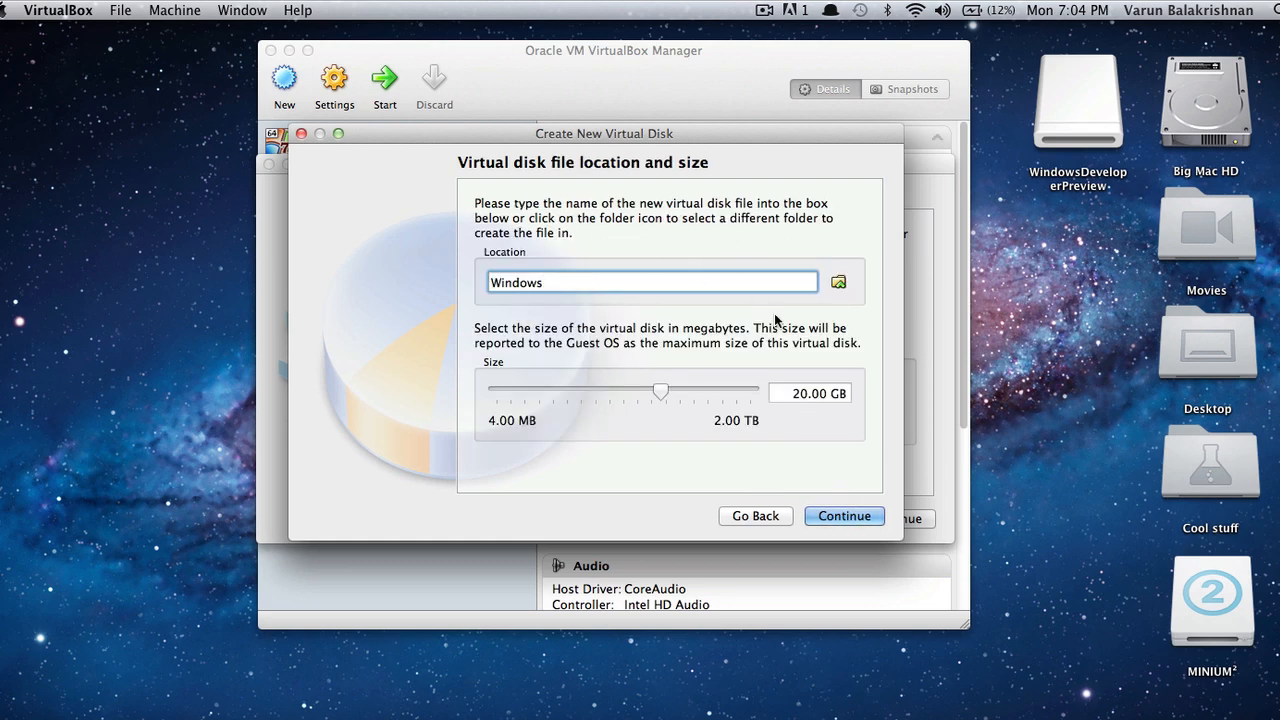
Step: Save the disk file as 'Windows' on the Desktop
left_click(838, 282)
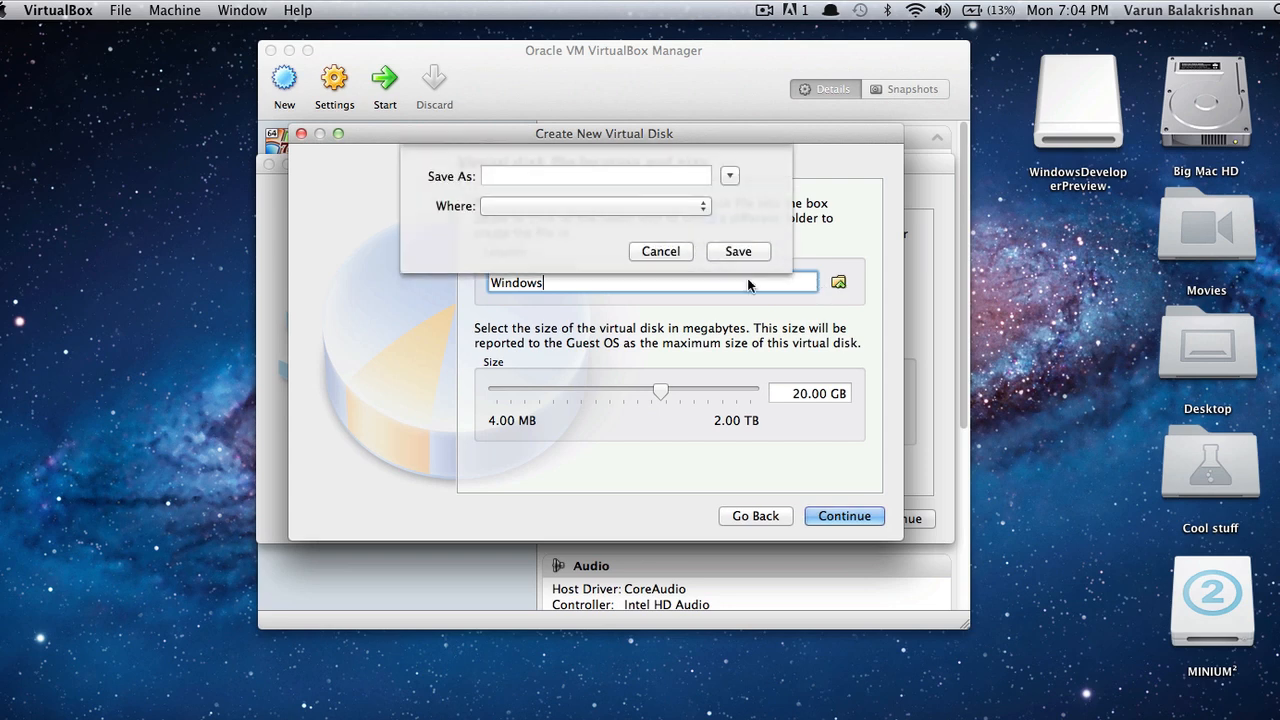
left_click(595, 206)
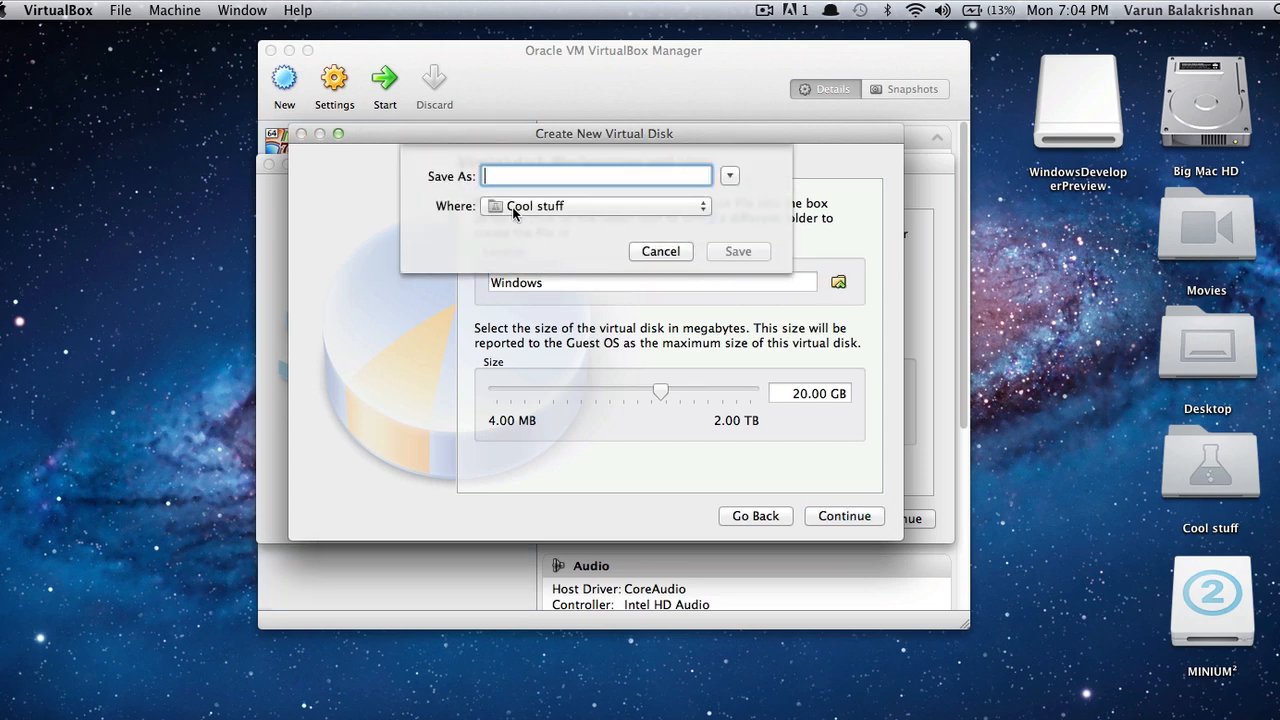
left_click(595, 206)
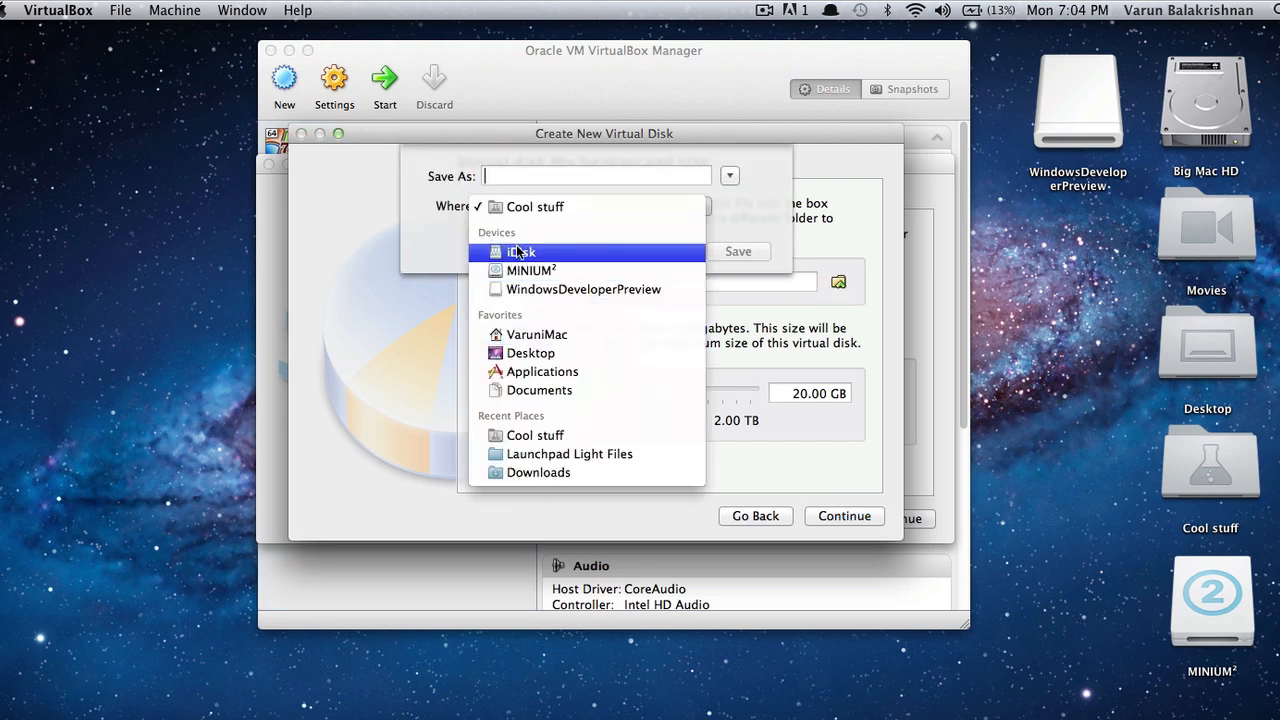
left_click(531, 352)
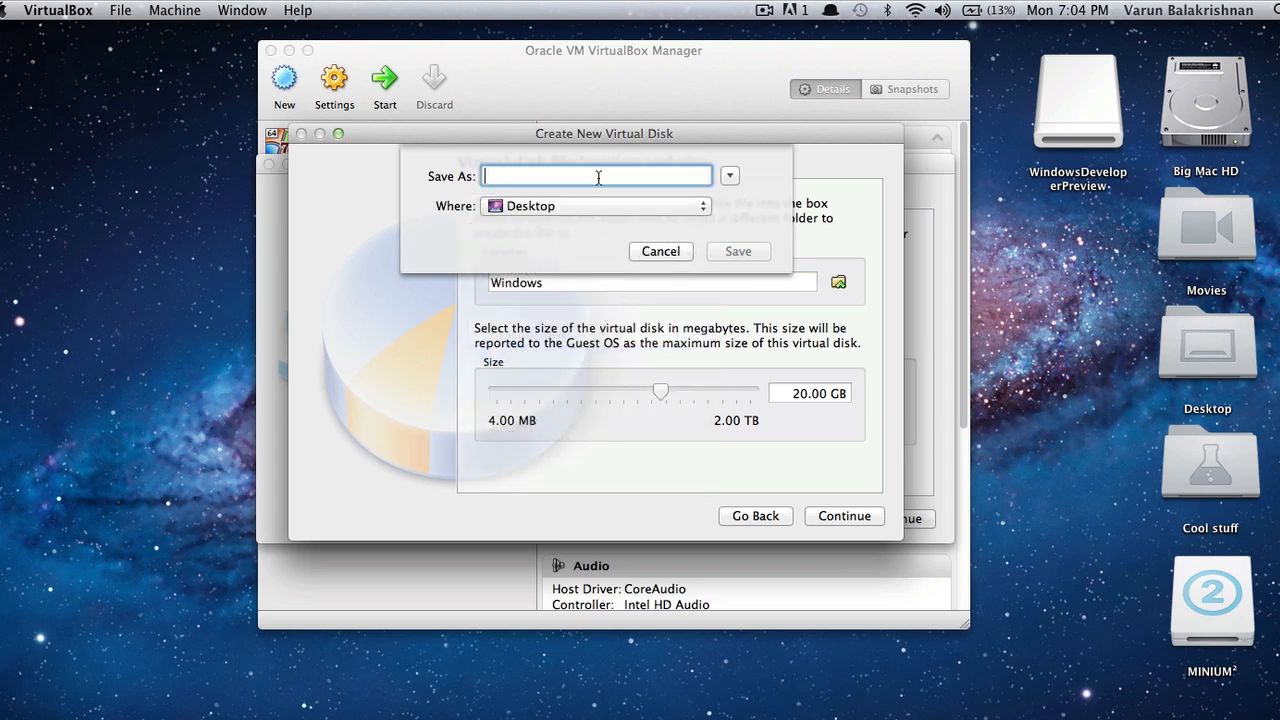
type("Windows")
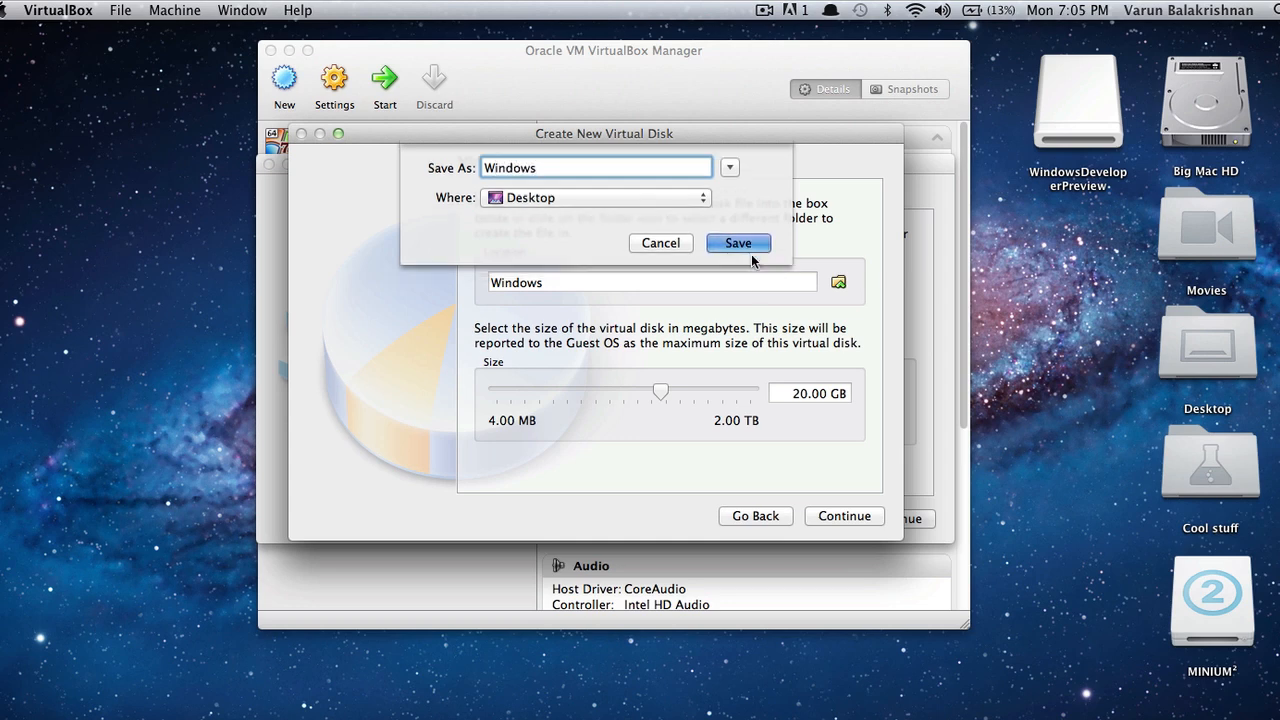
left_click(738, 243)
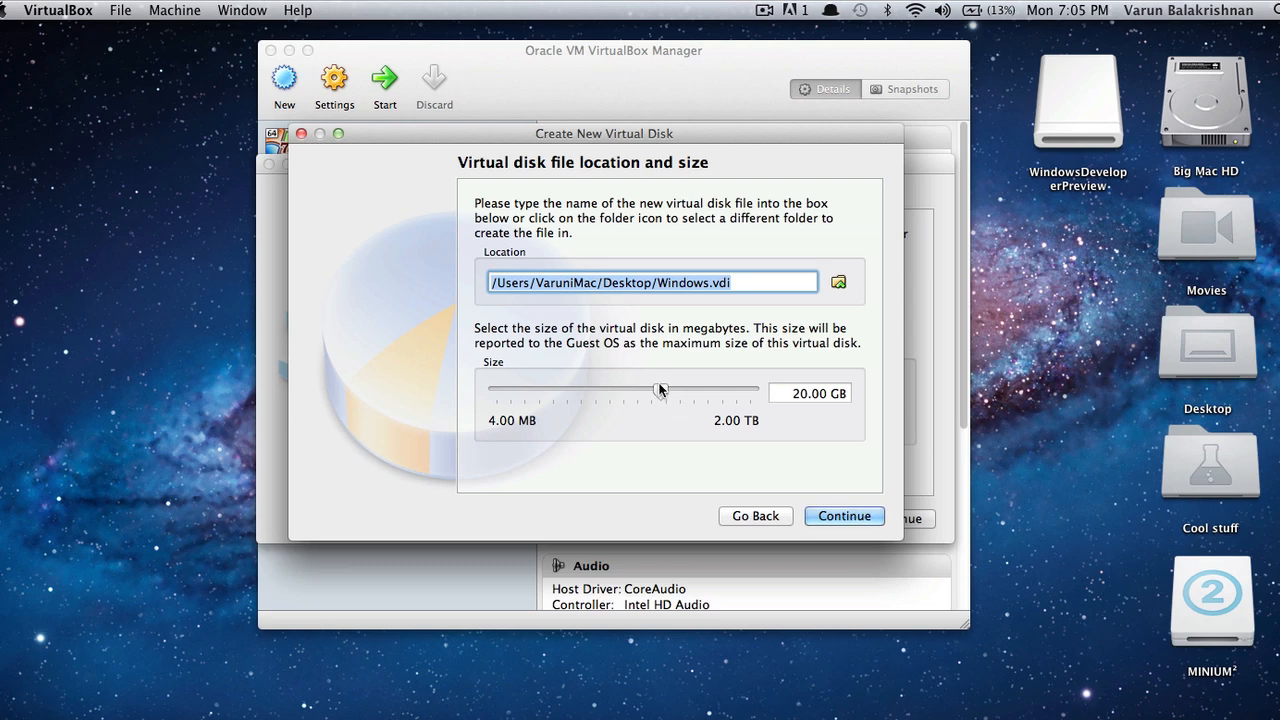
Step: Set the disk size to 23.68 GB and continue to the summary
left_click_drag(660, 390, 667, 390)
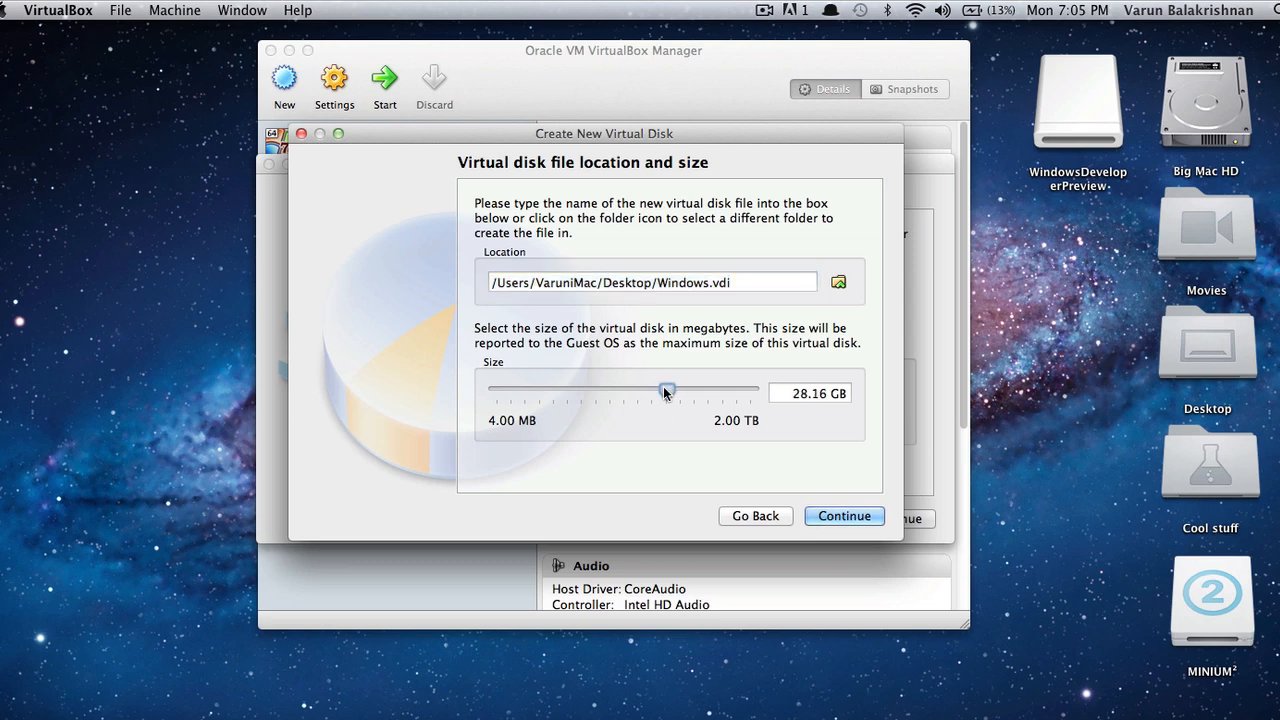
left_click_drag(668, 389, 664, 389)
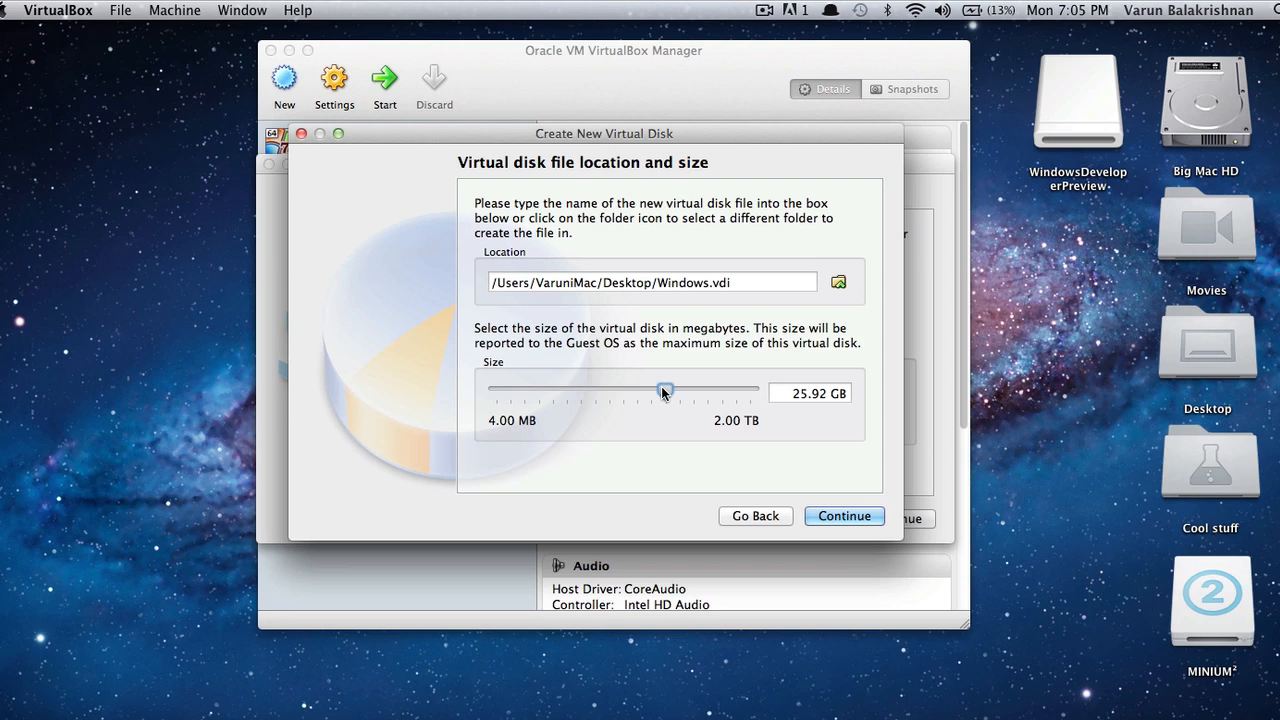
left_click_drag(665, 389, 662, 389)
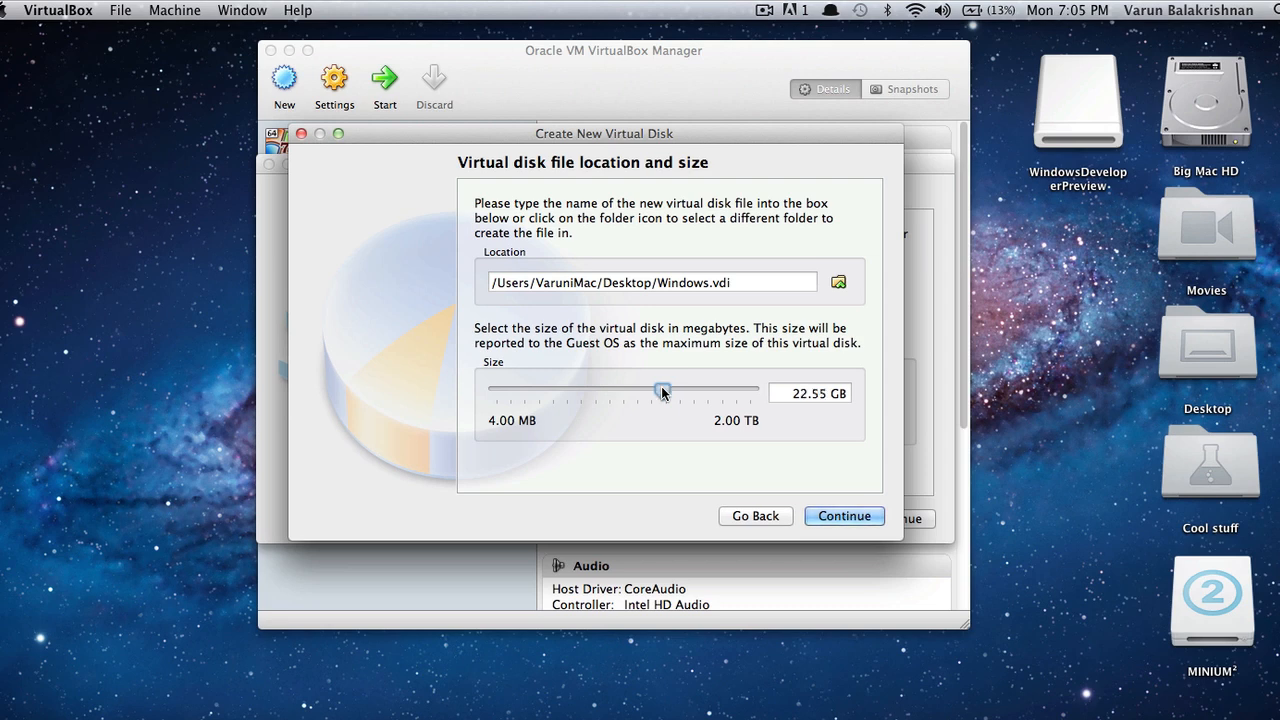
left_click_drag(662, 389, 668, 389)
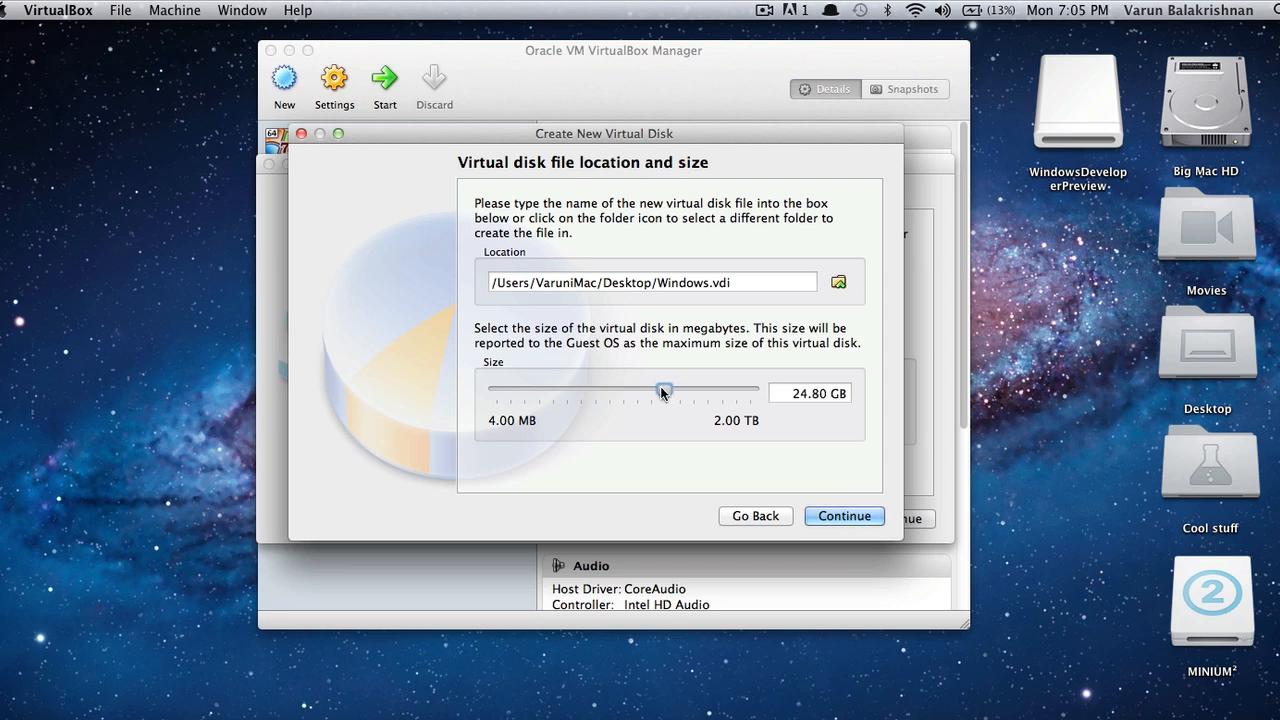
left_click_drag(664, 390, 662, 390)
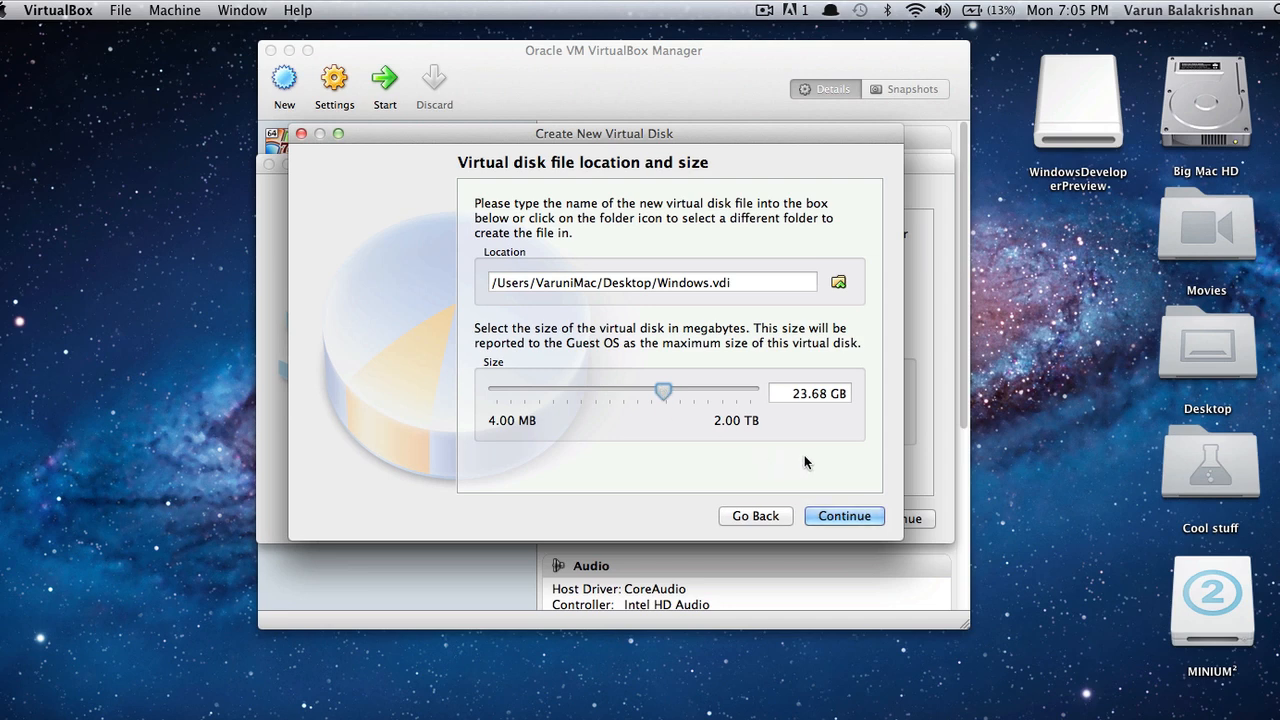
left_click(844, 516)
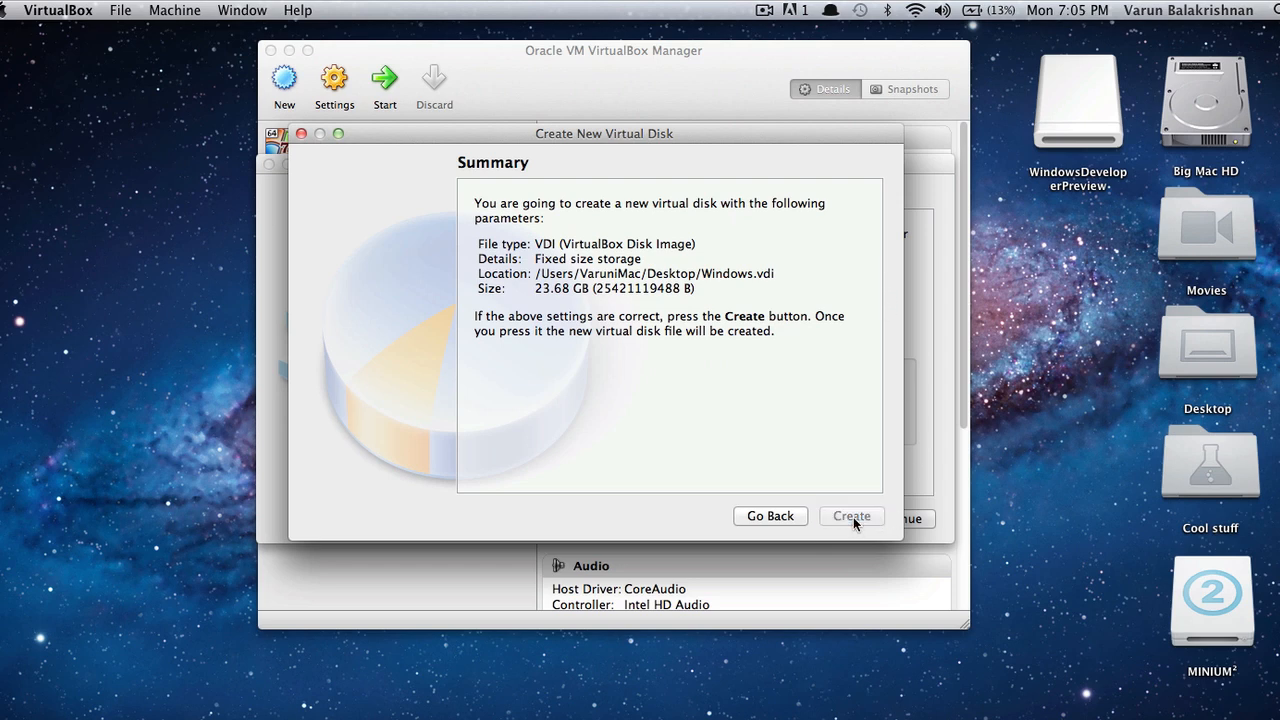
Step: Create the fixed-size 23.68 GB Windows.vdi and wait for it to finish
left_click(851, 515)
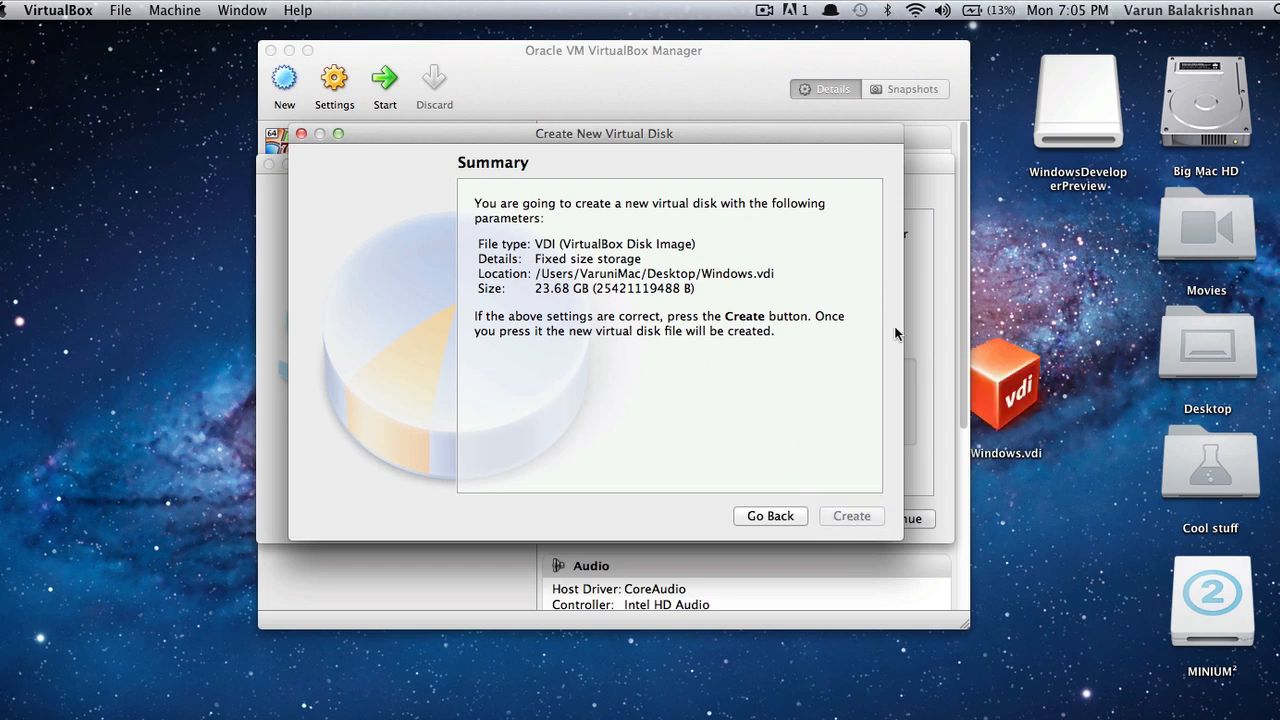
left_click(851, 515)
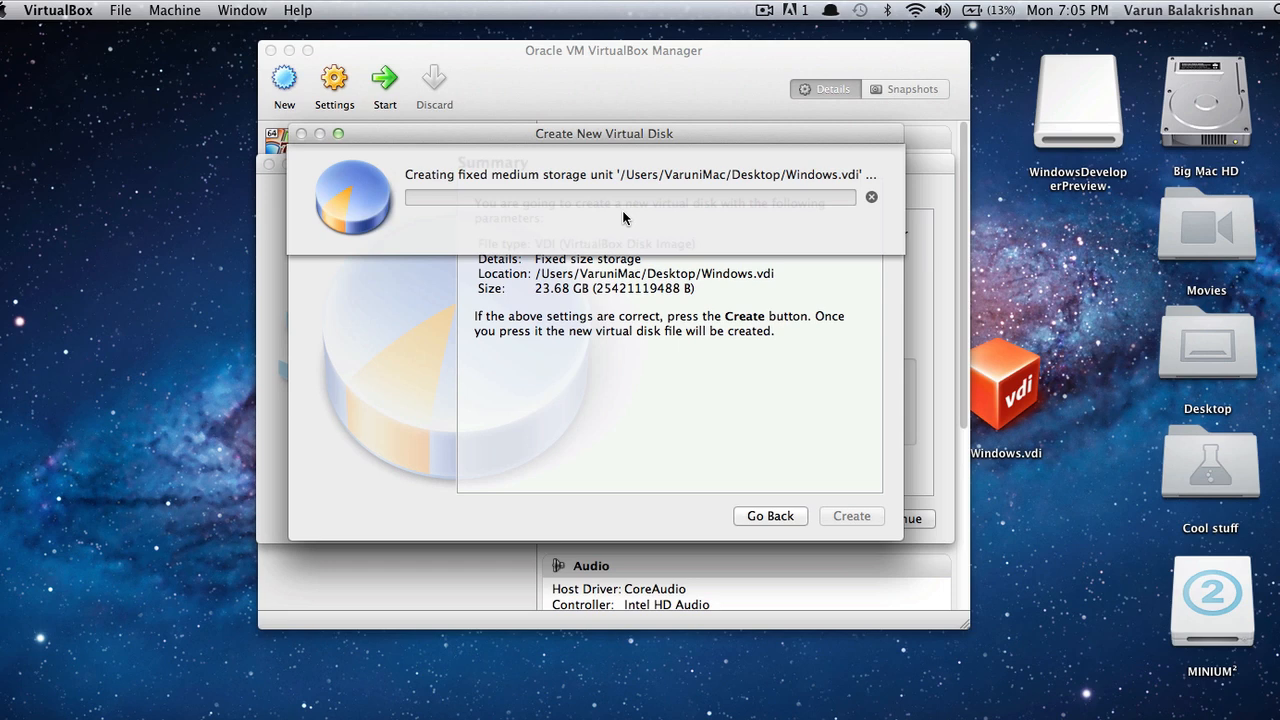
mouse_move(478, 308)
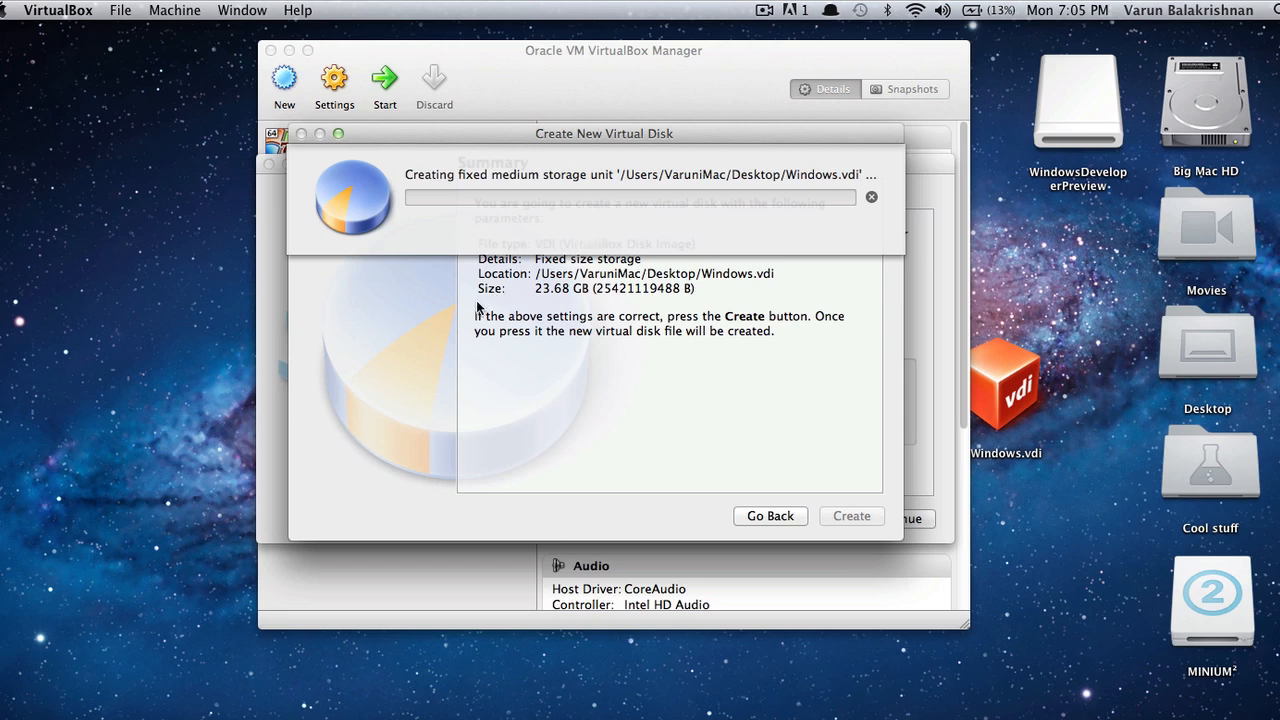
mouse_move(481, 368)
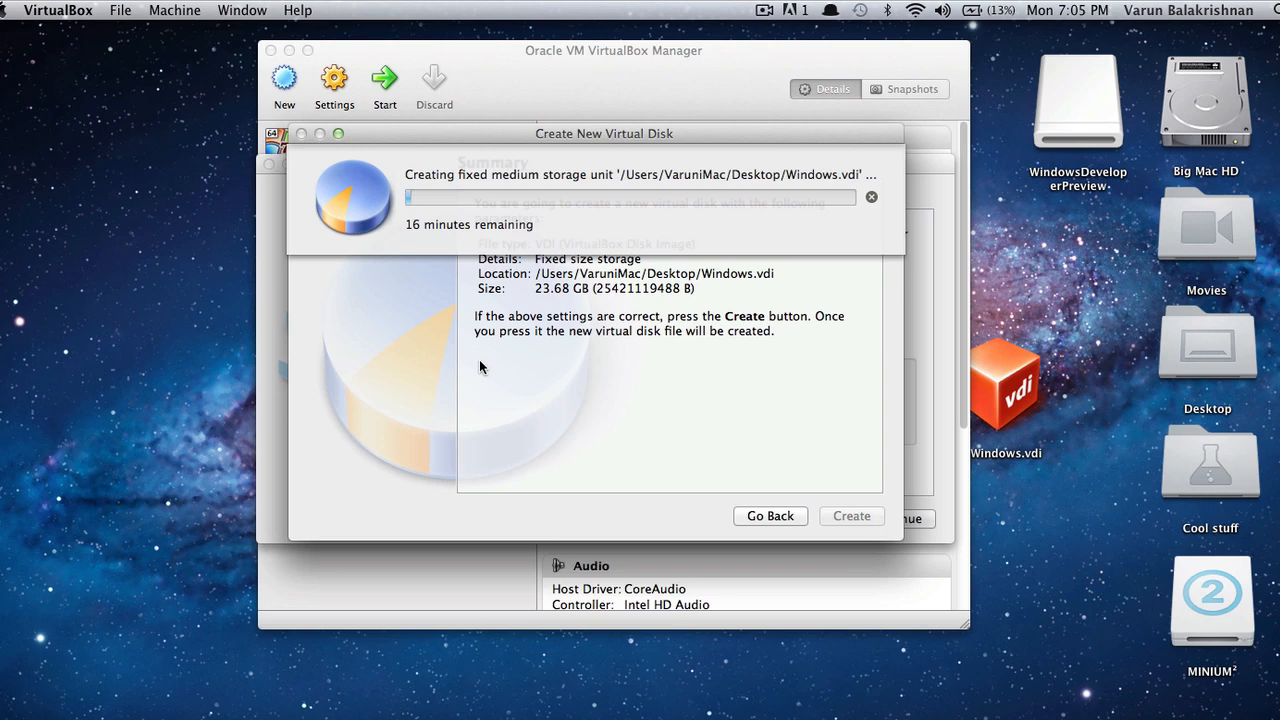
mouse_move(654, 101)
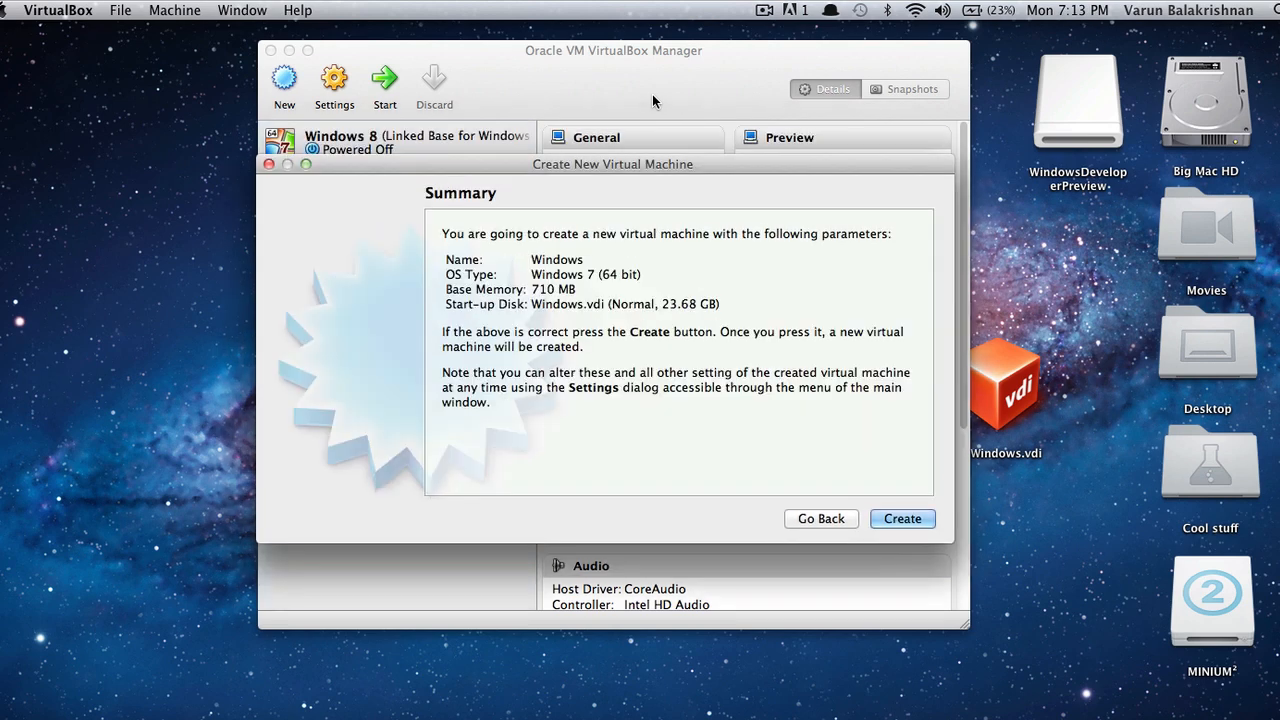
mouse_move(644, 288)
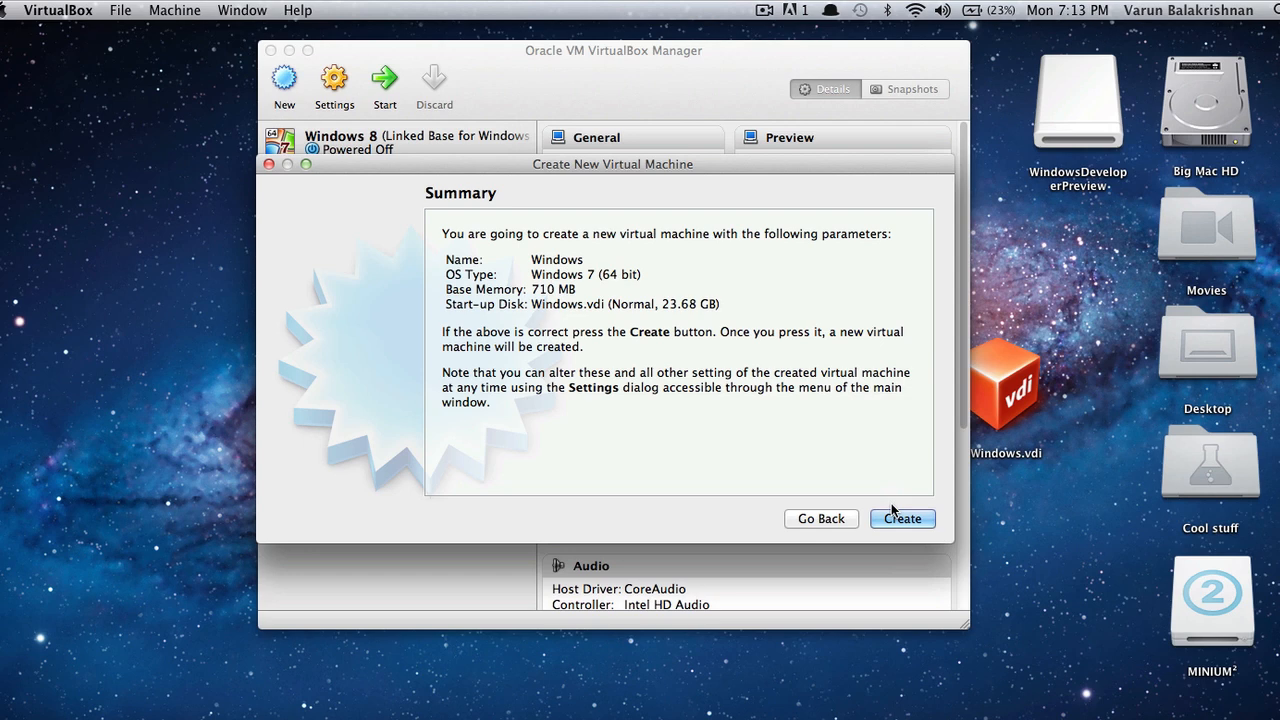
Step: Create the Windows machine and select it in the list to show its details
left_click(901, 518)
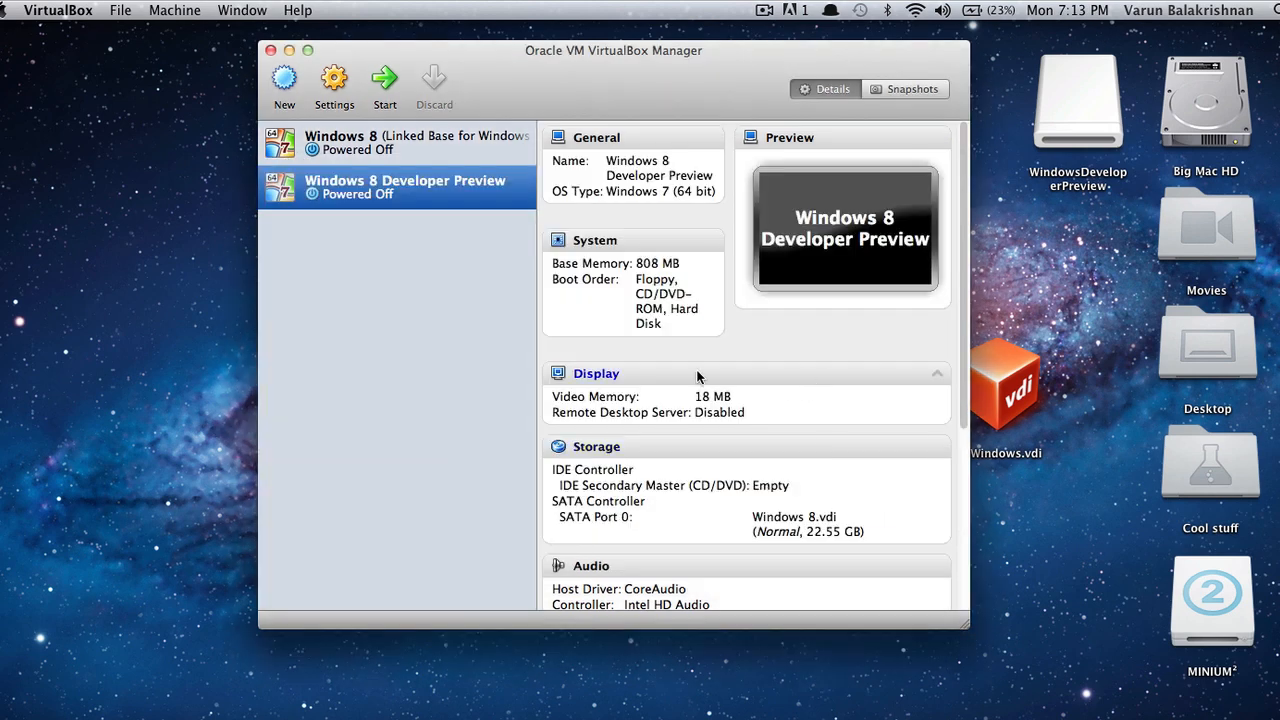
left_click(340, 231)
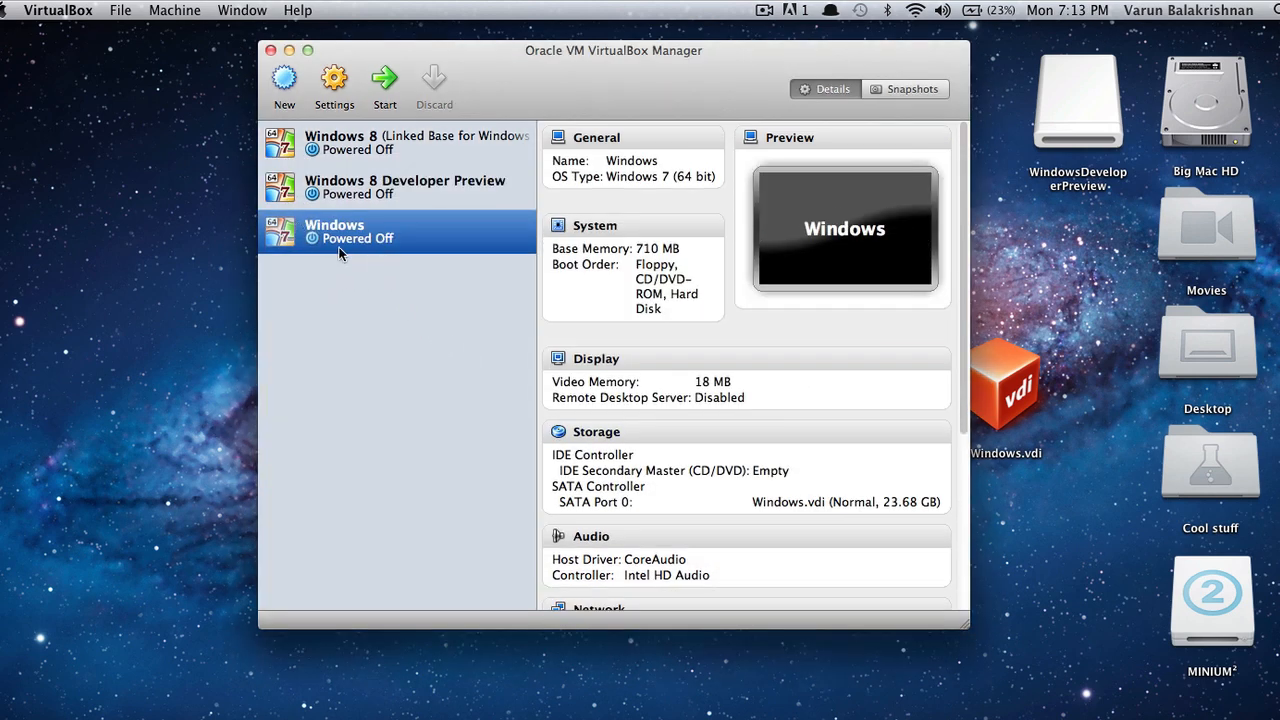
mouse_move(380, 227)
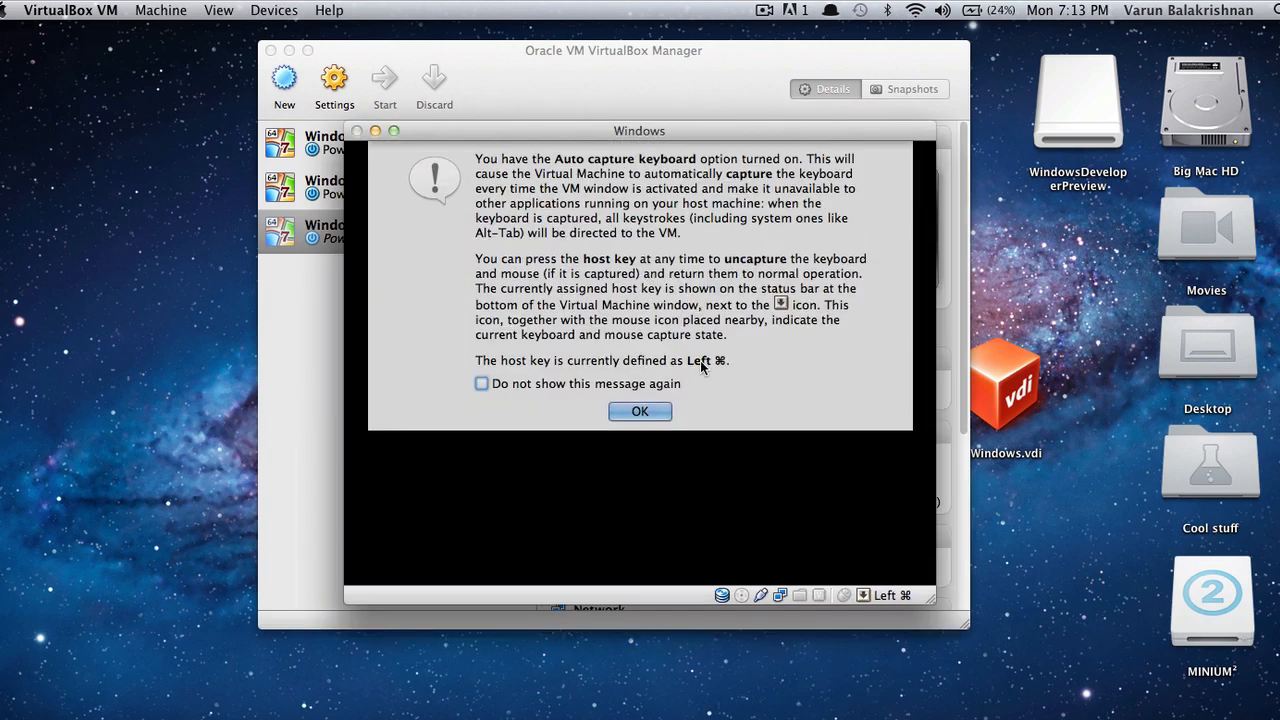
Step: Dismiss the keyboard auto-capture notice and pass the First Run Wizard welcome page
left_click(639, 411)
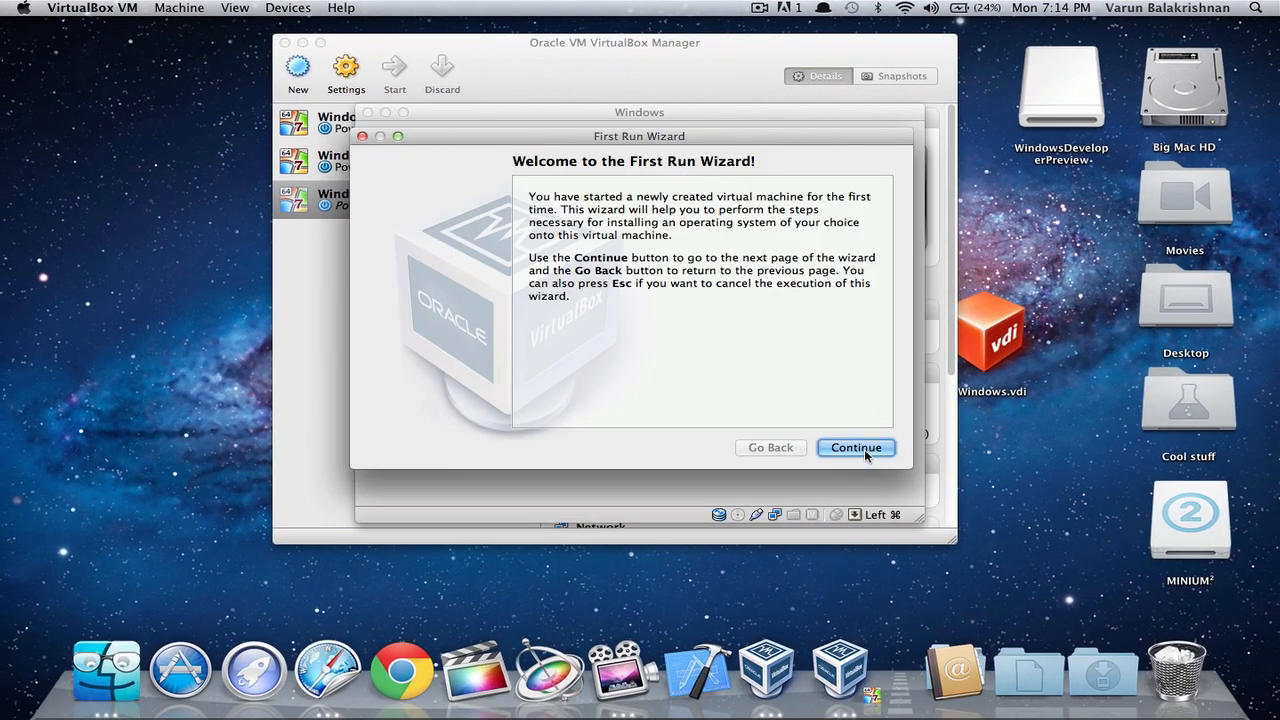
left_click(855, 447)
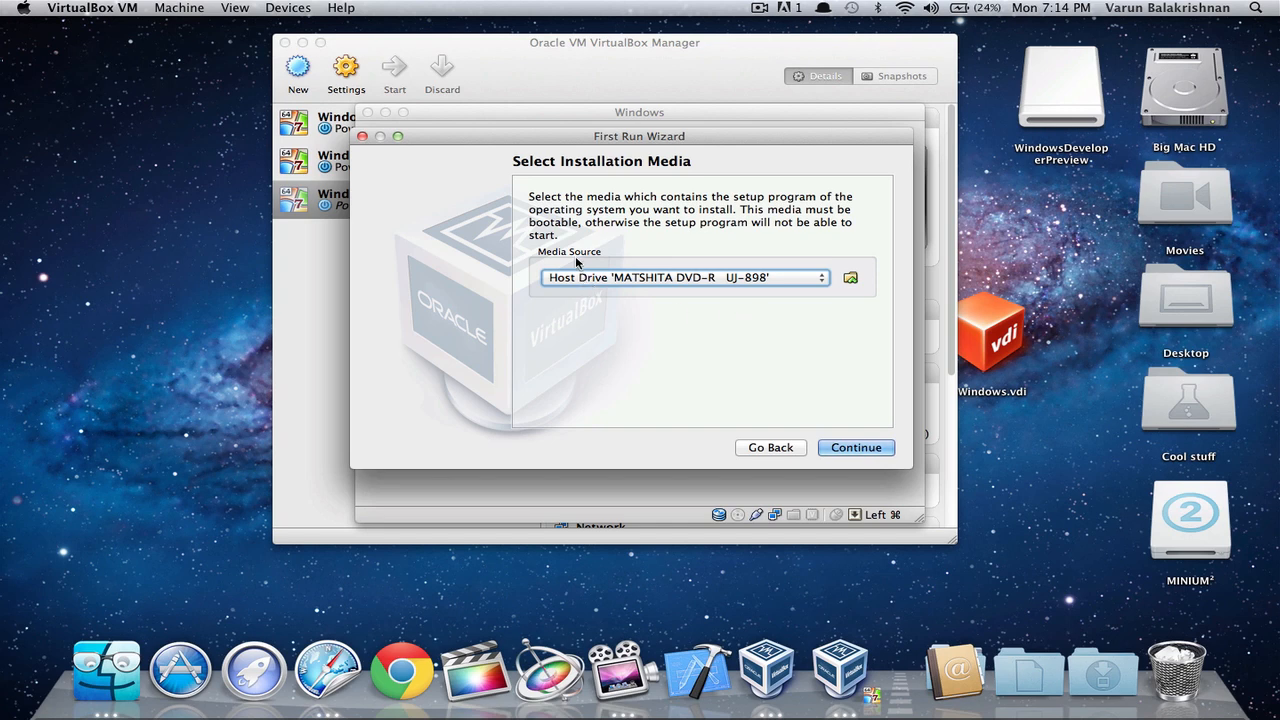
mouse_move(755, 242)
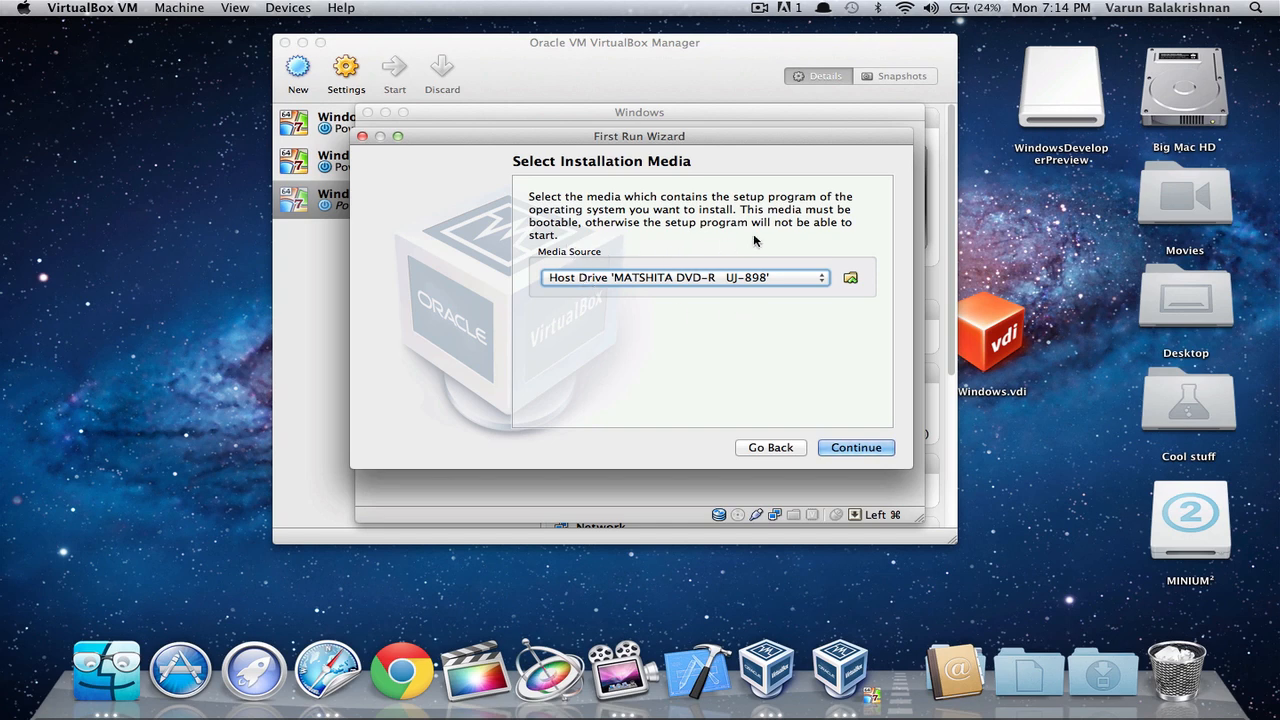
mouse_move(868, 318)
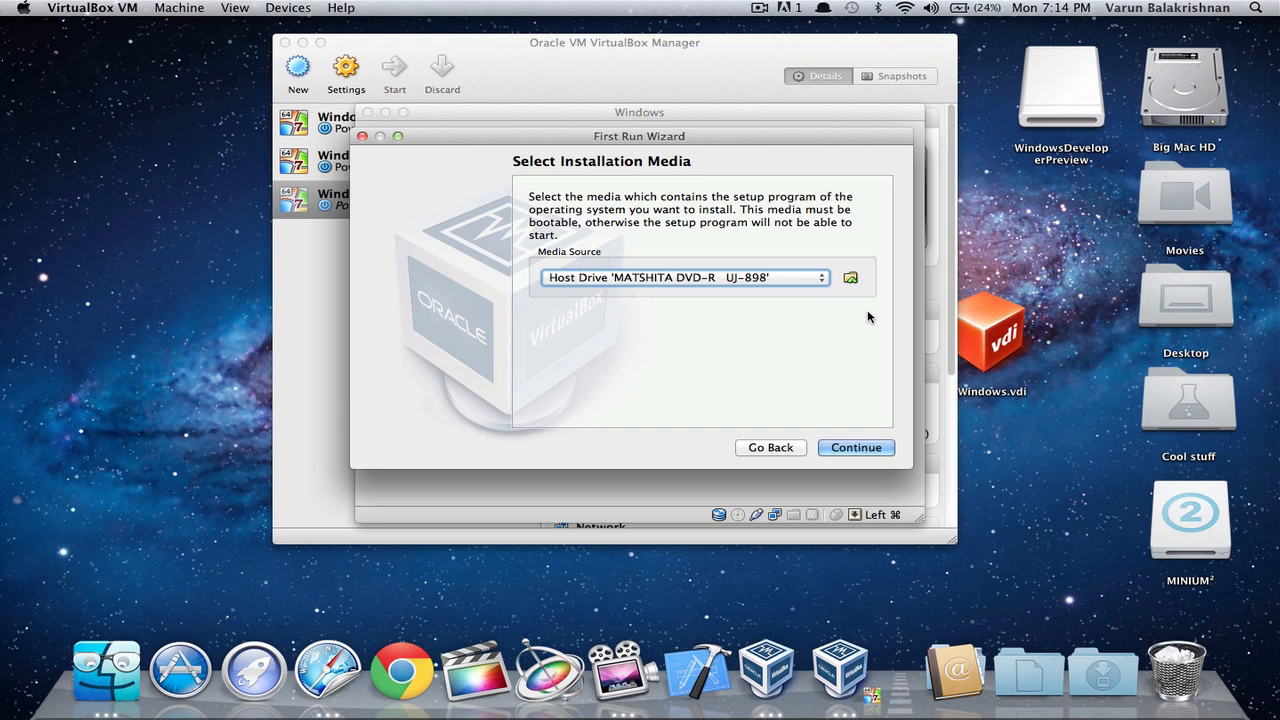
mouse_move(850, 283)
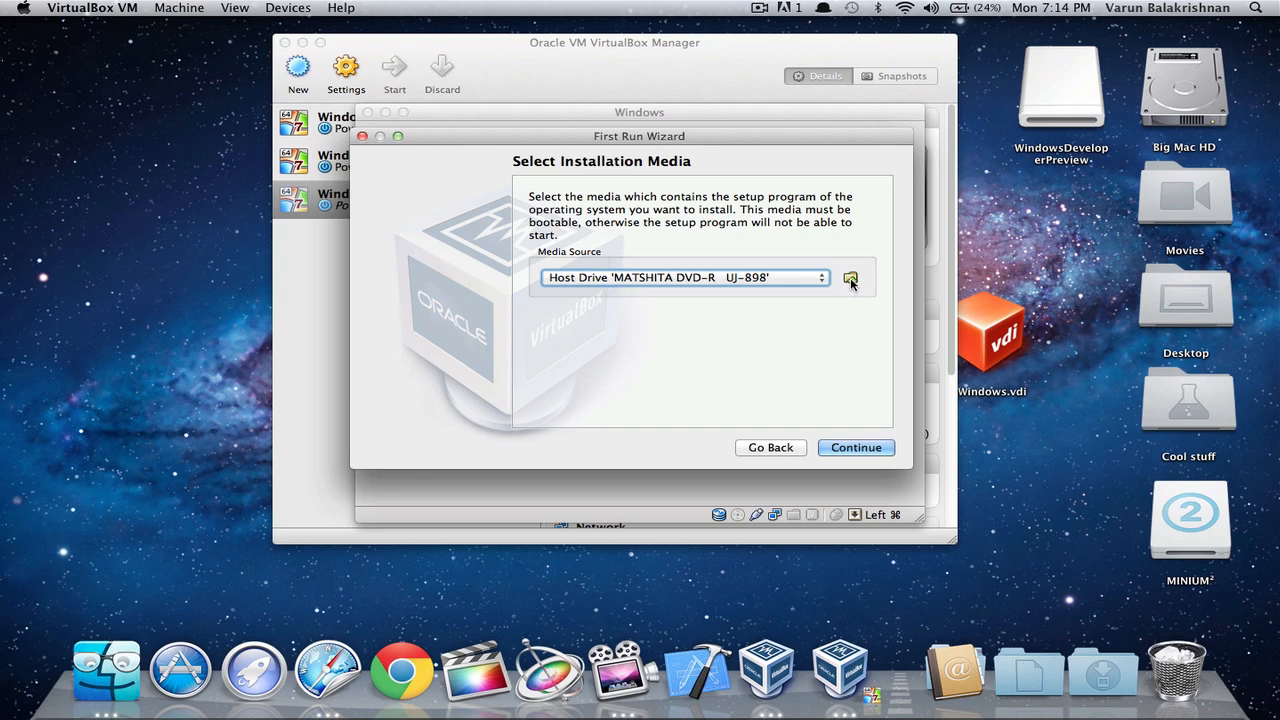
Step: Choose the Windows Developer Preview 64-bit ISO from the Desktop as boot media
left_click(849, 277)
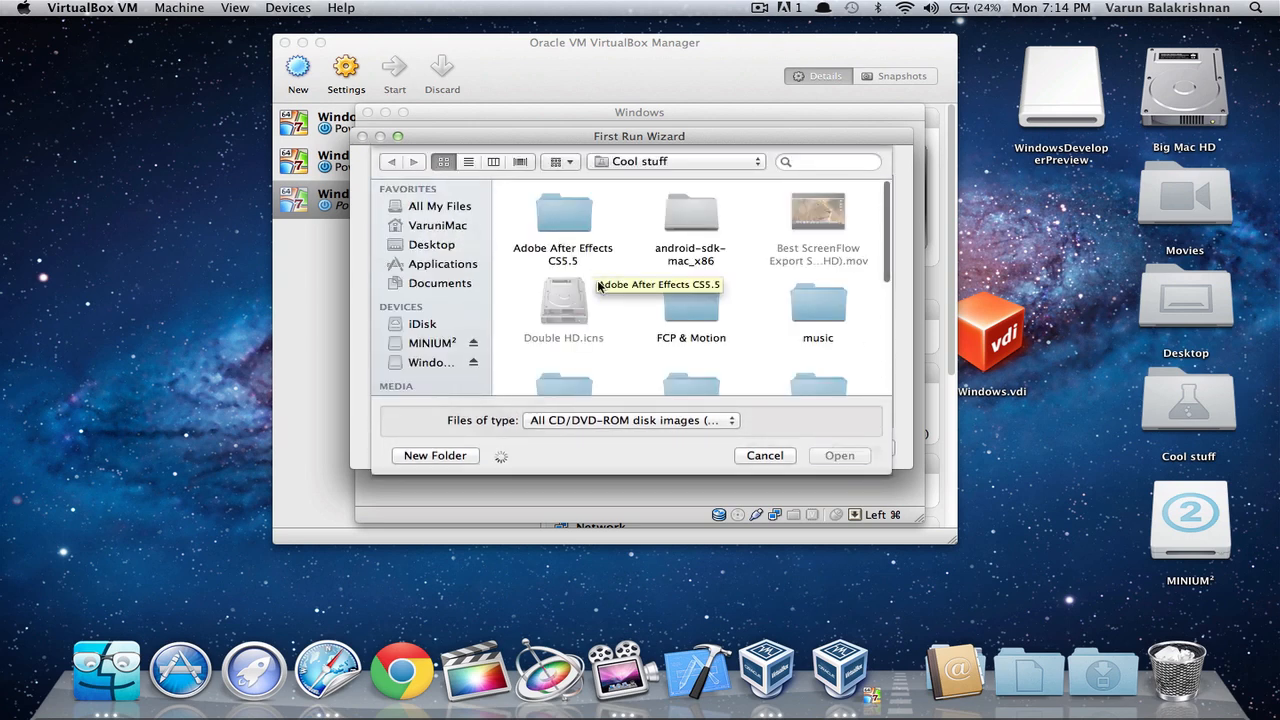
scroll("down", 3)
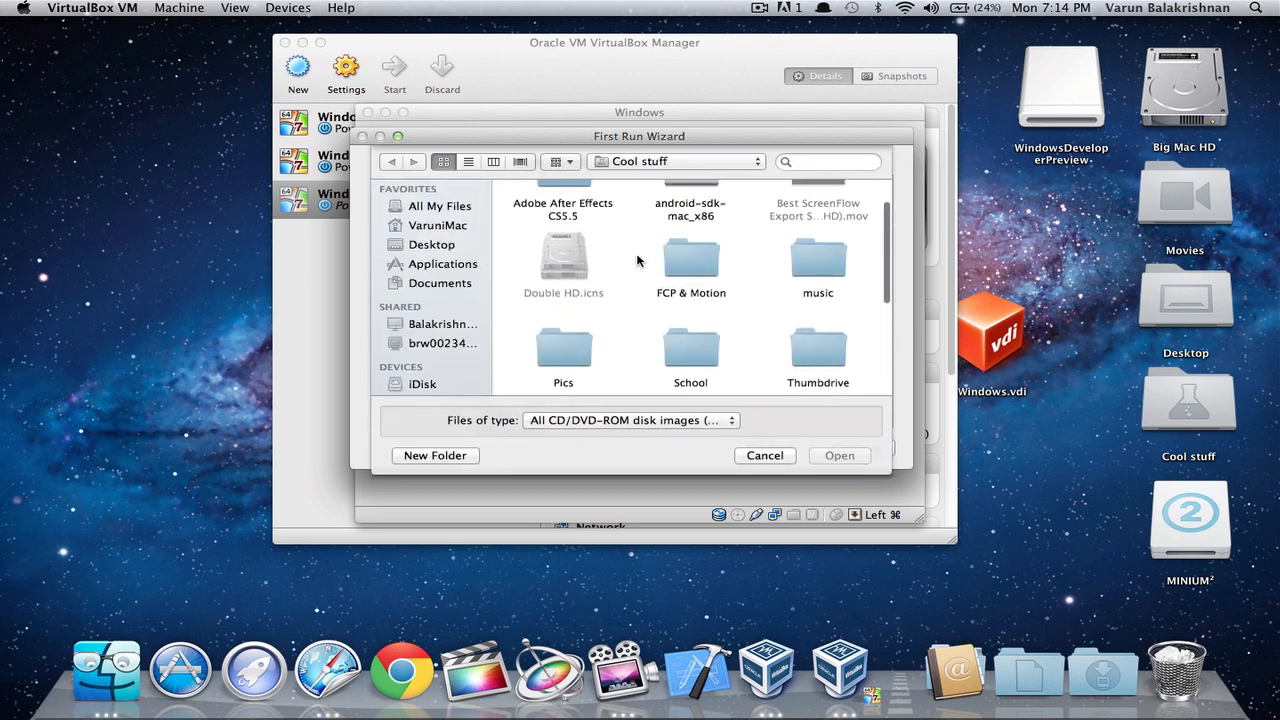
left_click(432, 244)
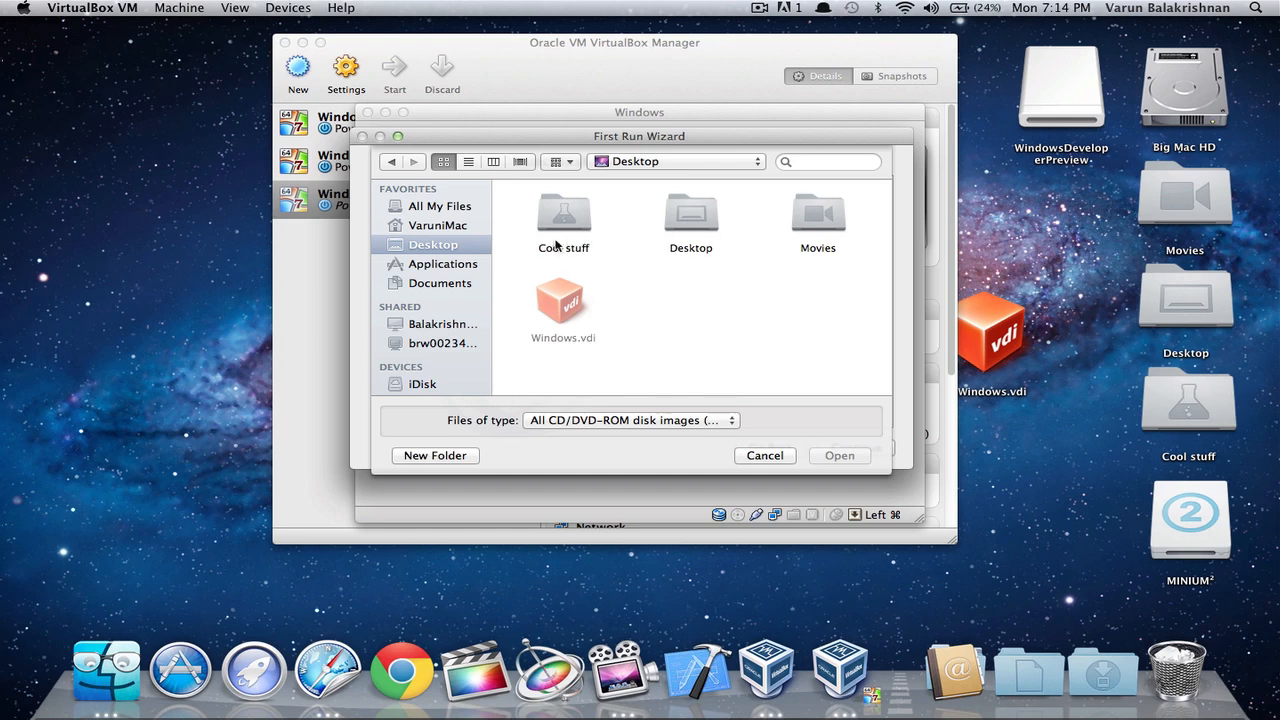
double_click(563, 215)
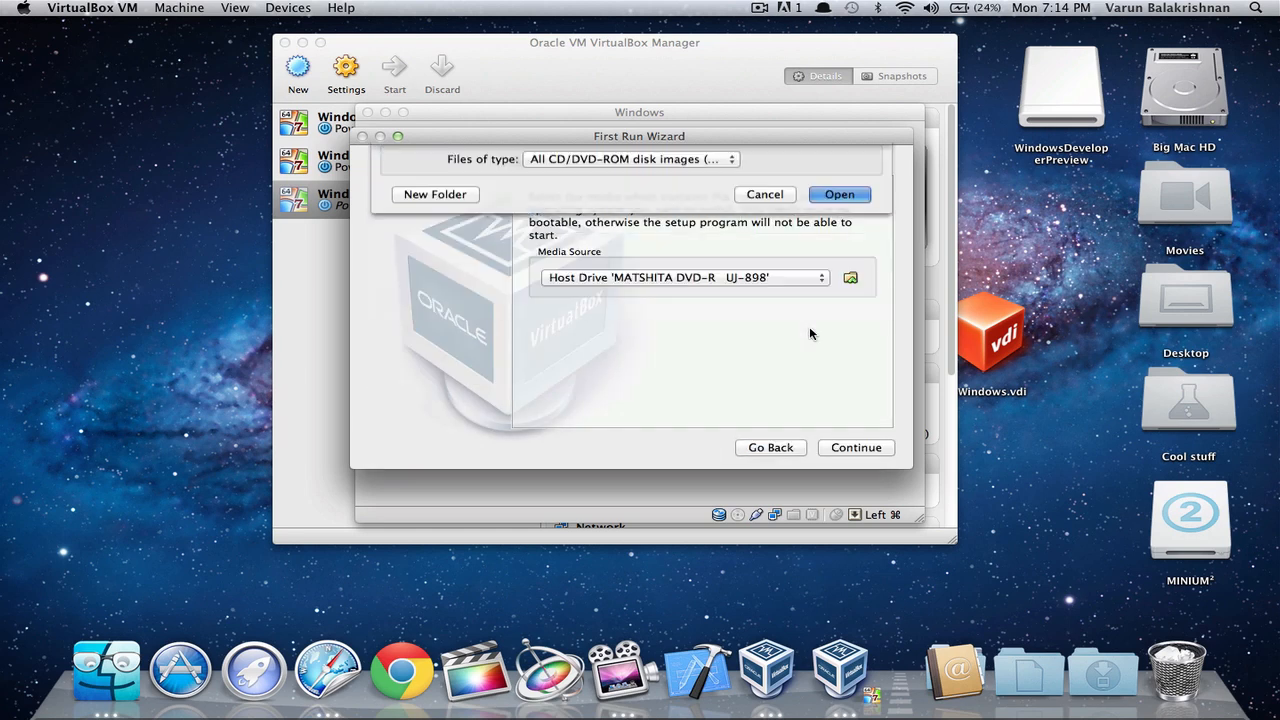
left_click(839, 194)
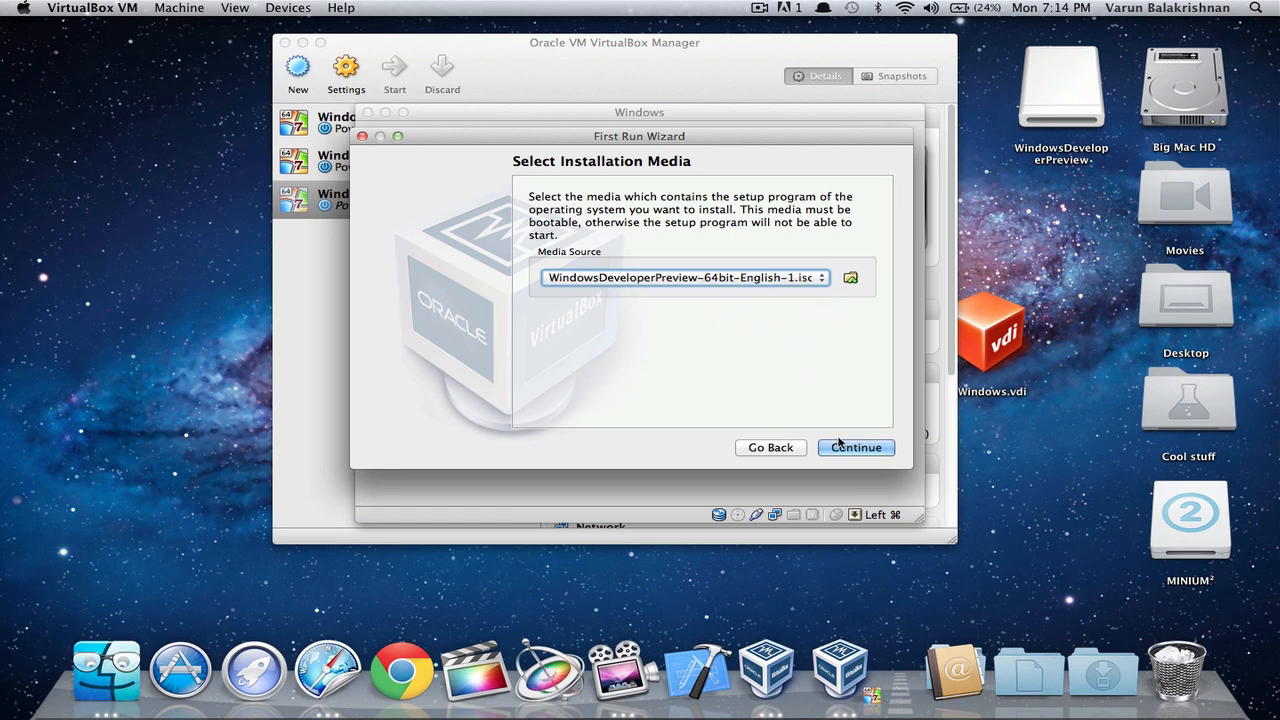
Step: Confirm the boot media summary and start the virtual machine from the ISO
left_click(855, 447)
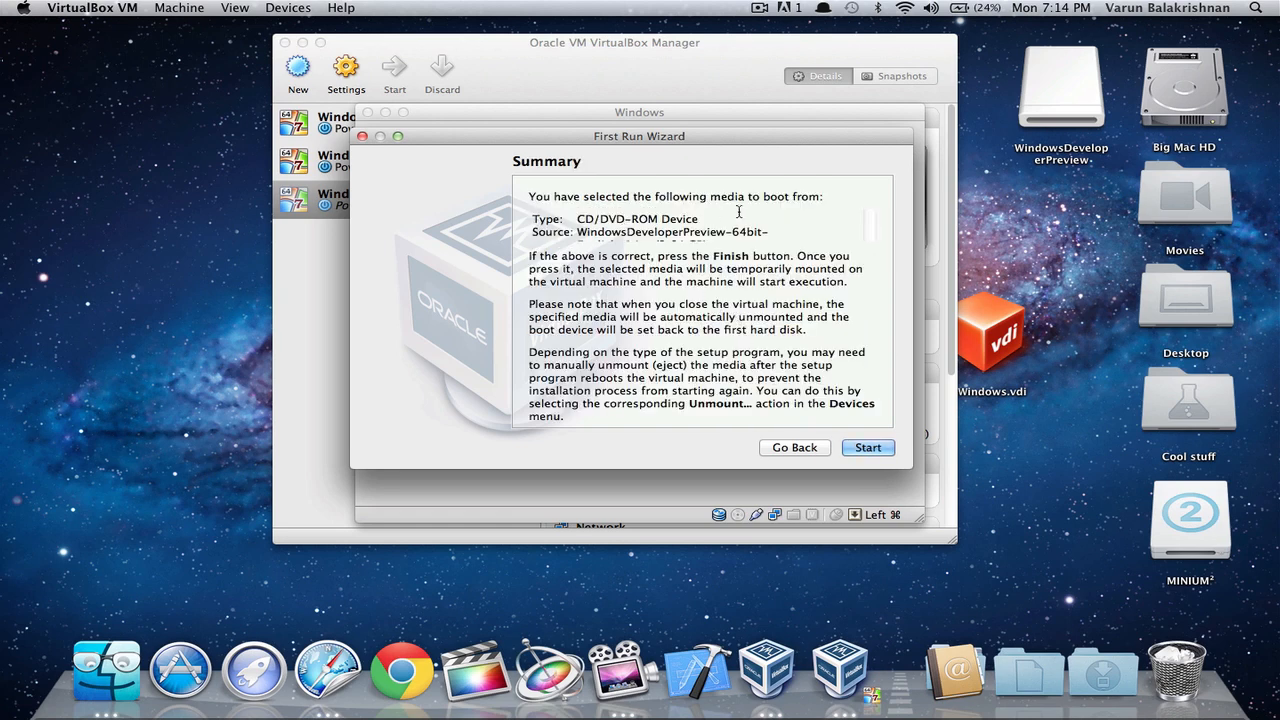
mouse_move(778, 348)
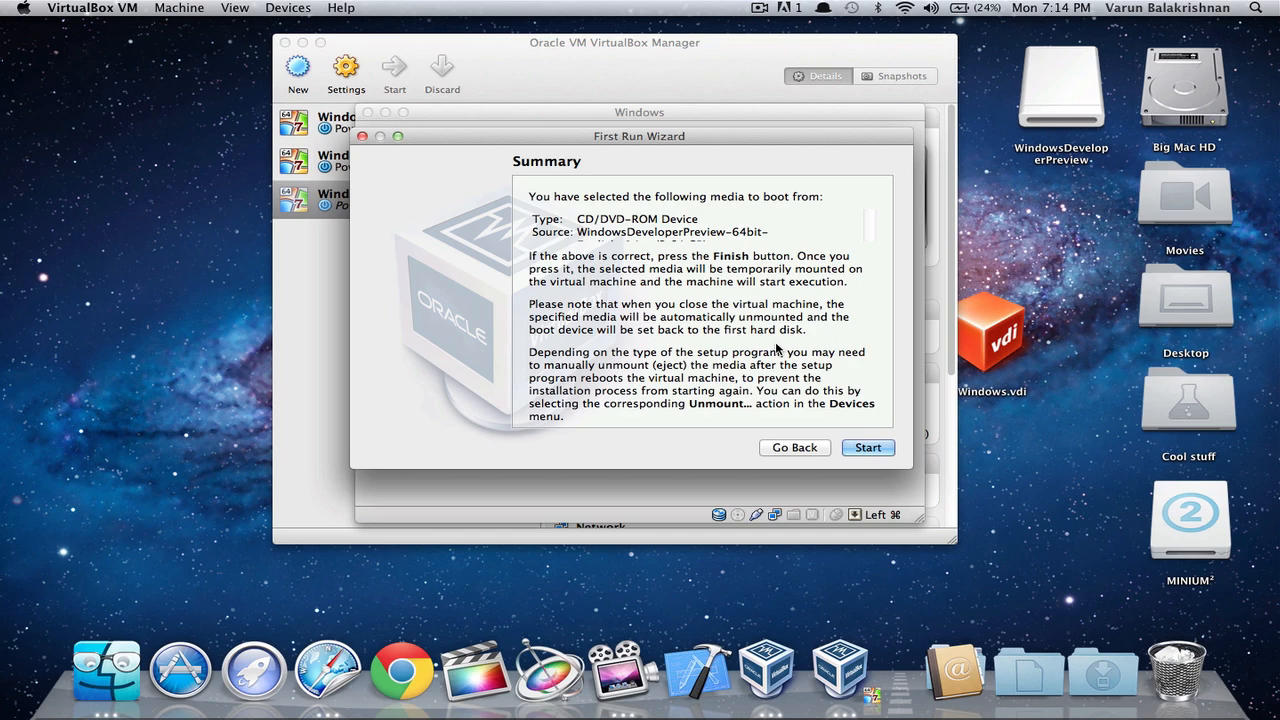
left_click(867, 447)
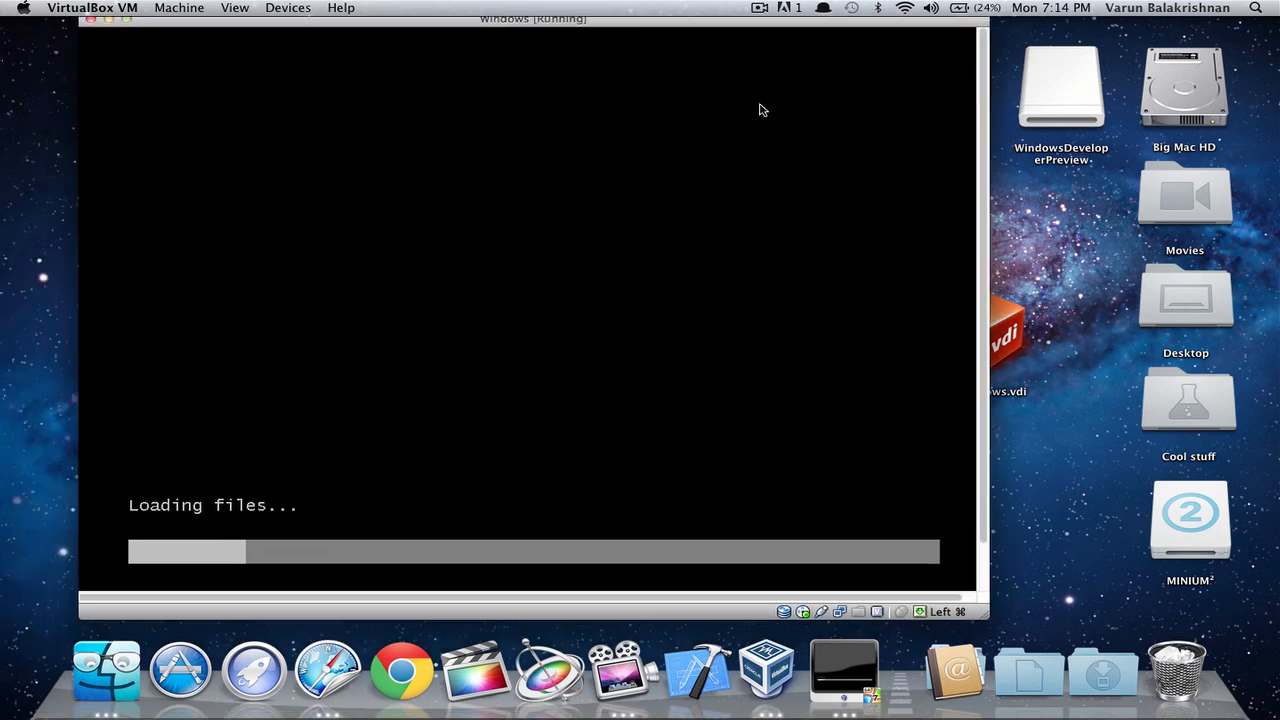
Step: Reposition the VM window while setup files load and dismiss the mouse pointer integration notice
left_click_drag(532, 18, 629, 25)
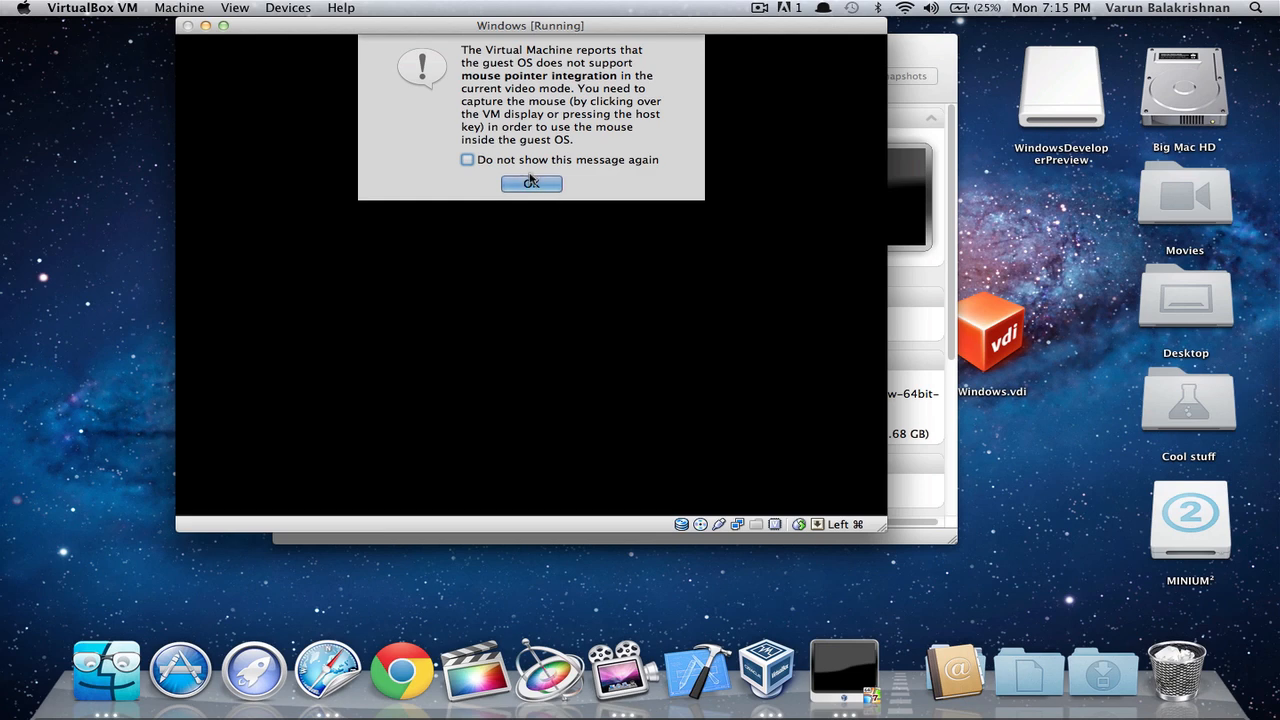
left_click(531, 183)
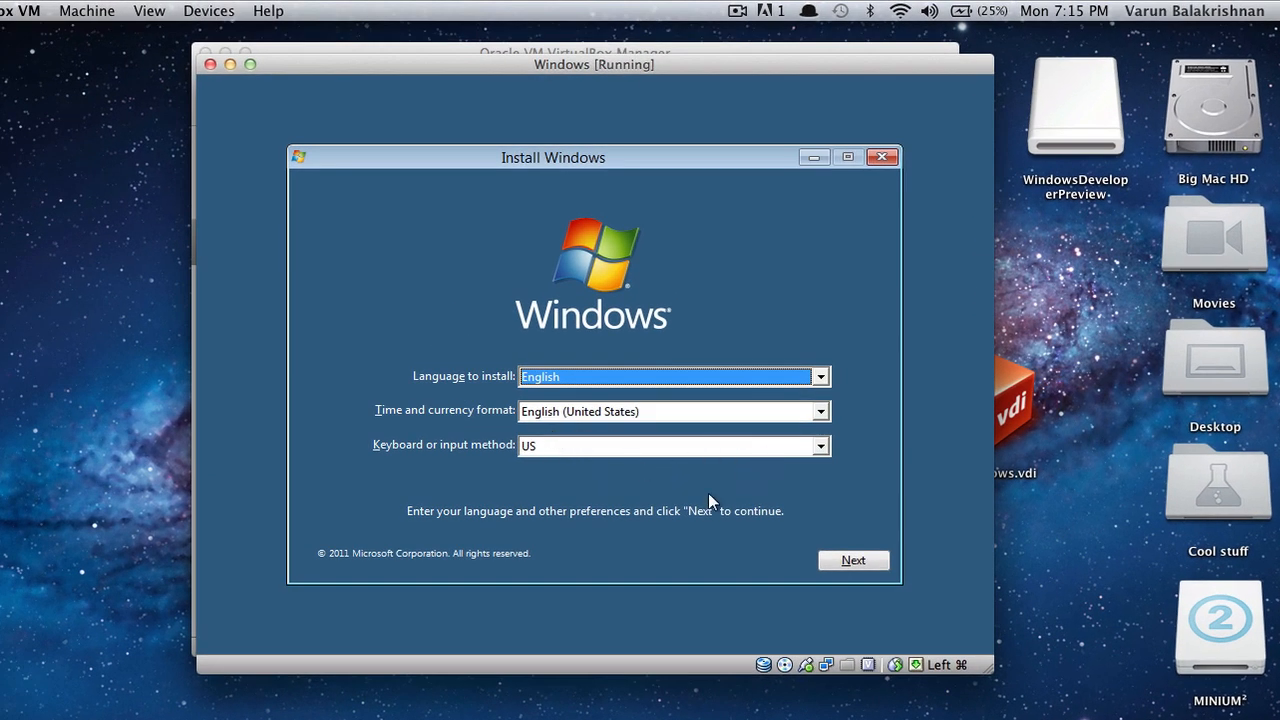
mouse_move(853, 560)
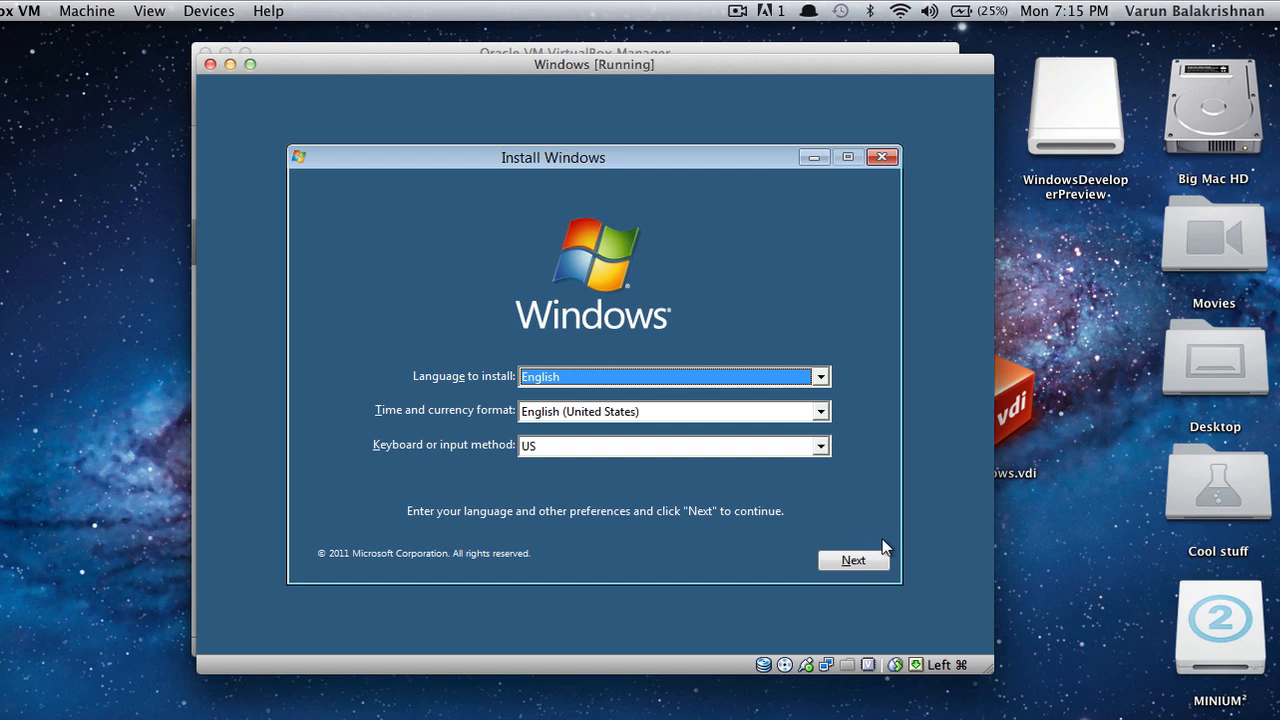
Step: Keep English language and US keyboard, start Install now and accept the license terms
left_click(853, 559)
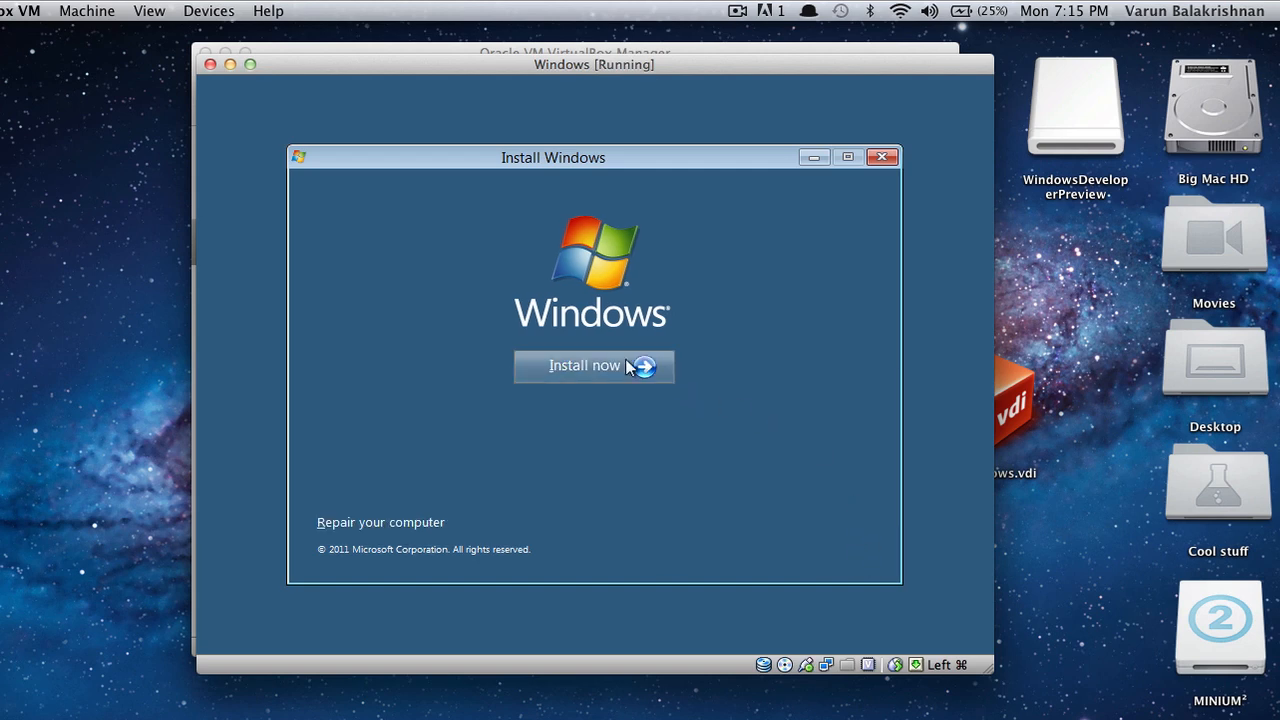
left_click(584, 365)
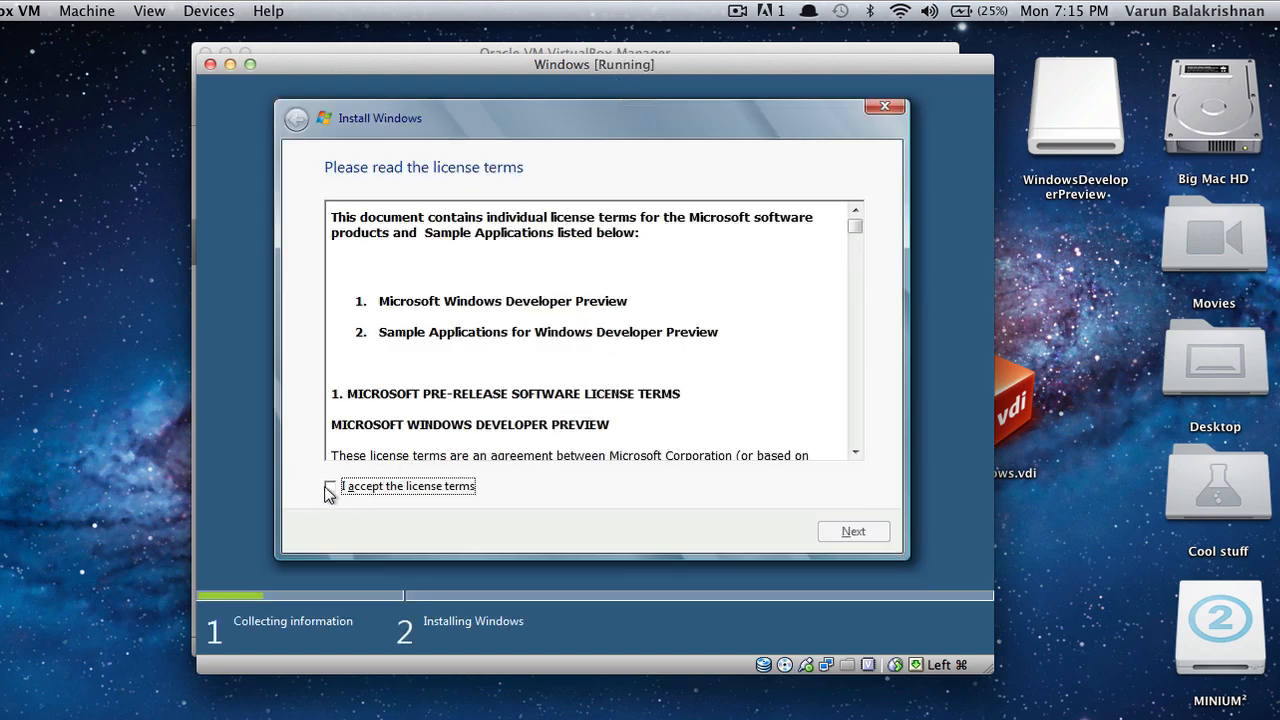
left_click(329, 486)
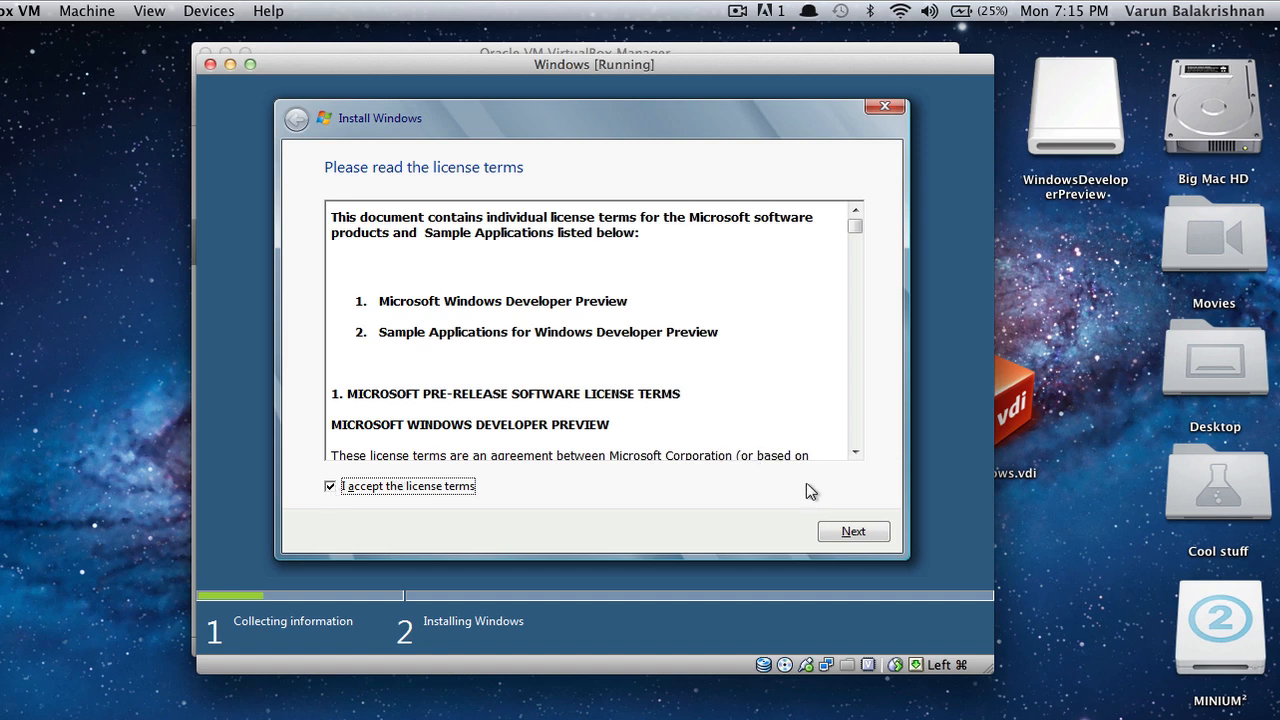
left_click(853, 531)
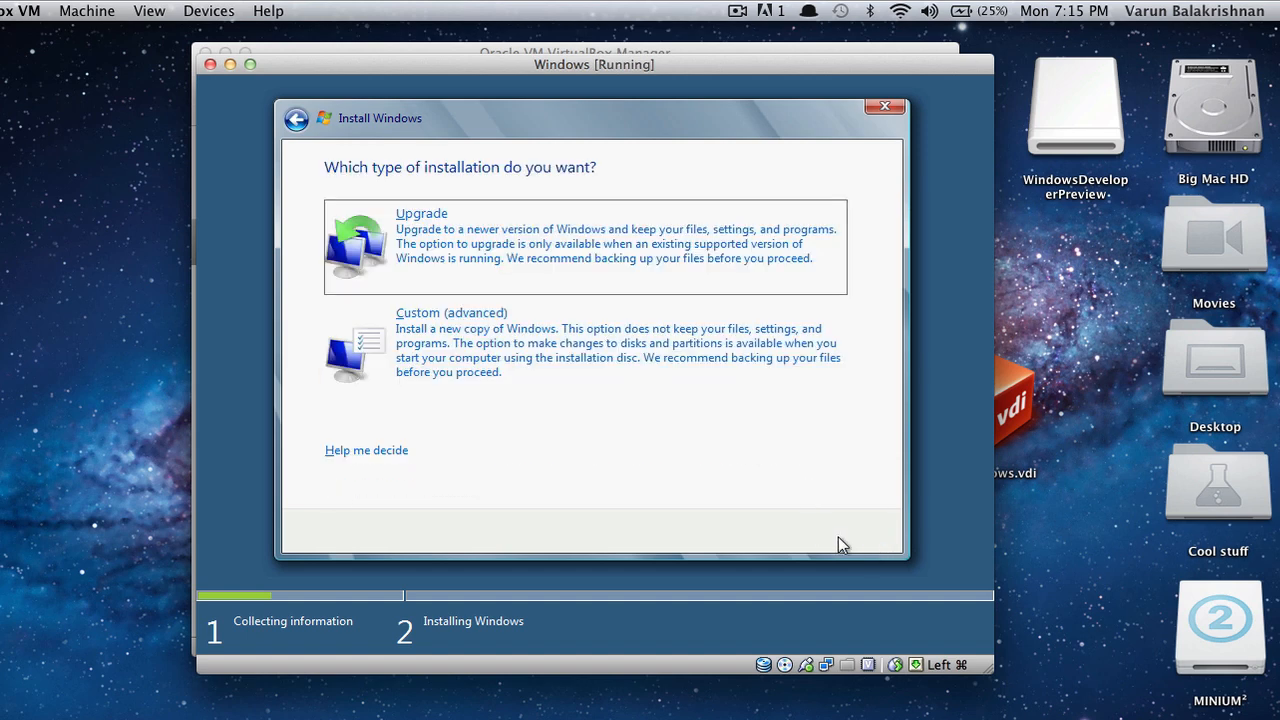
mouse_move(454, 368)
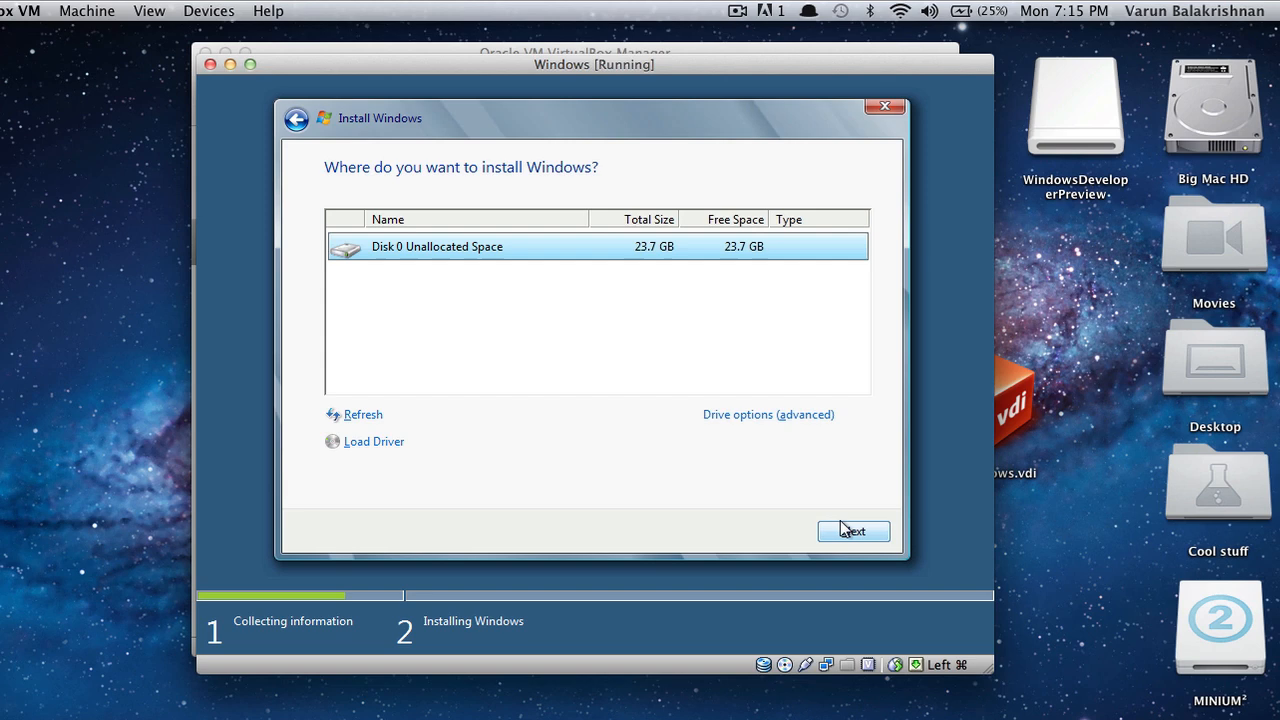
Step: Choose Custom installation onto Disk 0 Unallocated Space so setup begins copying files
left_click(852, 531)
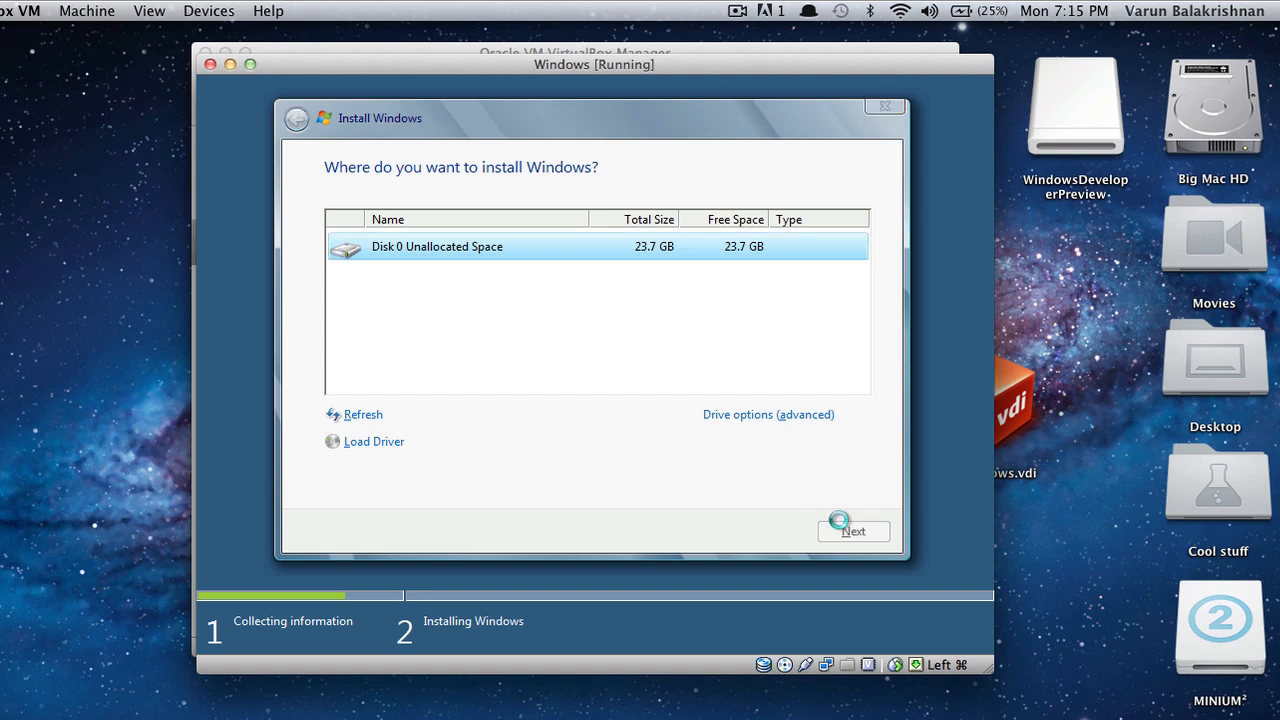
left_click(853, 531)
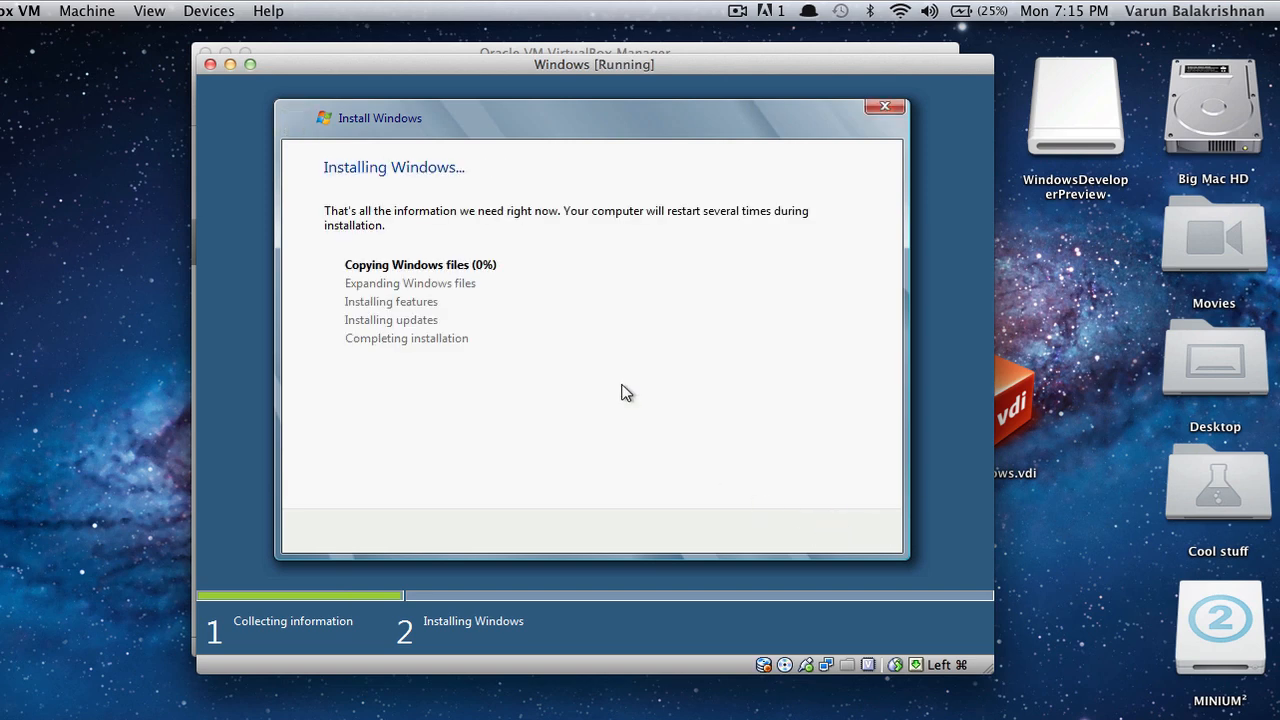
mouse_move(696, 181)
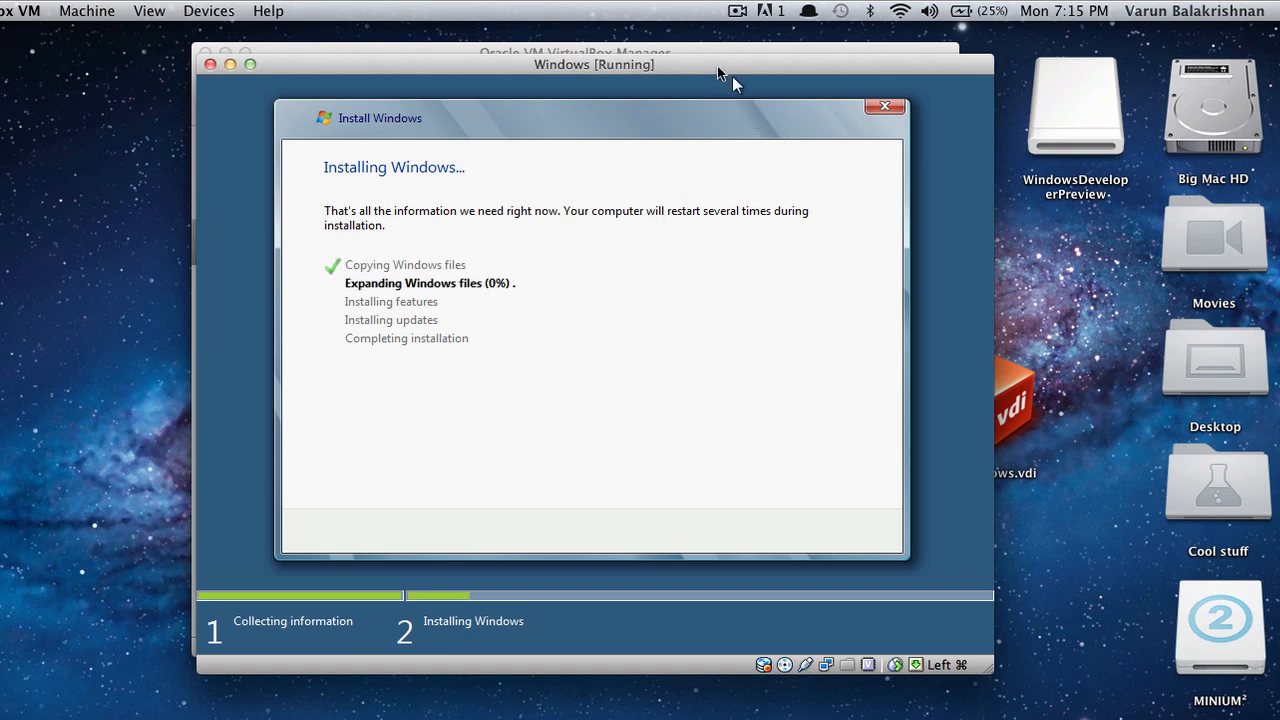
mouse_move(715, 91)
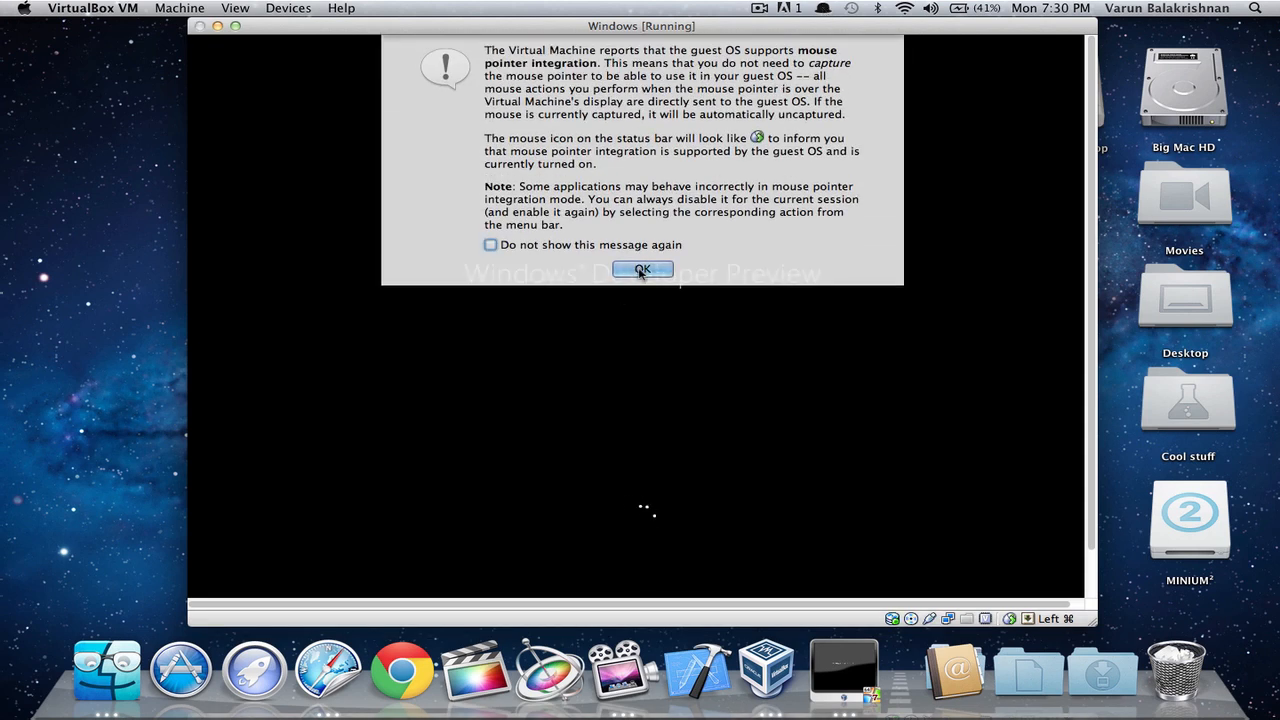
Step: Tick 'Do not show this message again' and close the mouse pointer integration notice
left_click(490, 244)
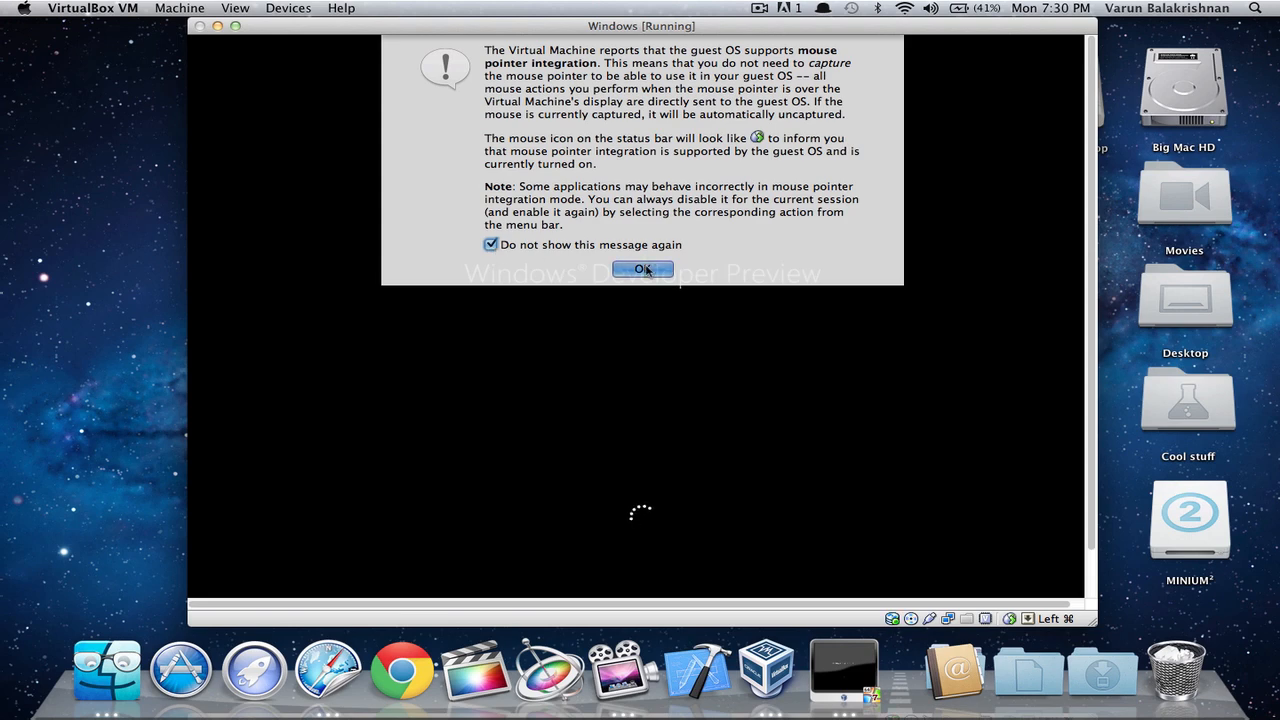
left_click(641, 269)
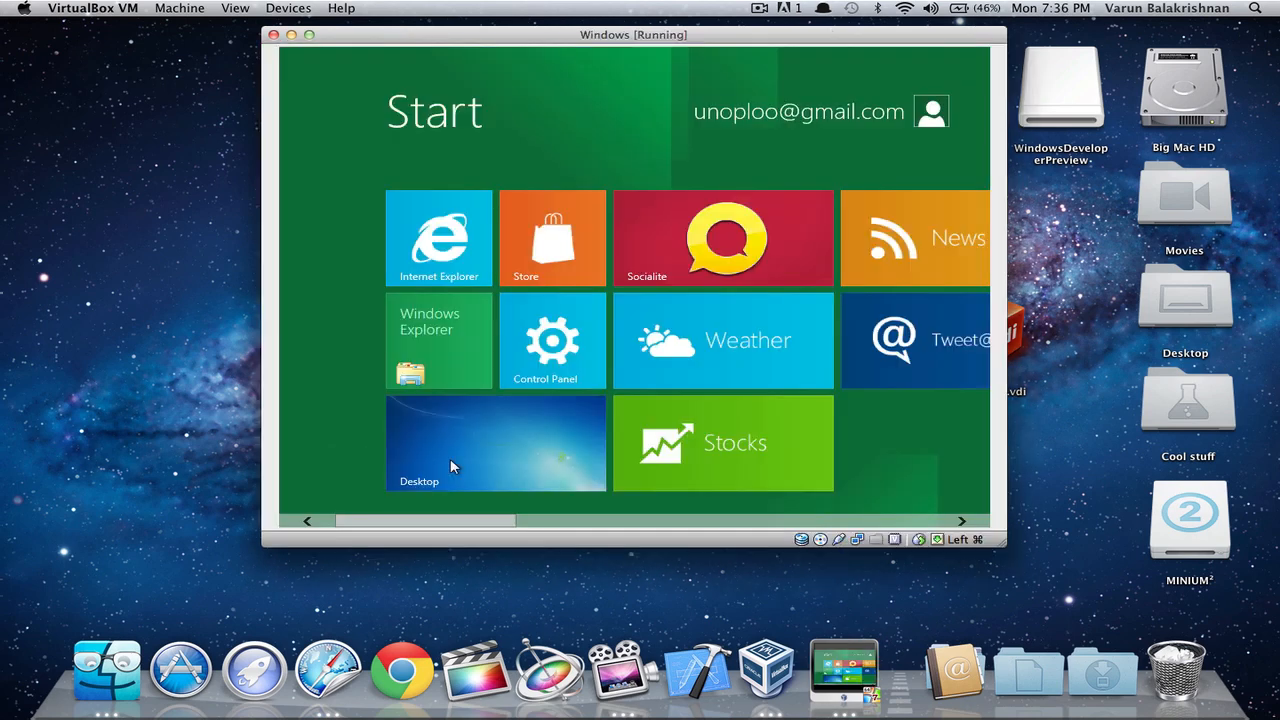
mouse_move(817, 483)
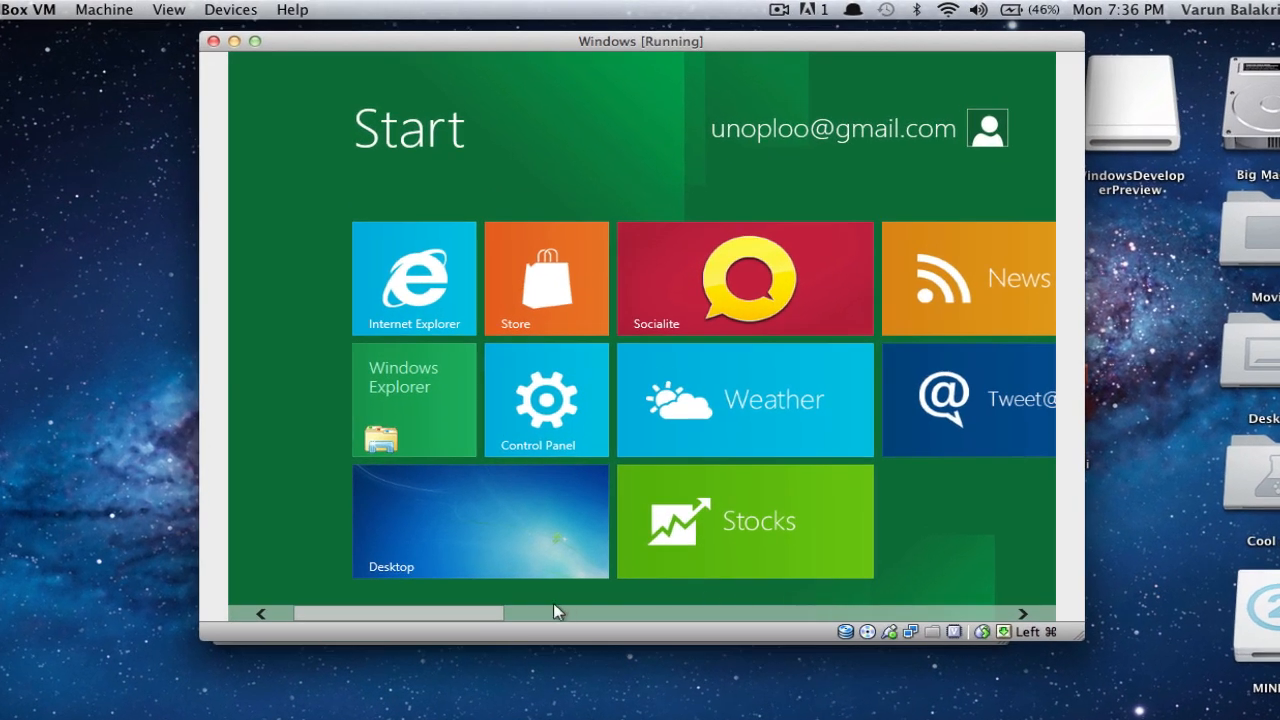
Step: Scroll the Start screen and choose the Desktop tile to reach the classic Windows desktop
scroll("right", 3)
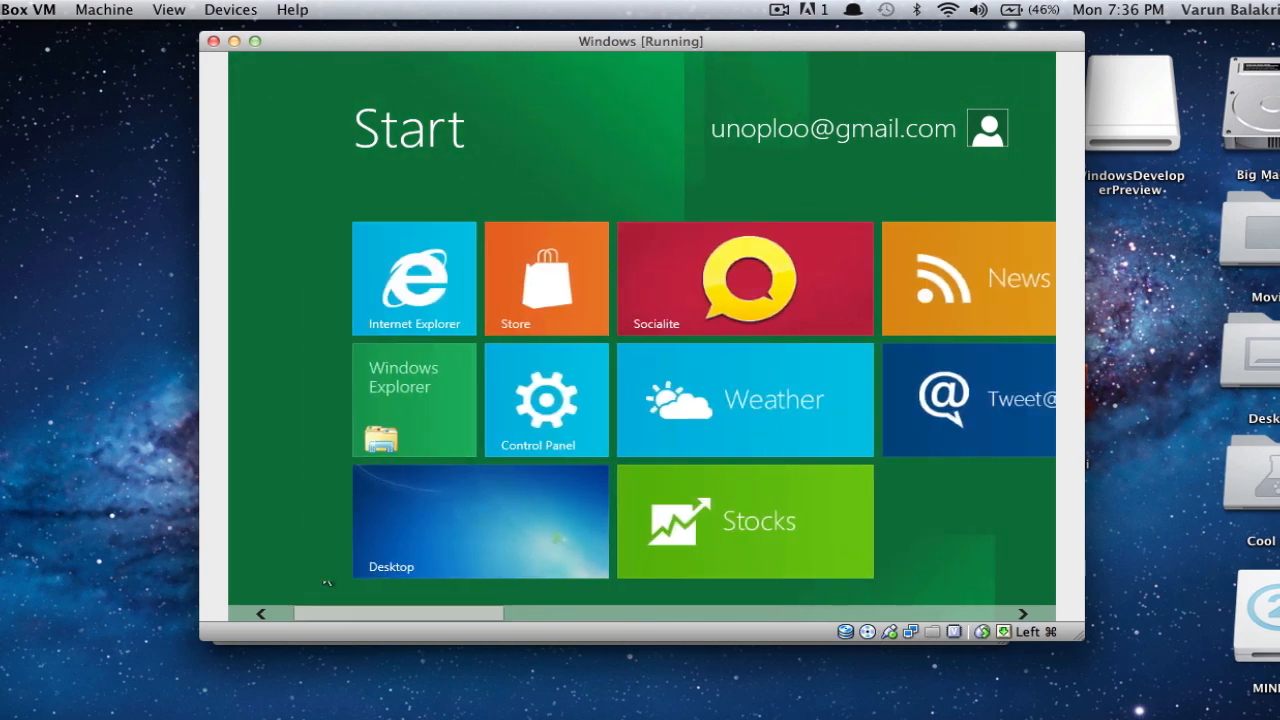
left_click(480, 521)
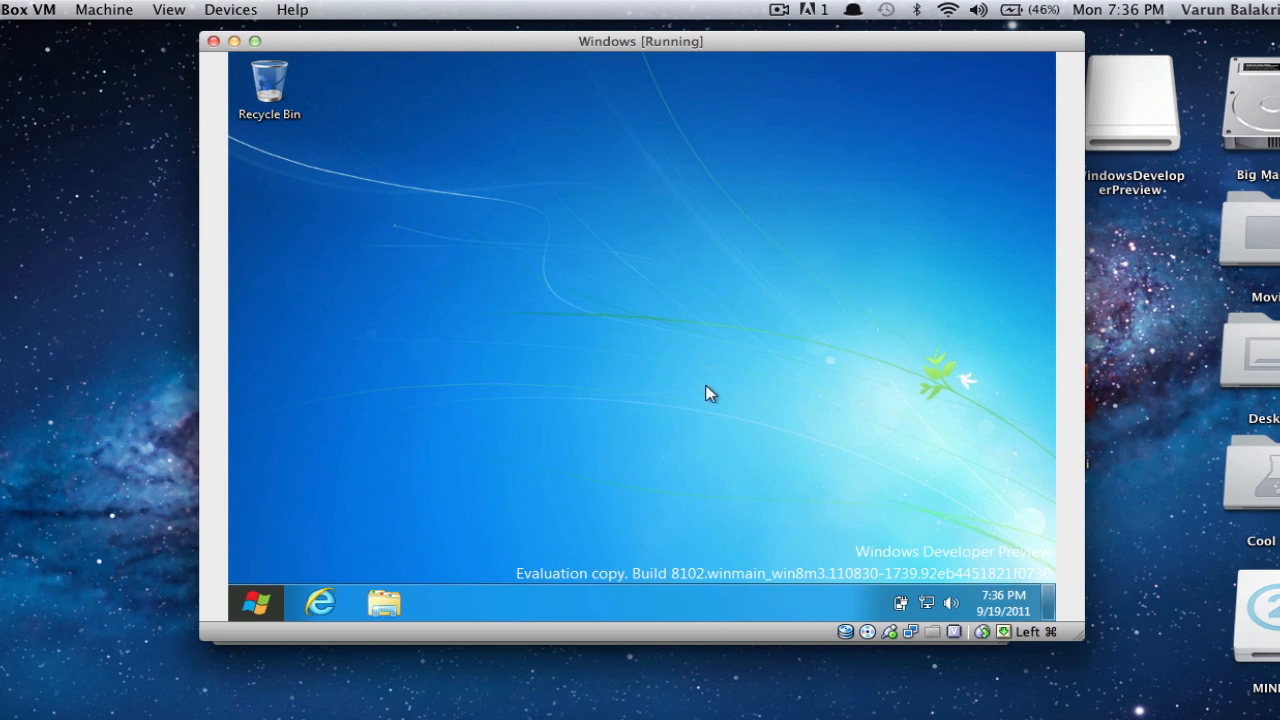